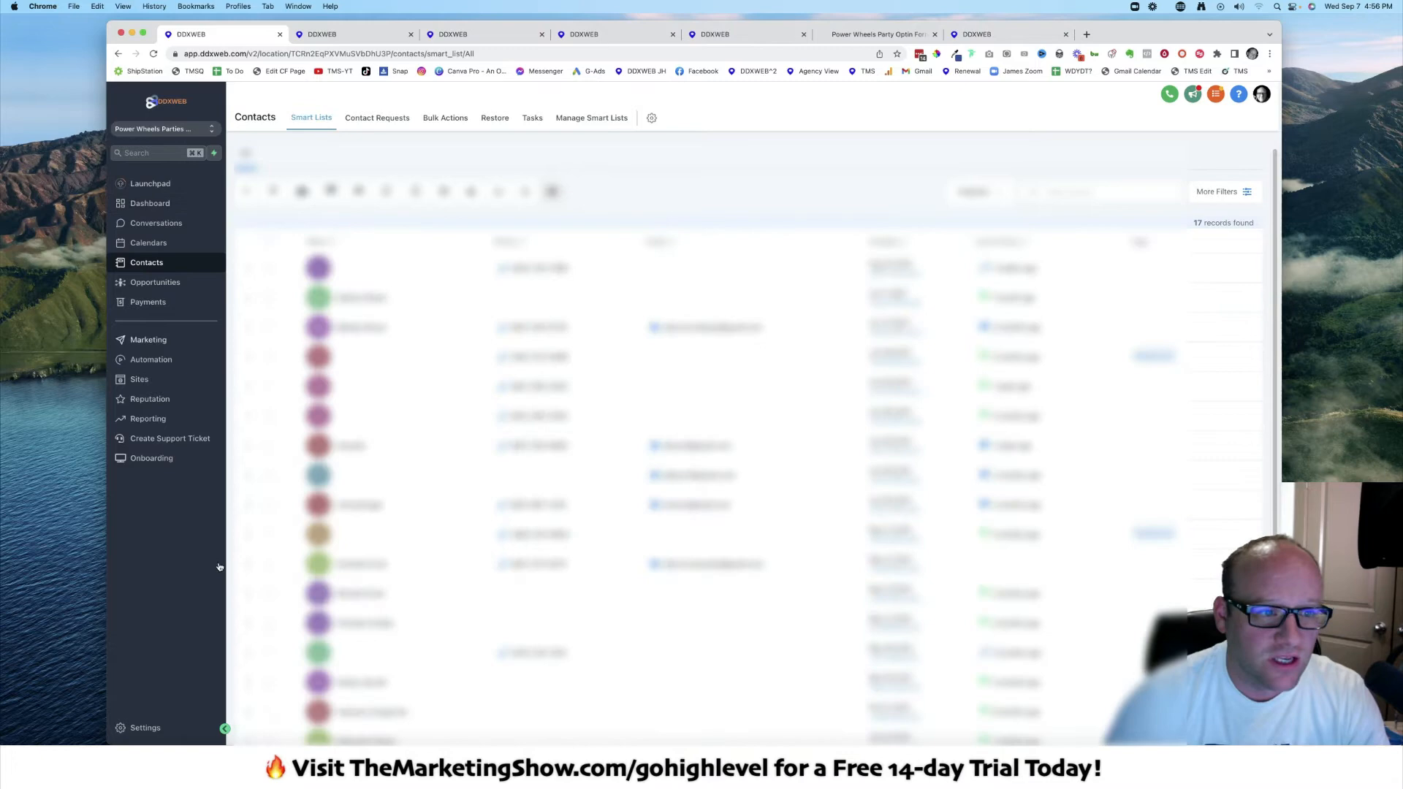
Go to Settings > Custom Fields, glance at Custom Values, and return to the Custom Fields list
left_click(145, 728)
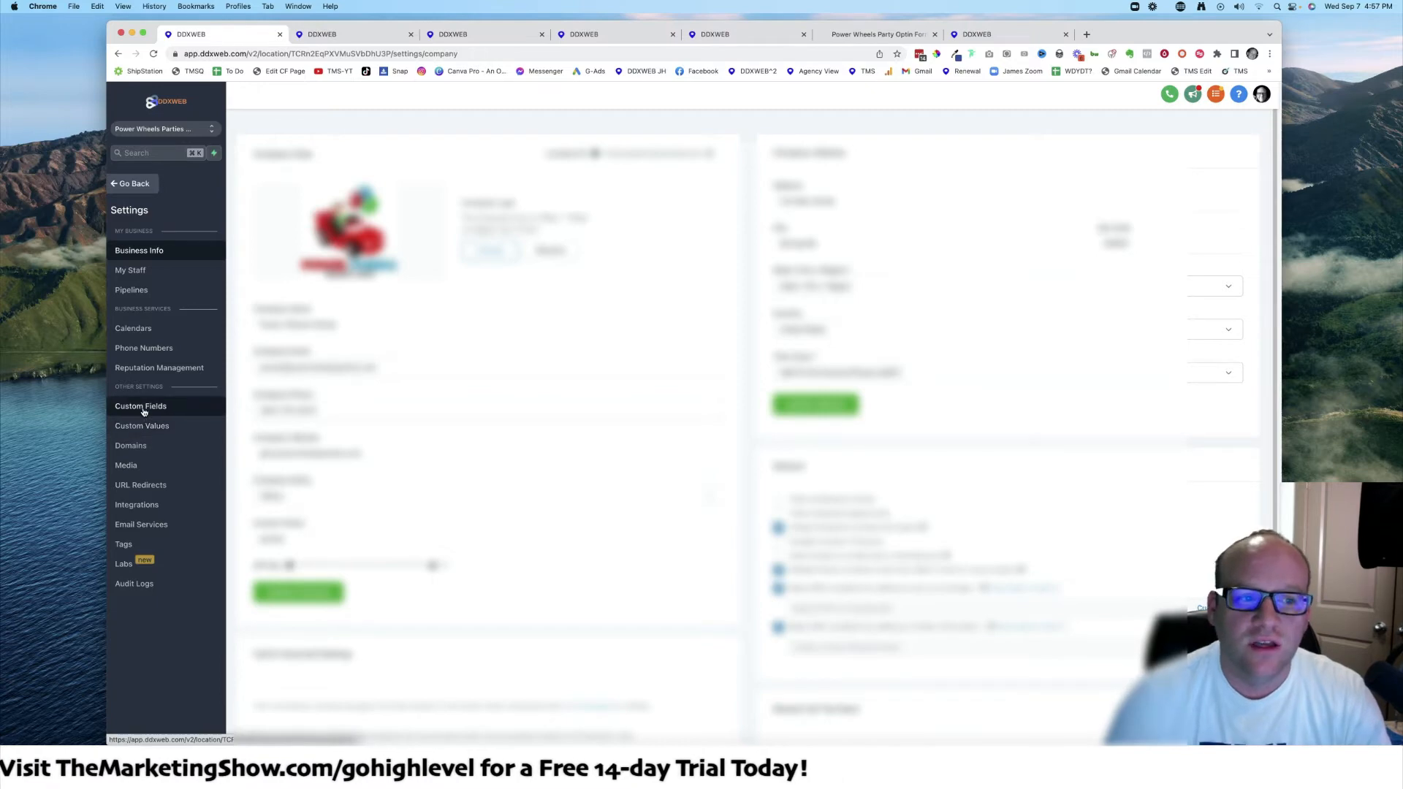
left_click(140, 406)
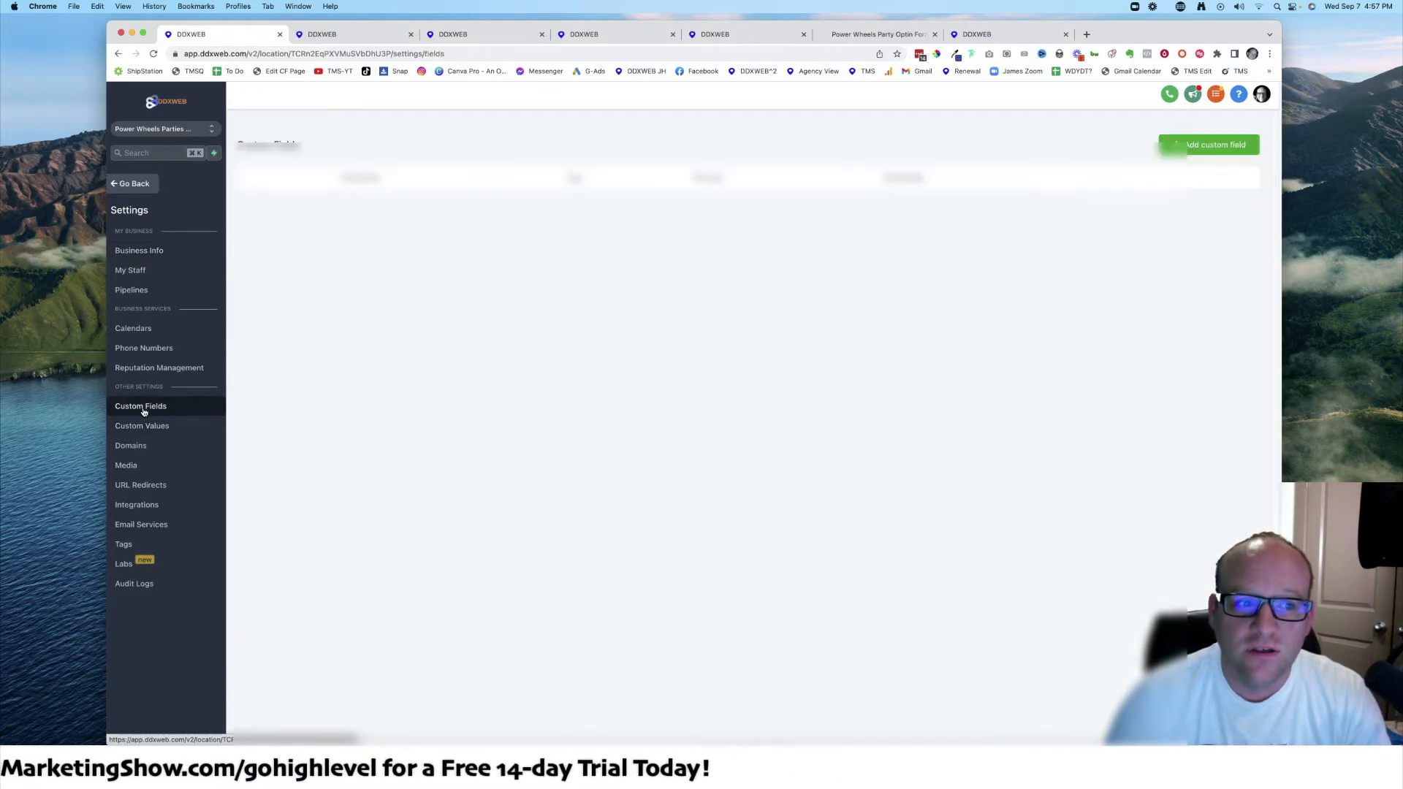
left_click(141, 406)
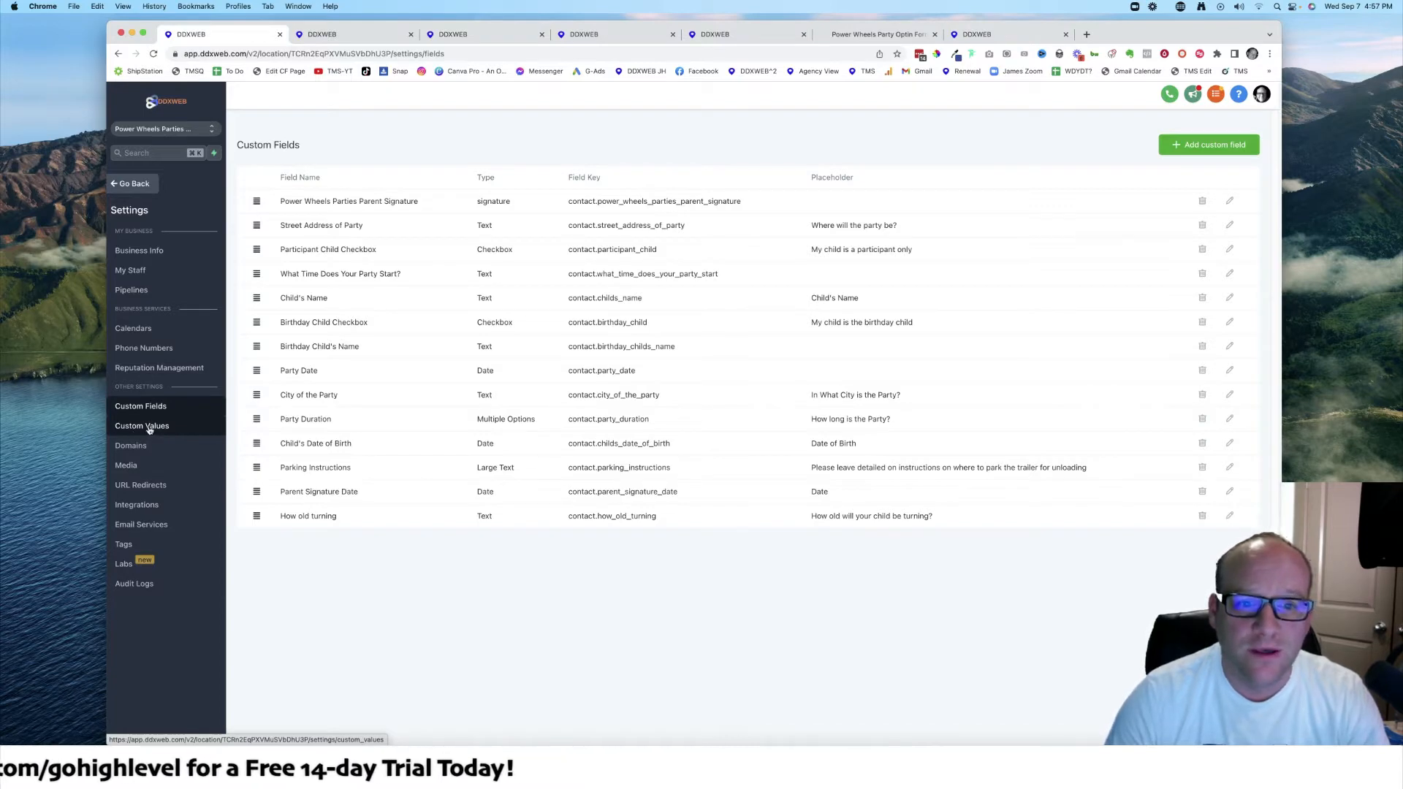
left_click(141, 426)
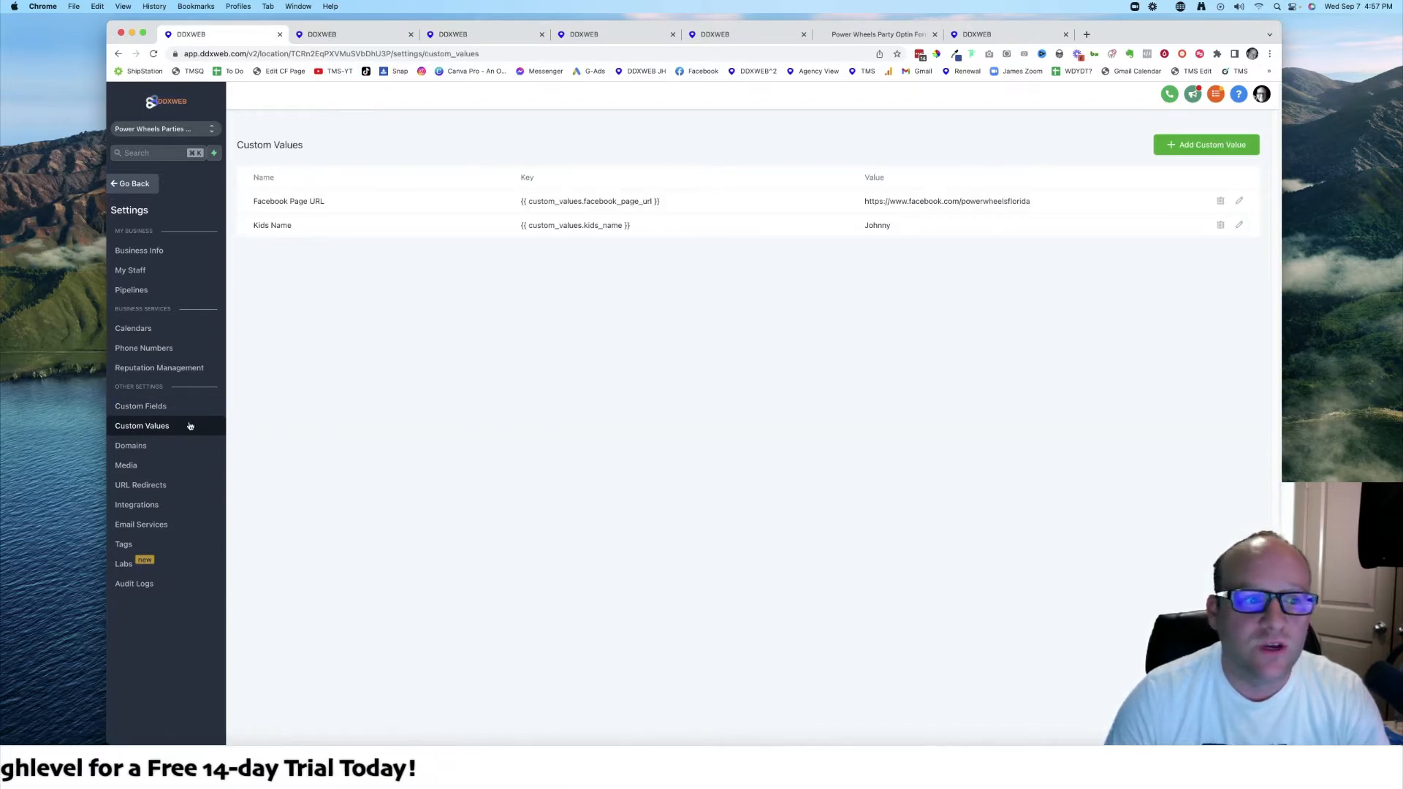
left_click(140, 405)
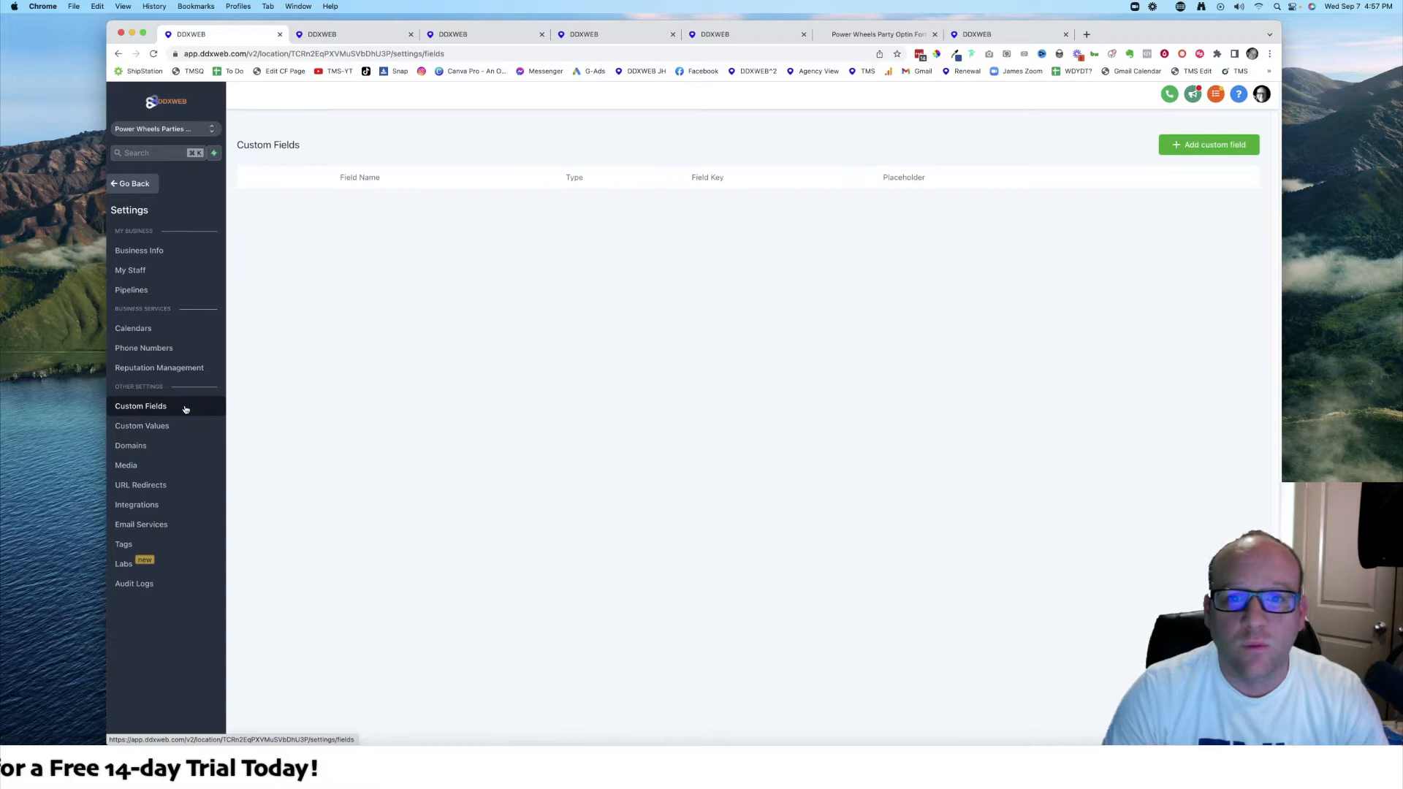
mouse_move(645, 412)
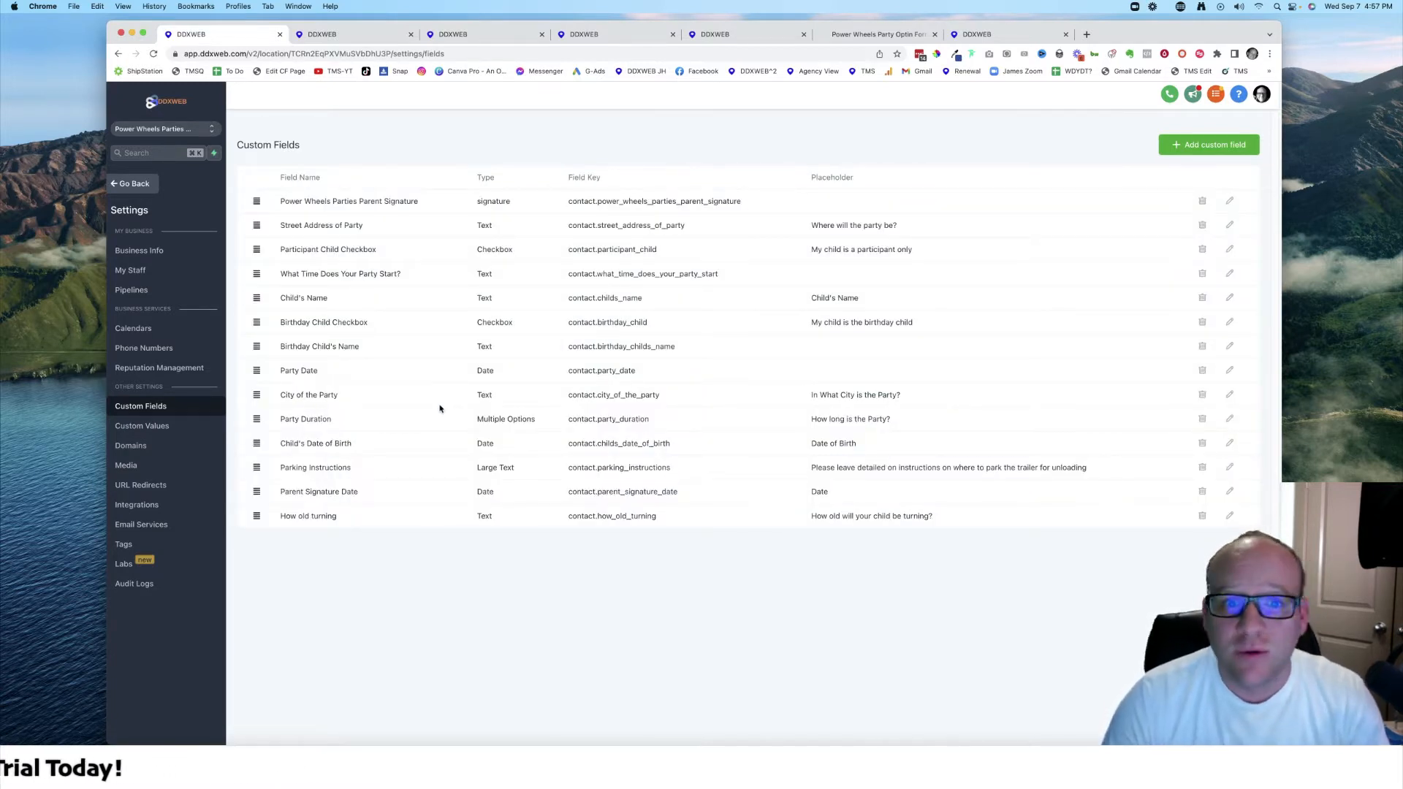
mouse_move(435, 400)
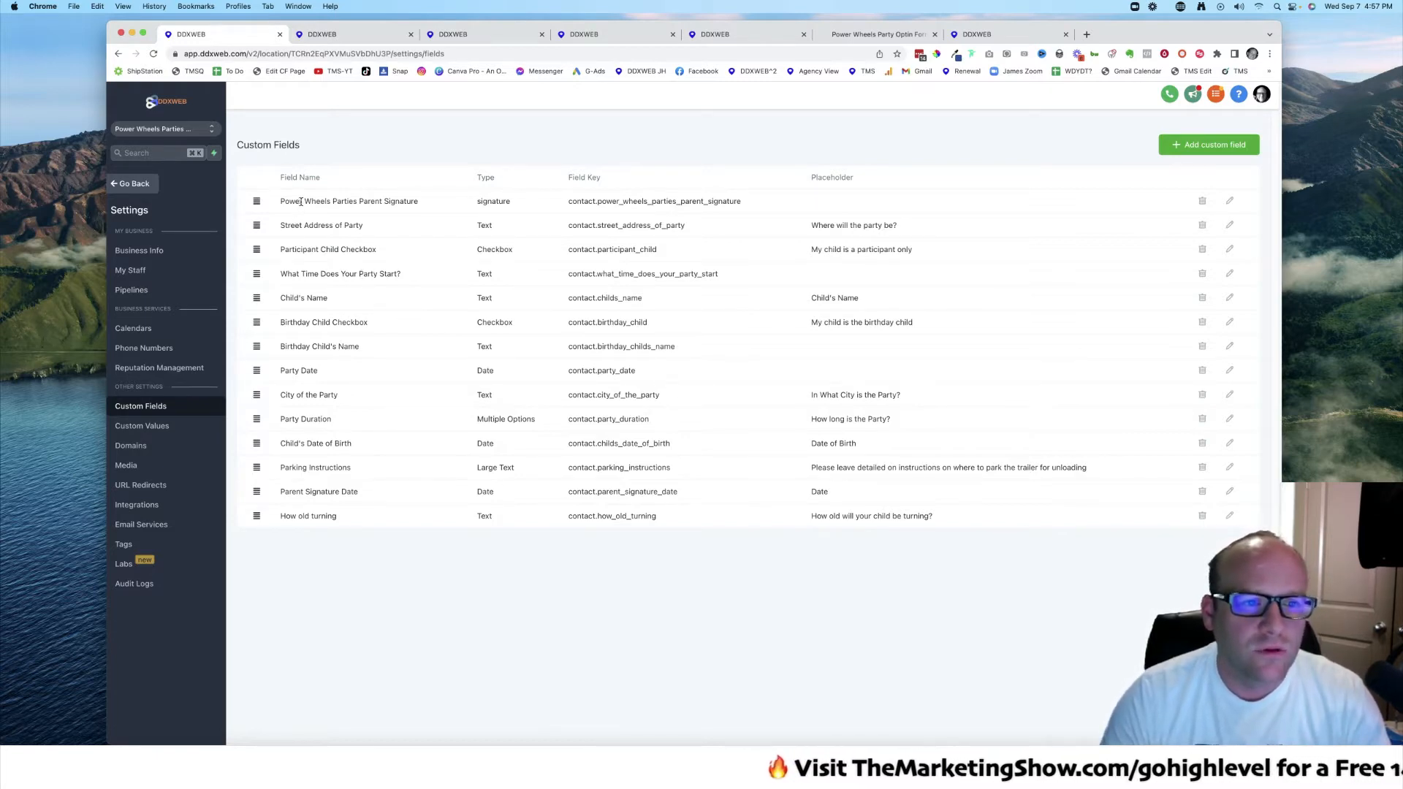
Highlight the contact prefix of a field key on the Custom Fields page
double_click(331, 224)
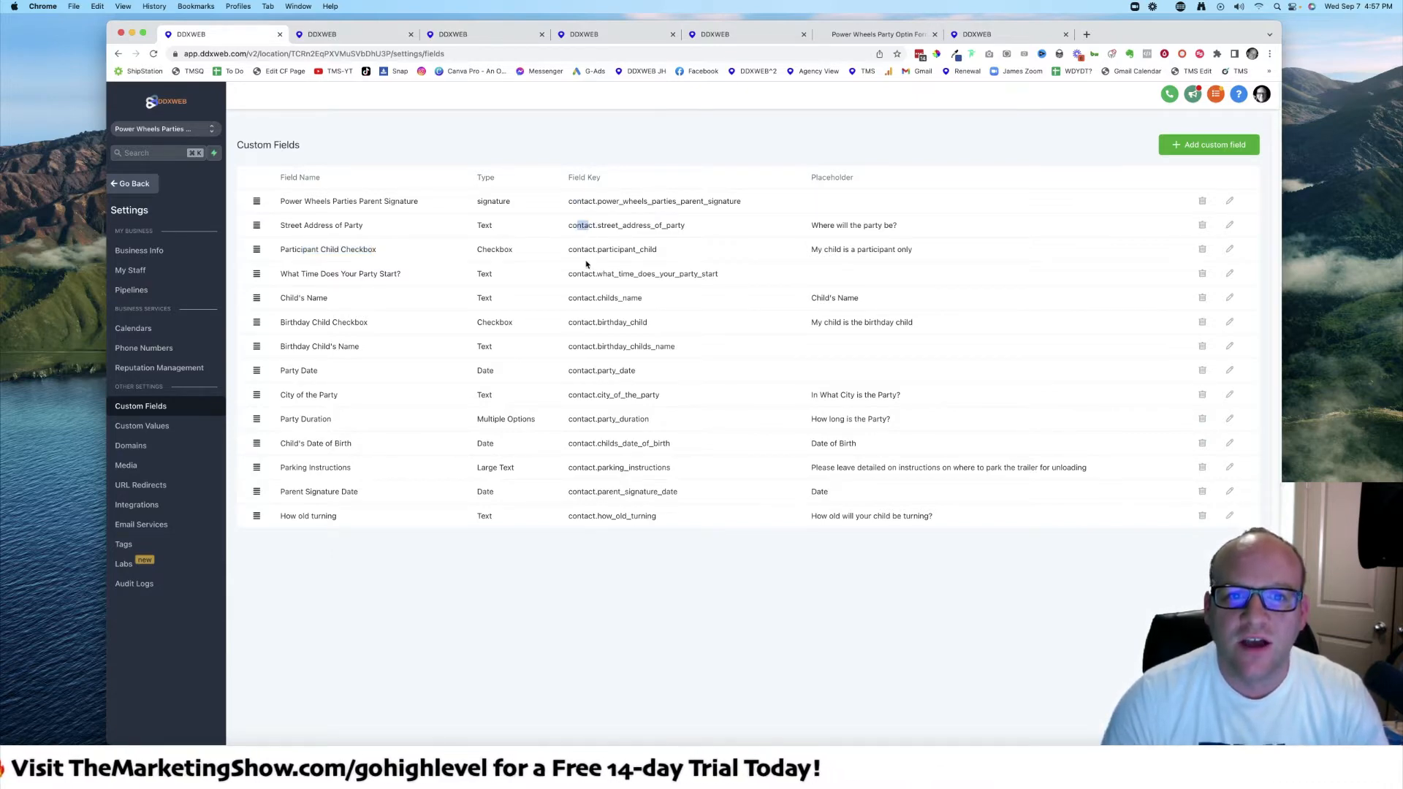
mouse_move(607, 467)
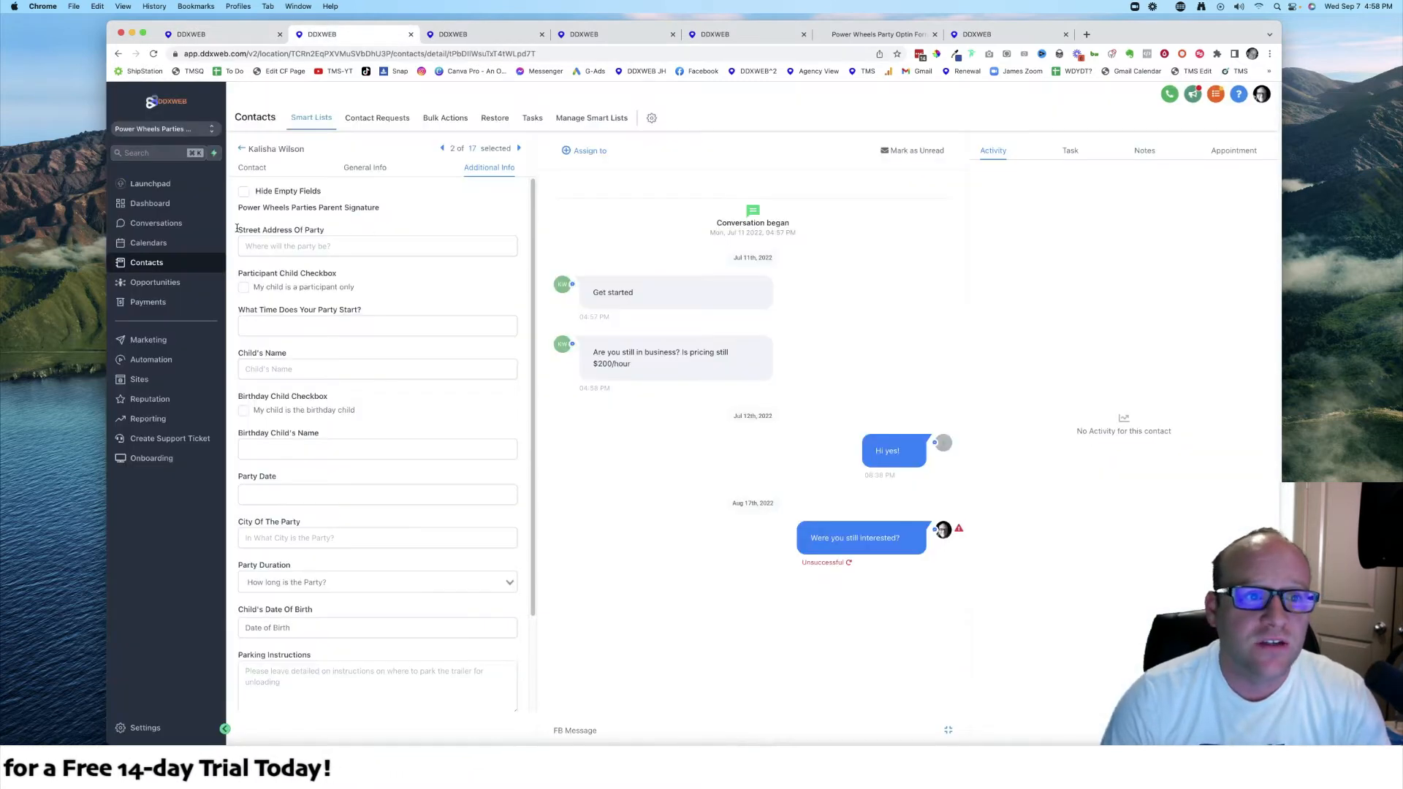
On the contact's Additional Info, tick child-is-participant, type 'Dand' as Child's Name, then return to Custom Values
left_click(251, 168)
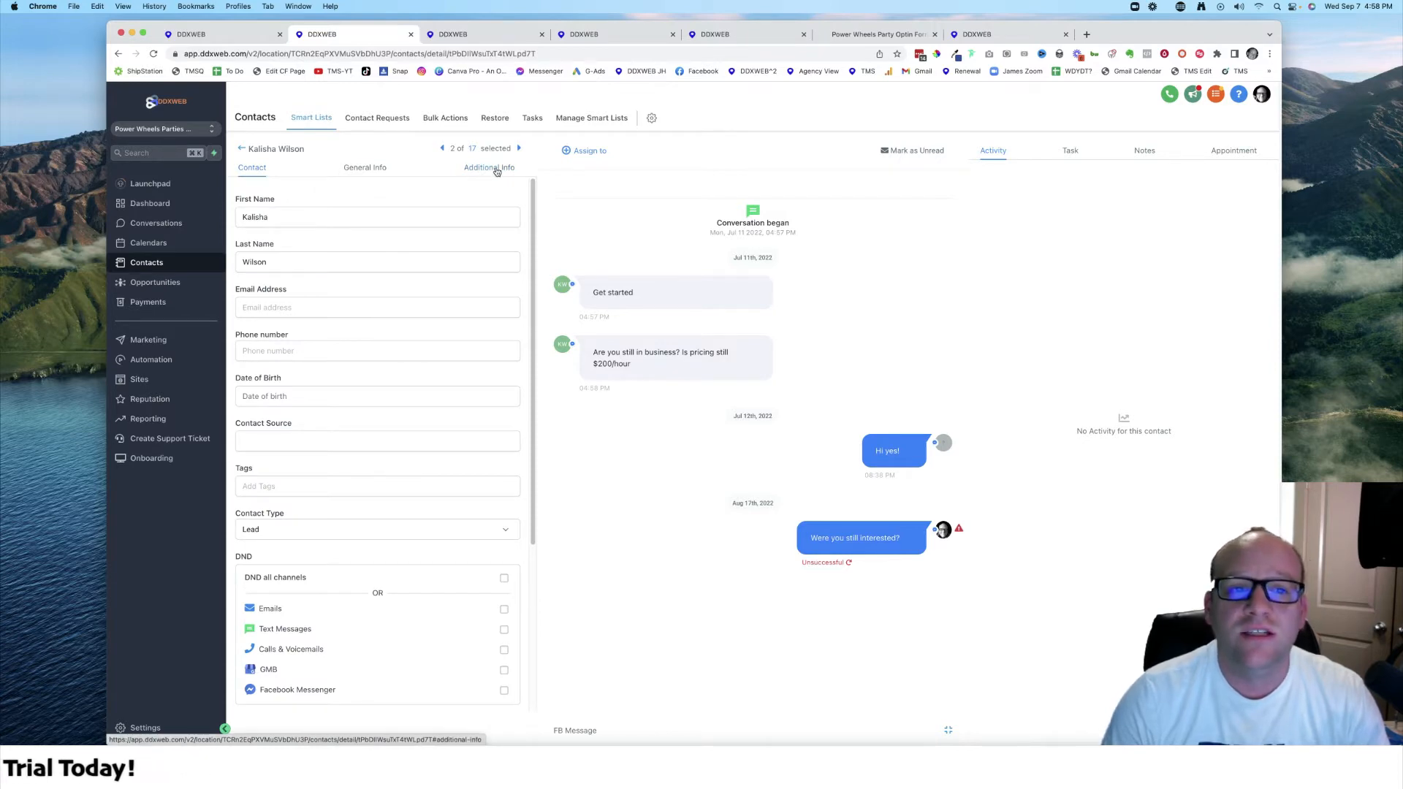
left_click(489, 167)
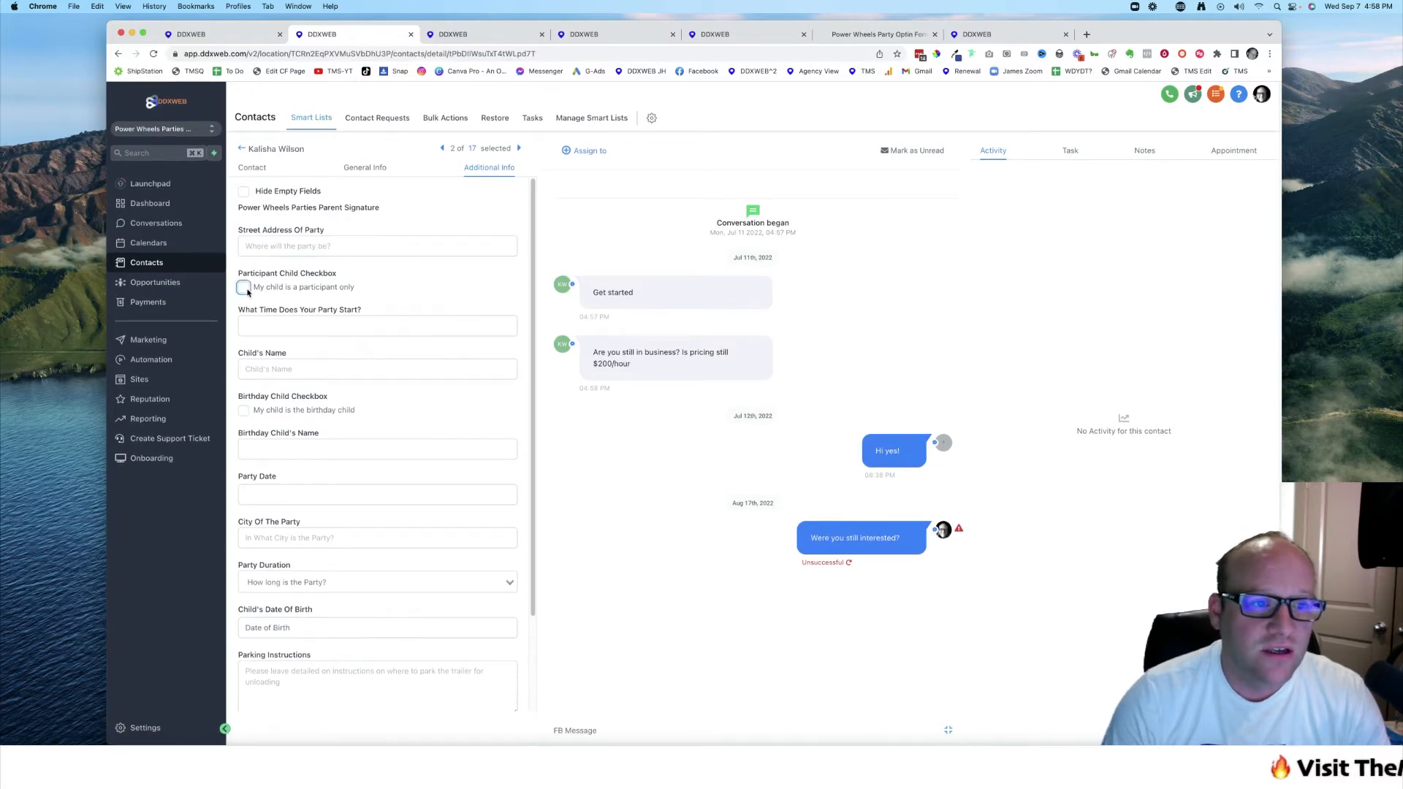
left_click(243, 287)
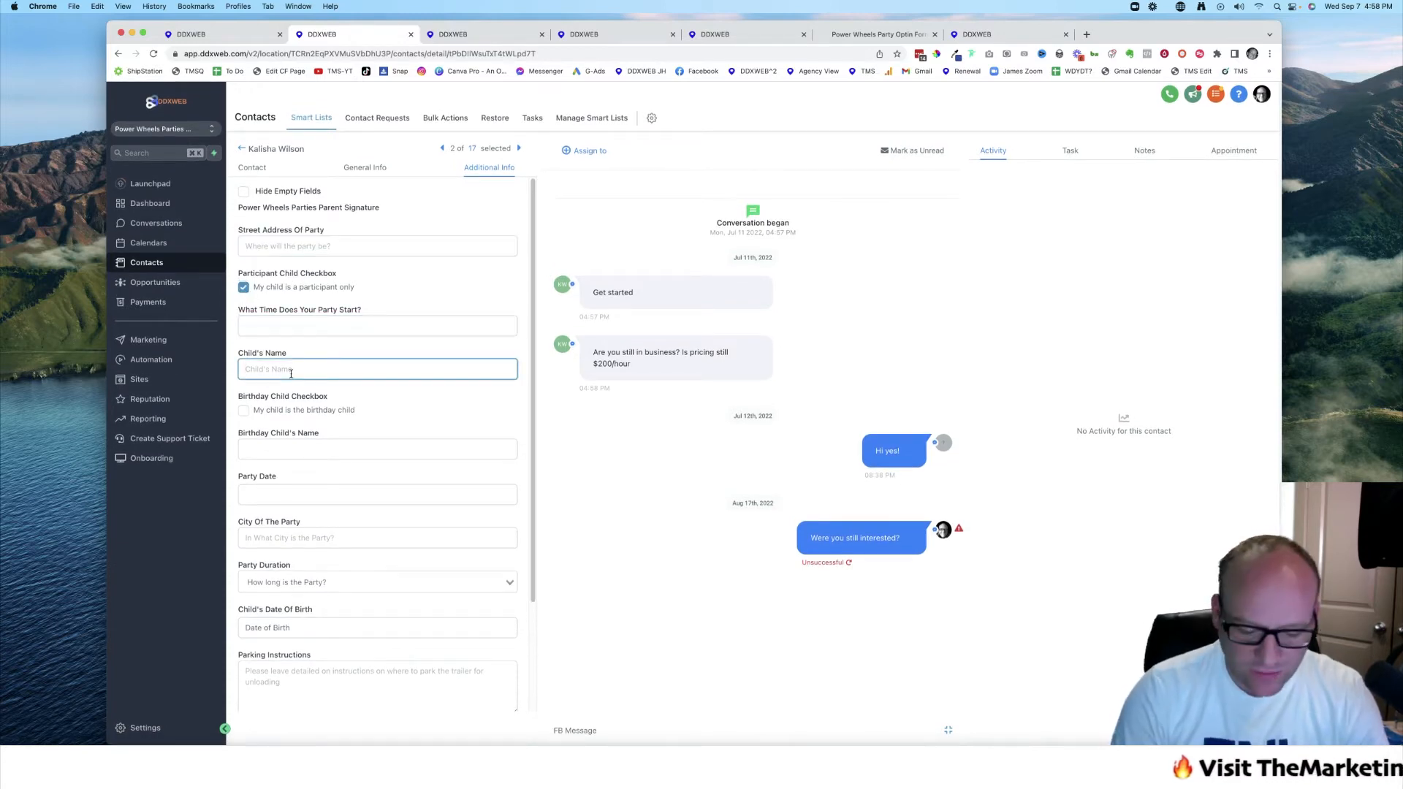
type("Dand")
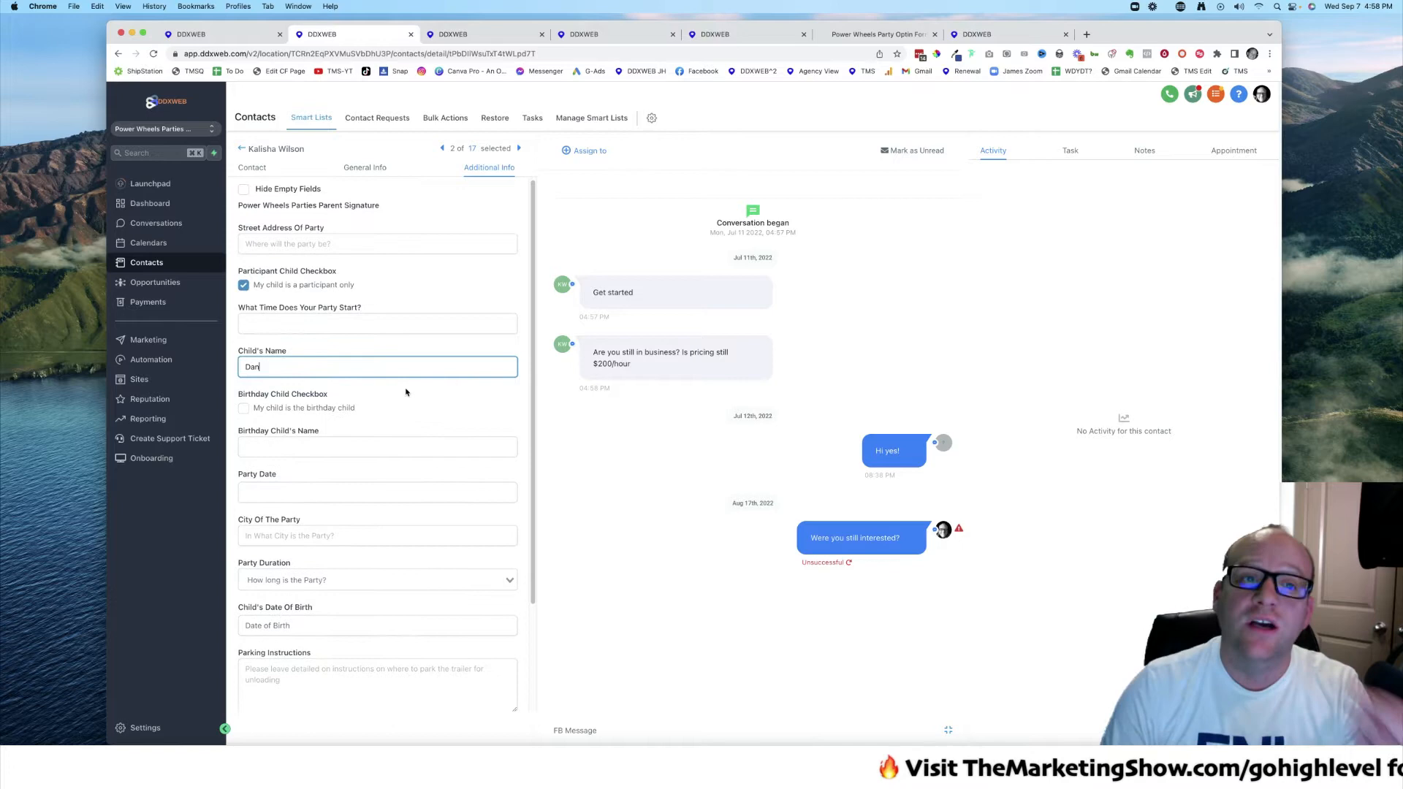
left_click(451, 34)
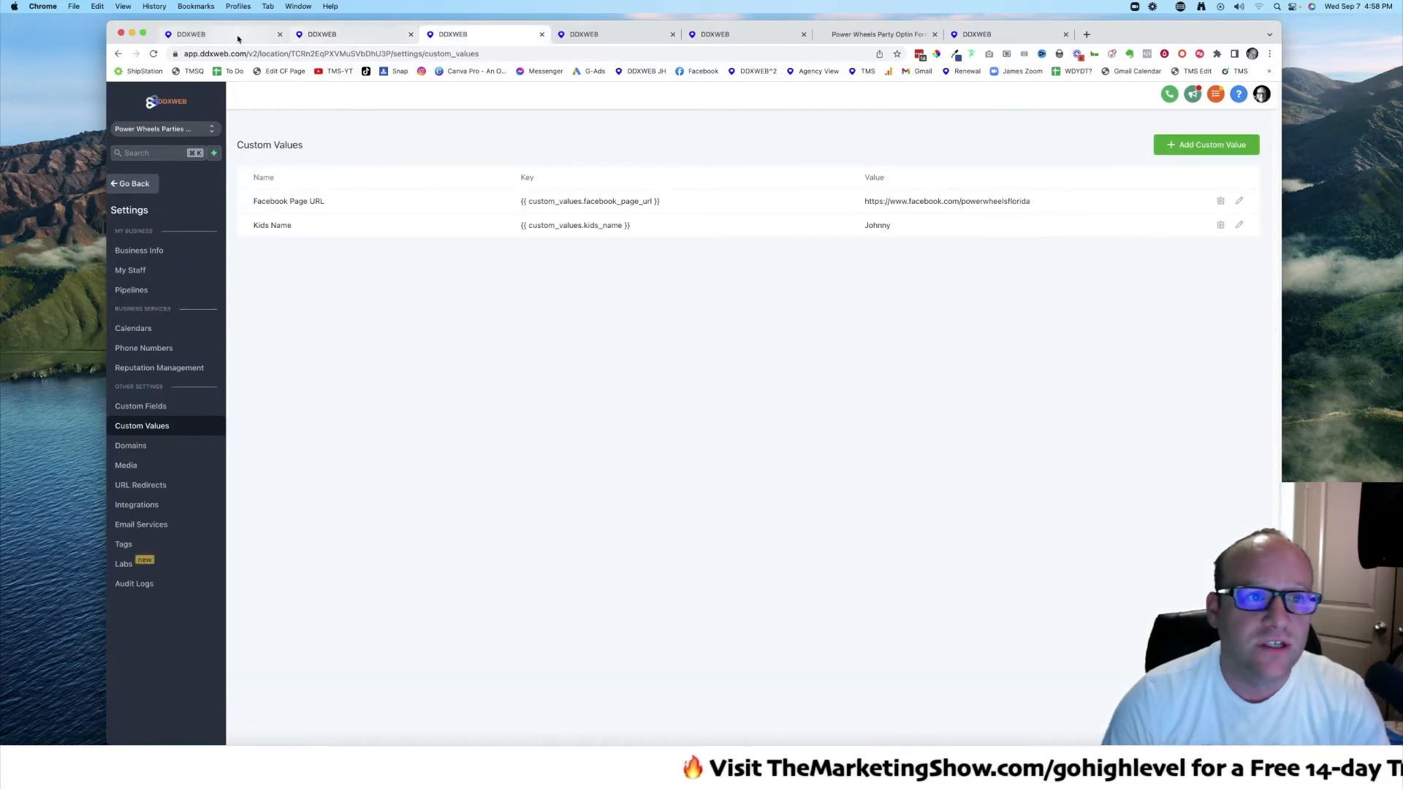
left_click(141, 406)
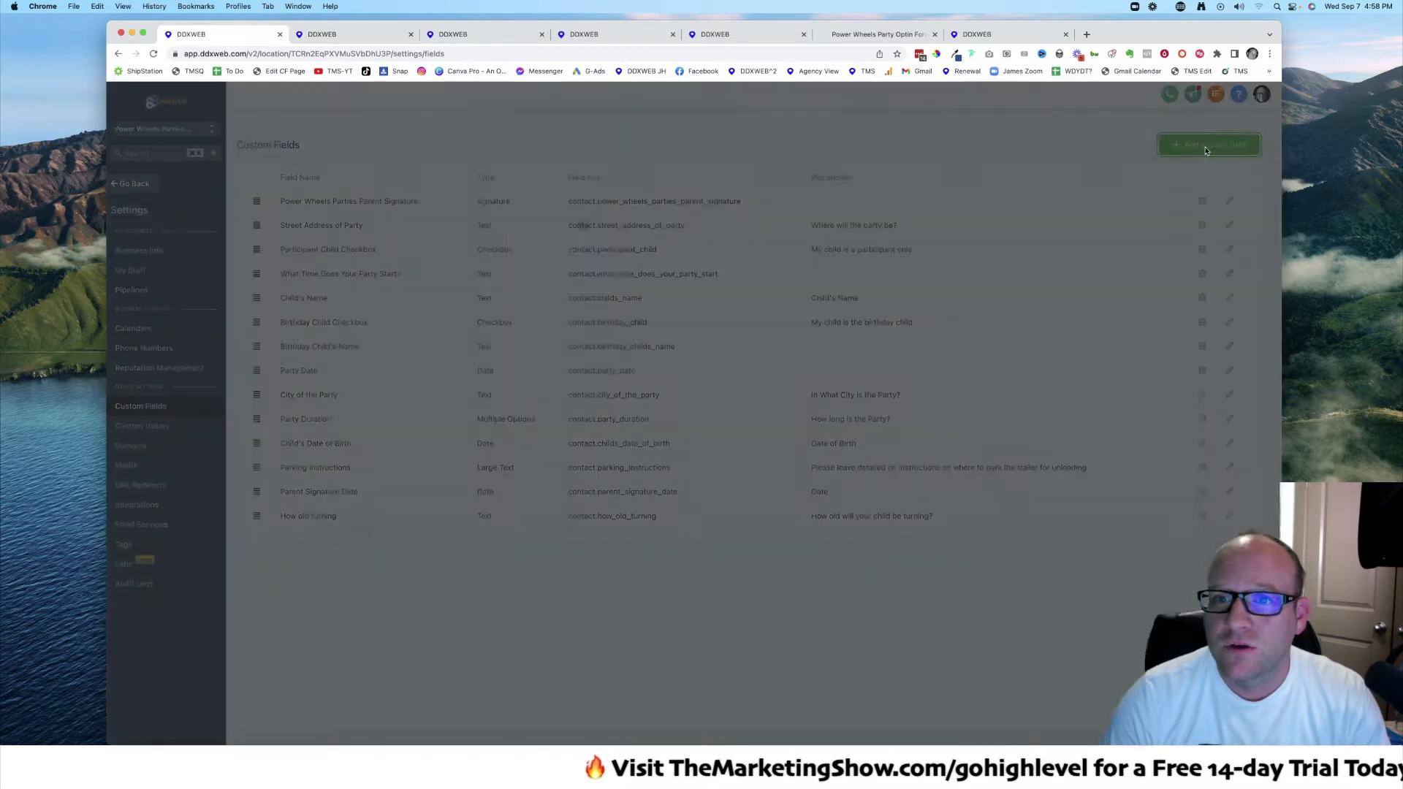
left_click(1207, 144)
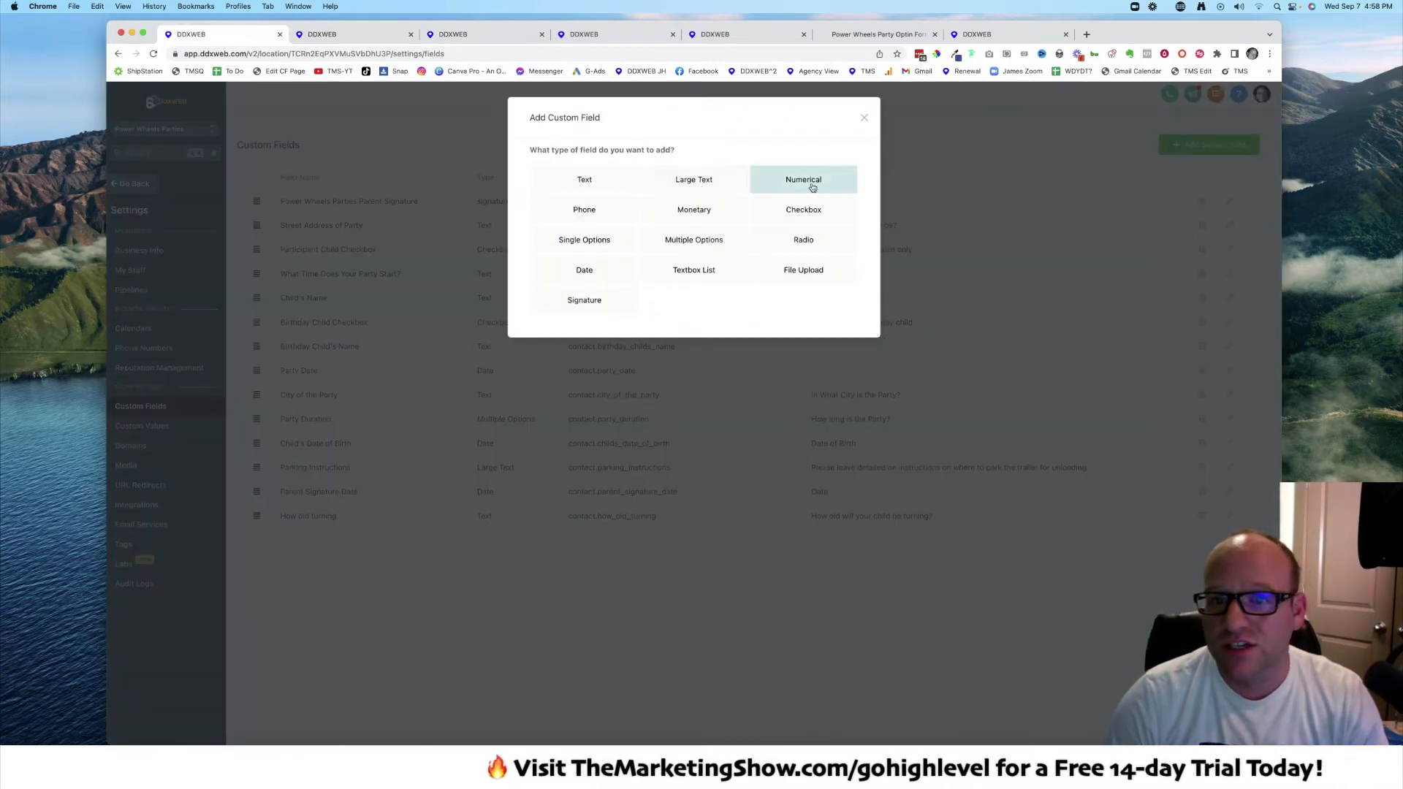
mouse_move(802, 269)
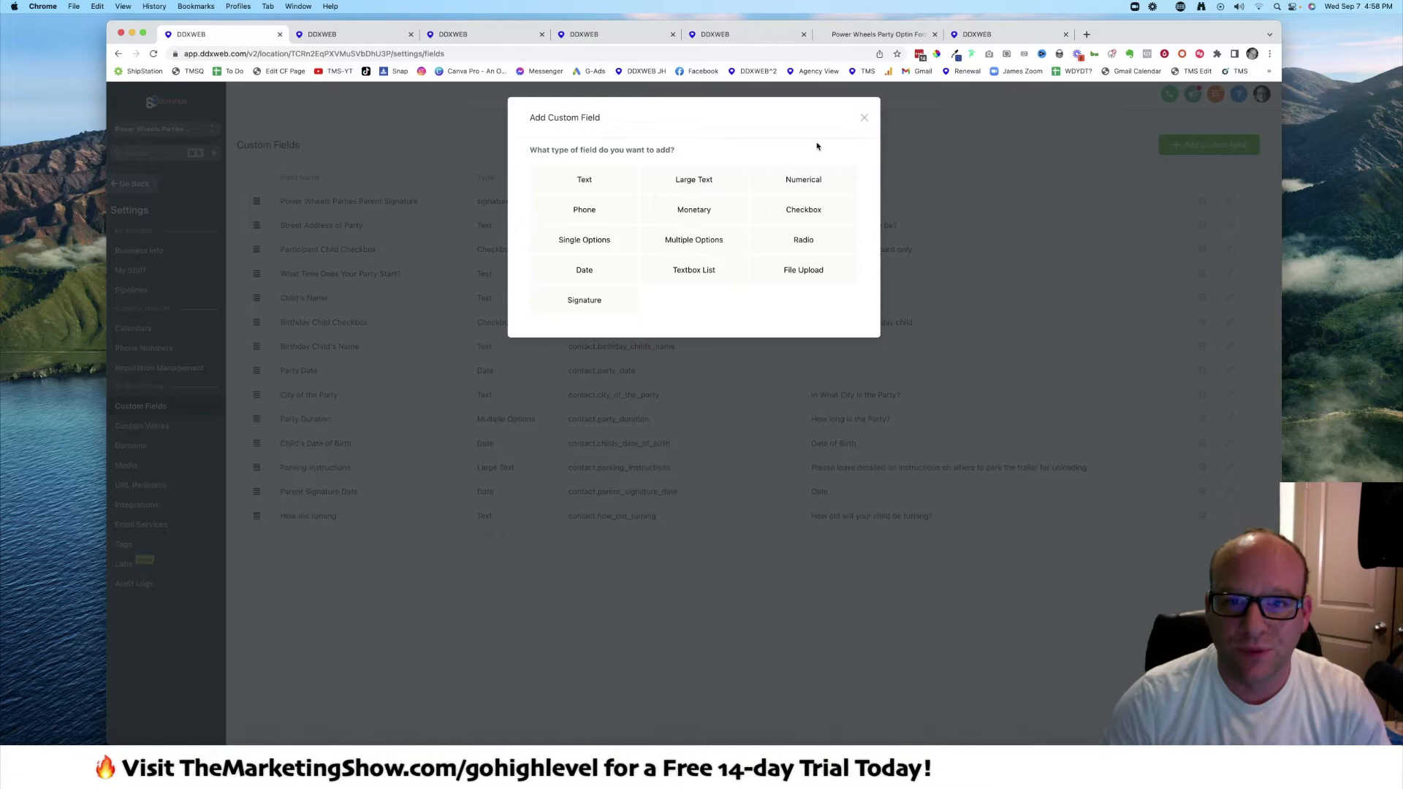
left_click(862, 117)
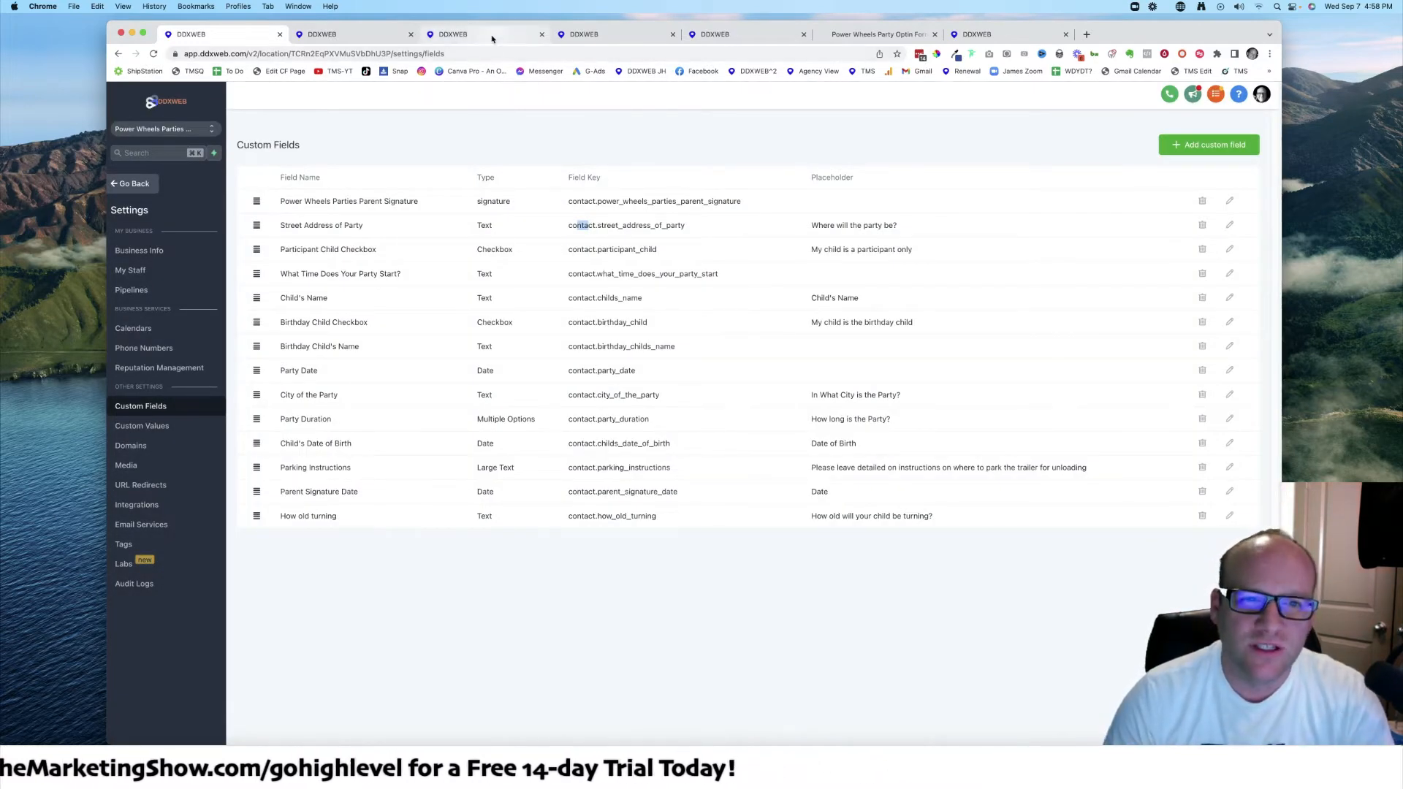
left_click(141, 425)
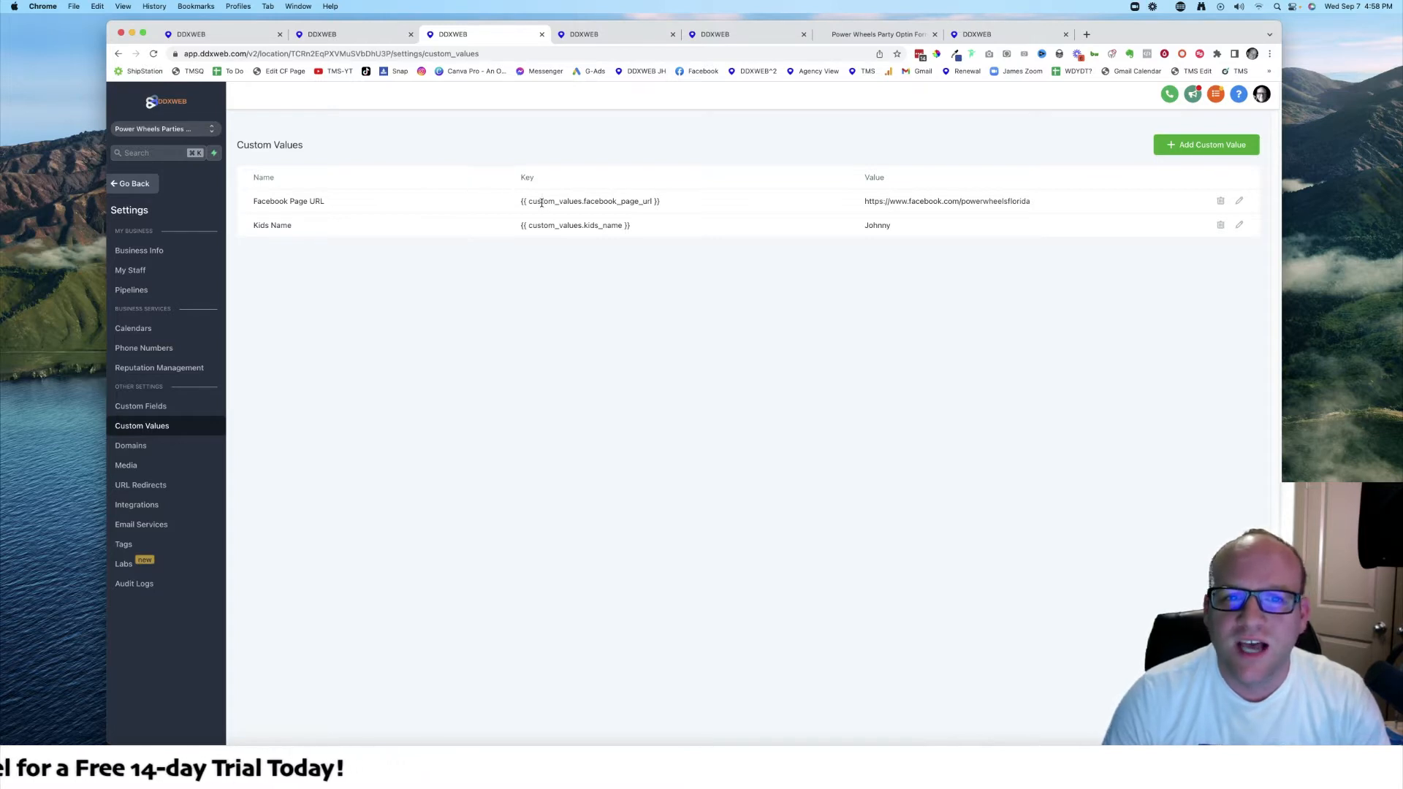
Create and save a custom value 'youtube channel url' set to youtube.com/myurl
double_click(554, 202)
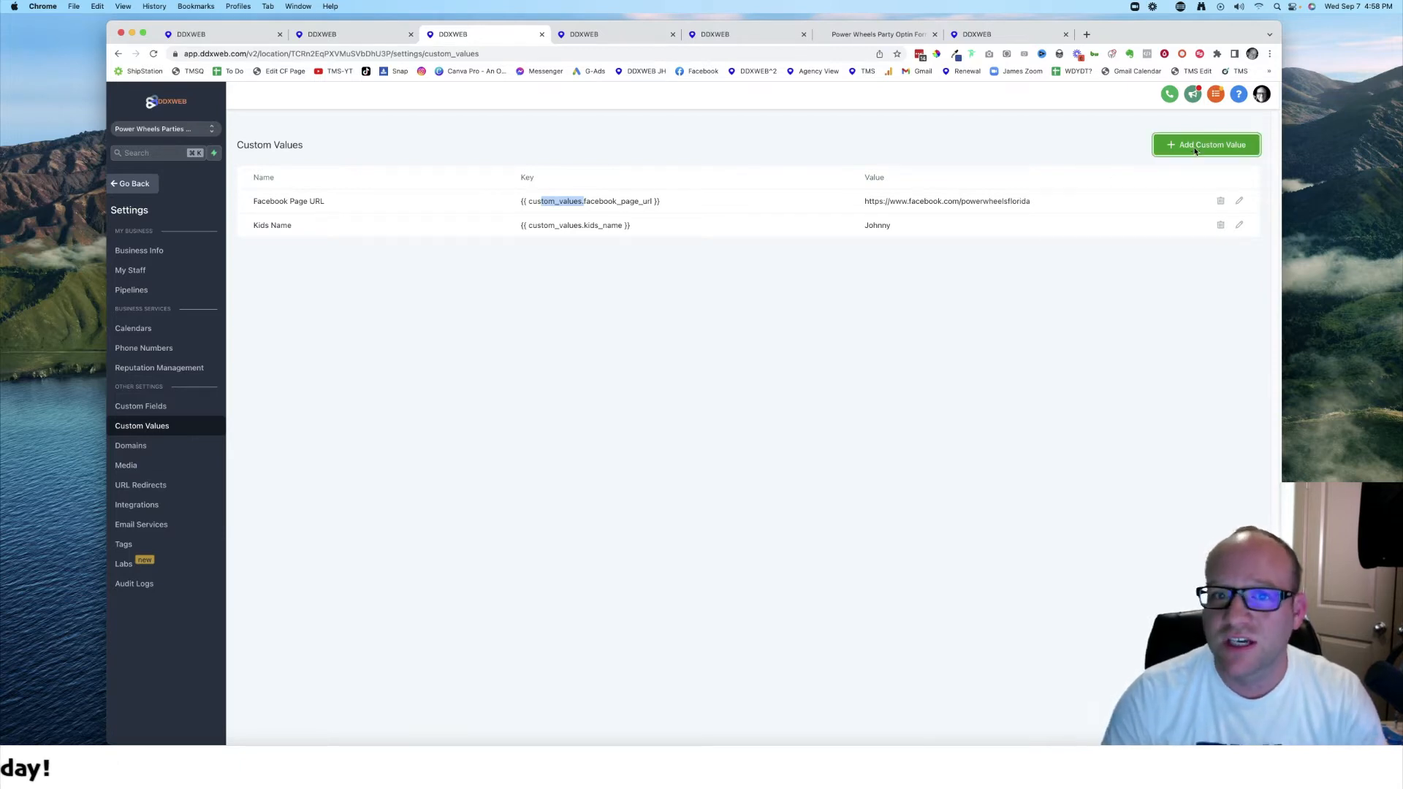
left_click(1206, 144)
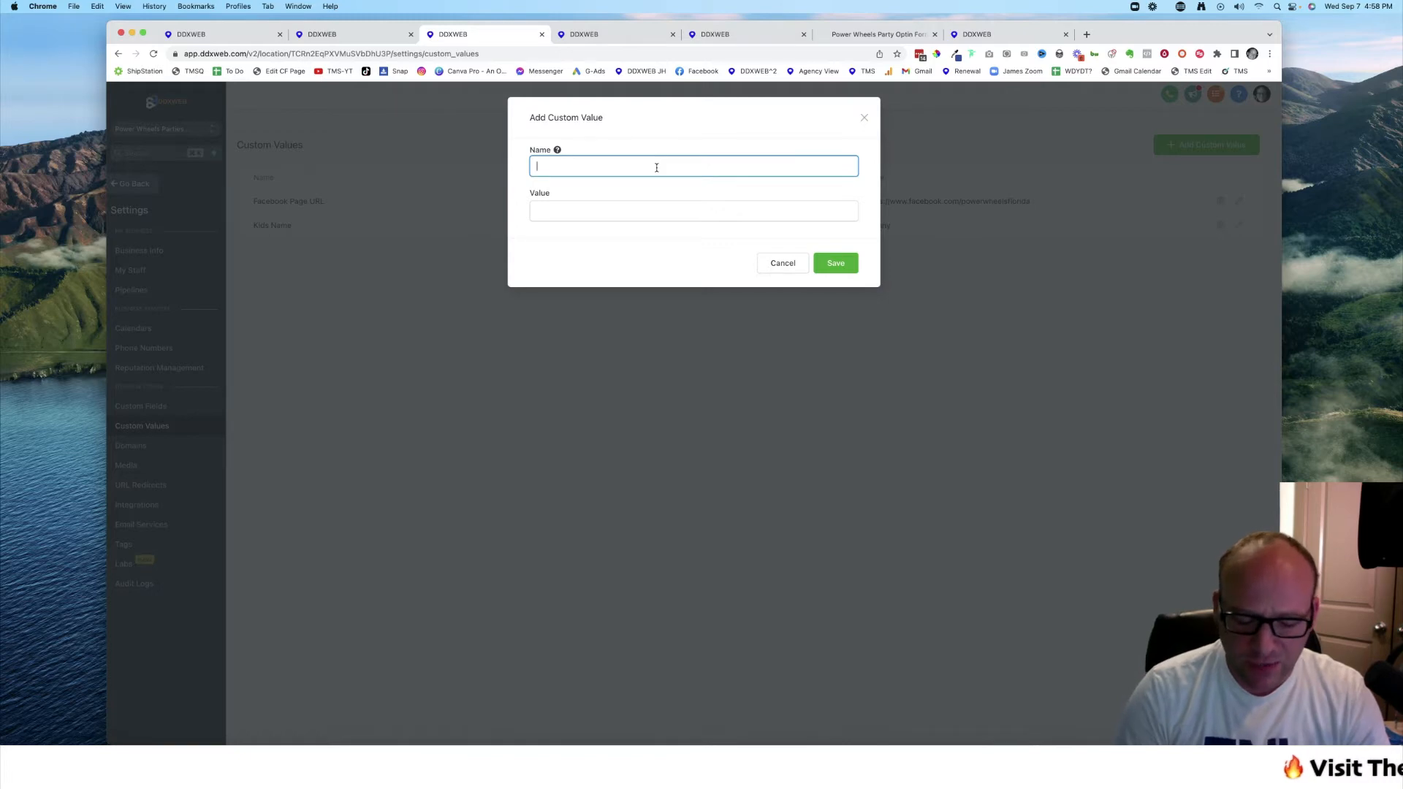
type("youtube channel url")
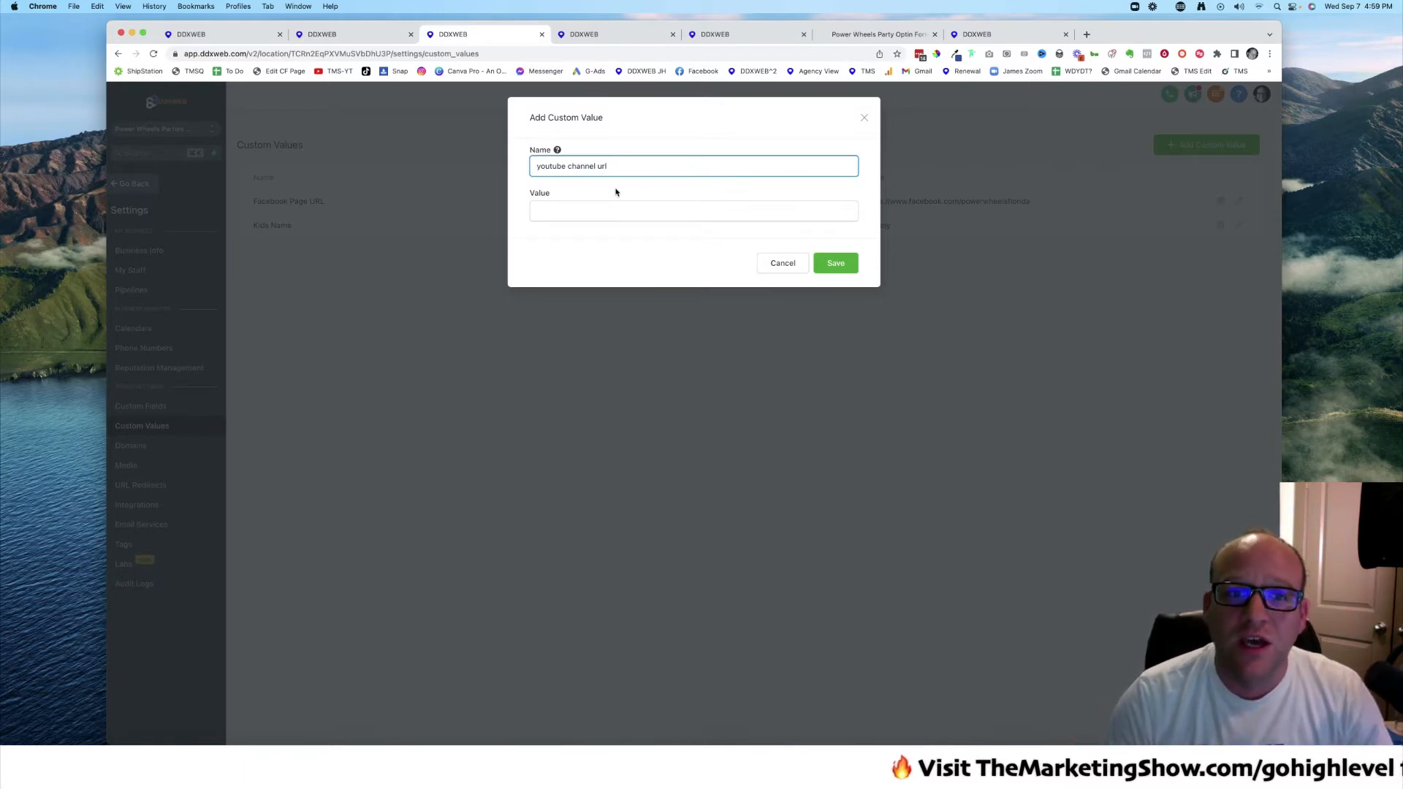
left_click(694, 210)
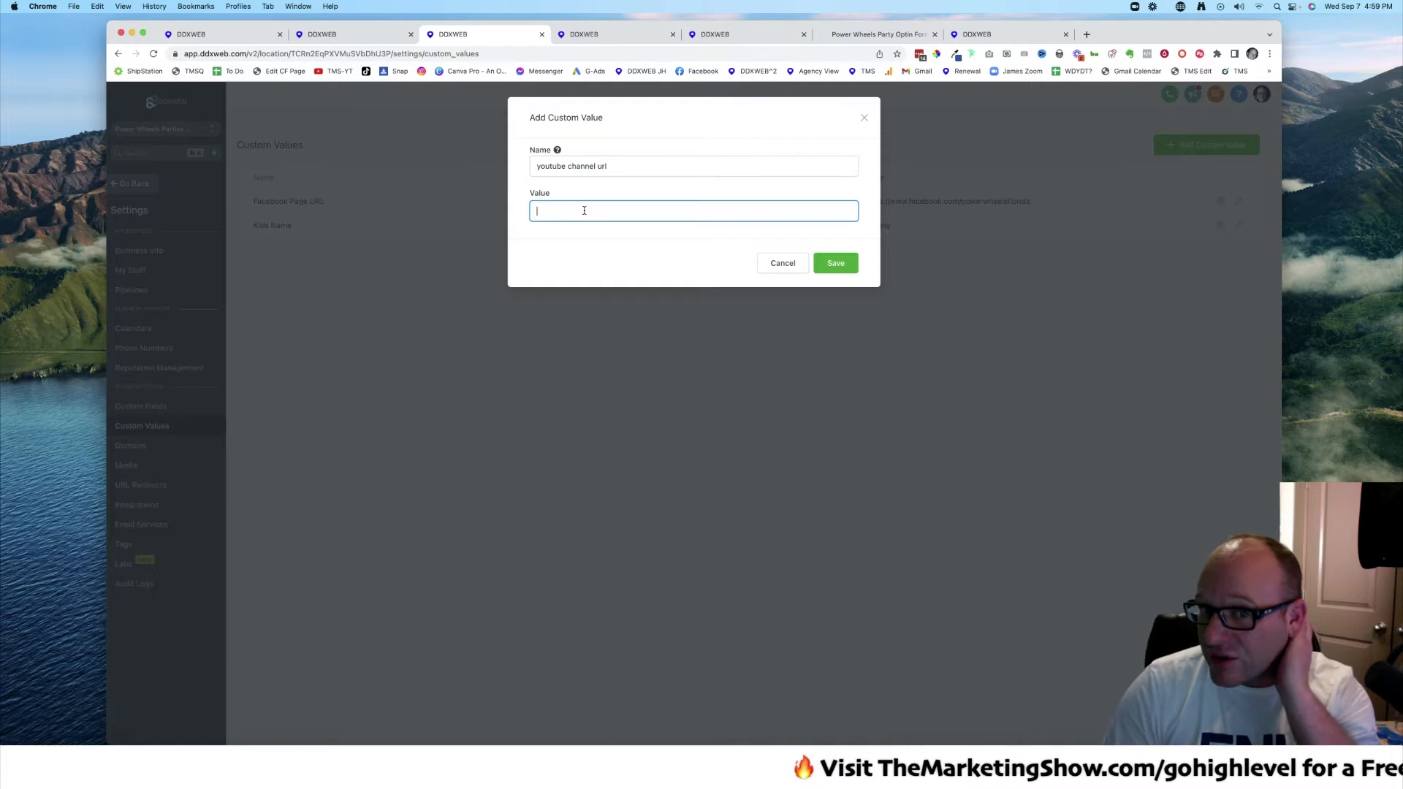
type("youtube.com/myrurl")
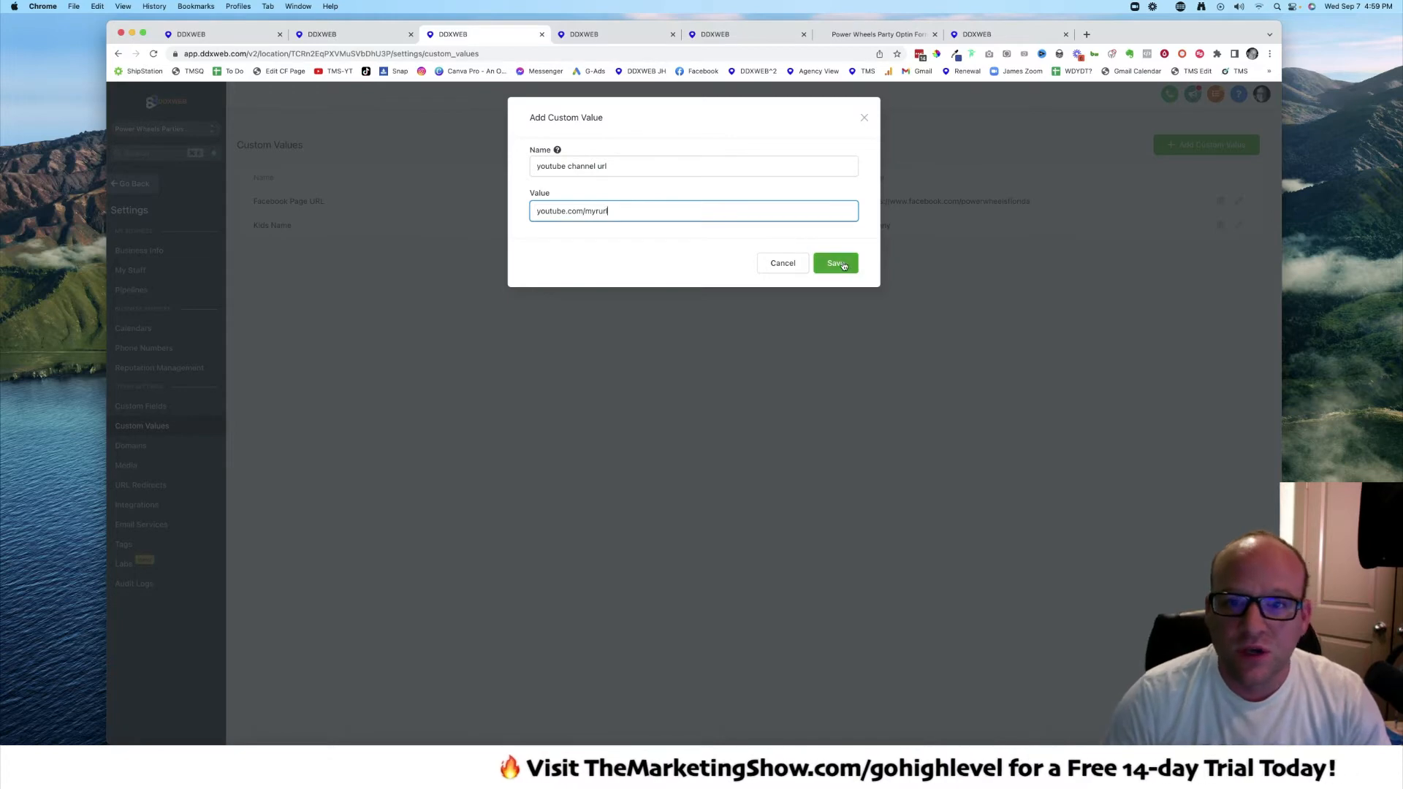
left_click(834, 262)
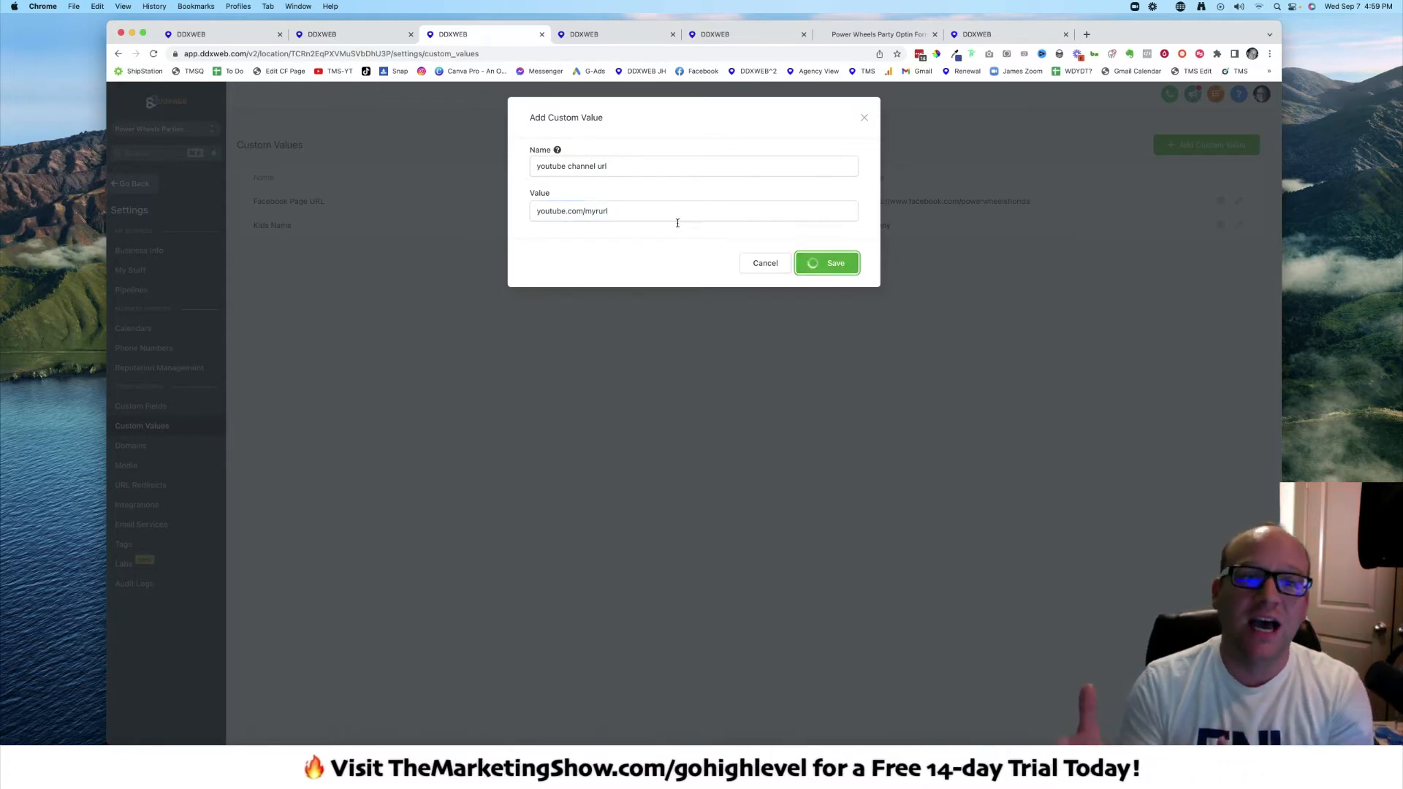
left_click(825, 263)
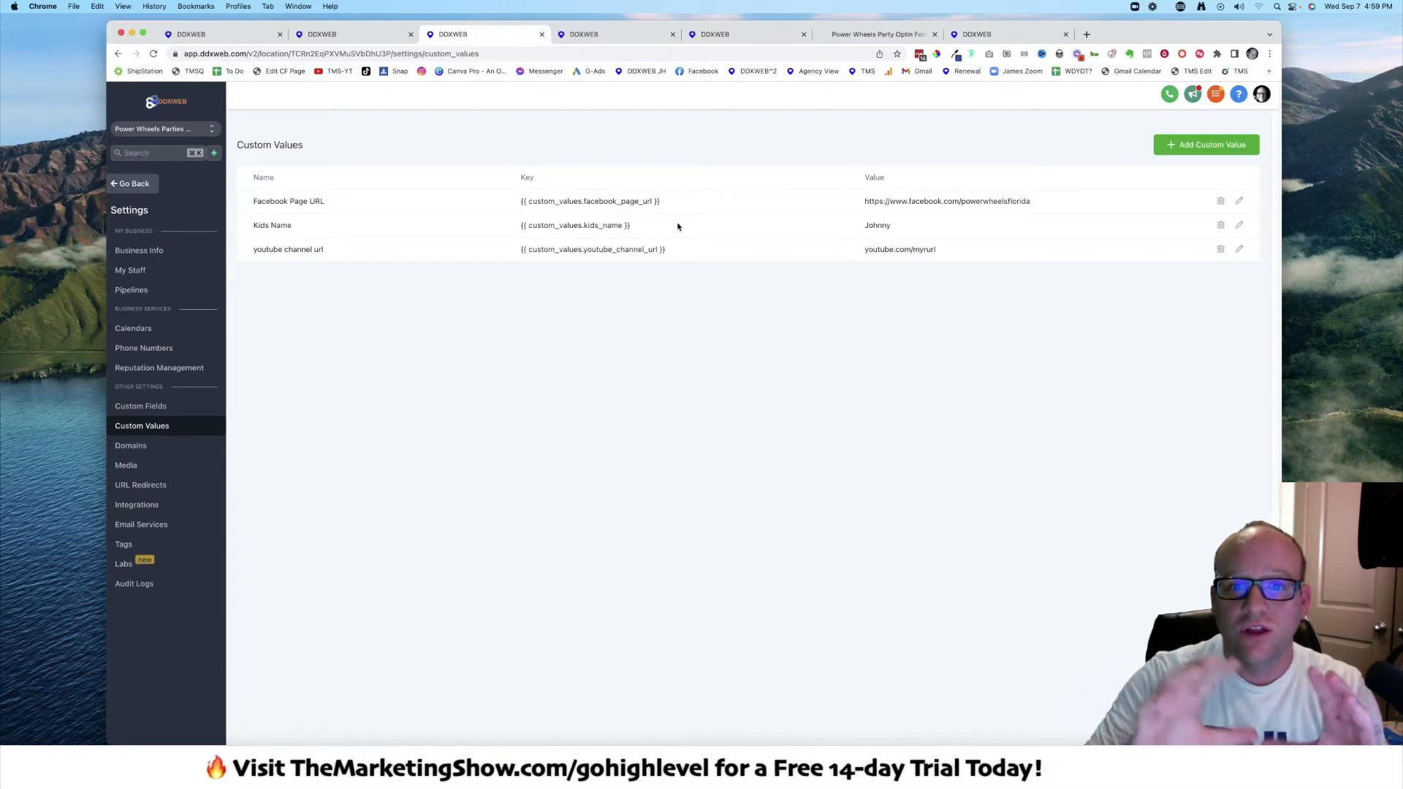
mouse_move(726, 280)
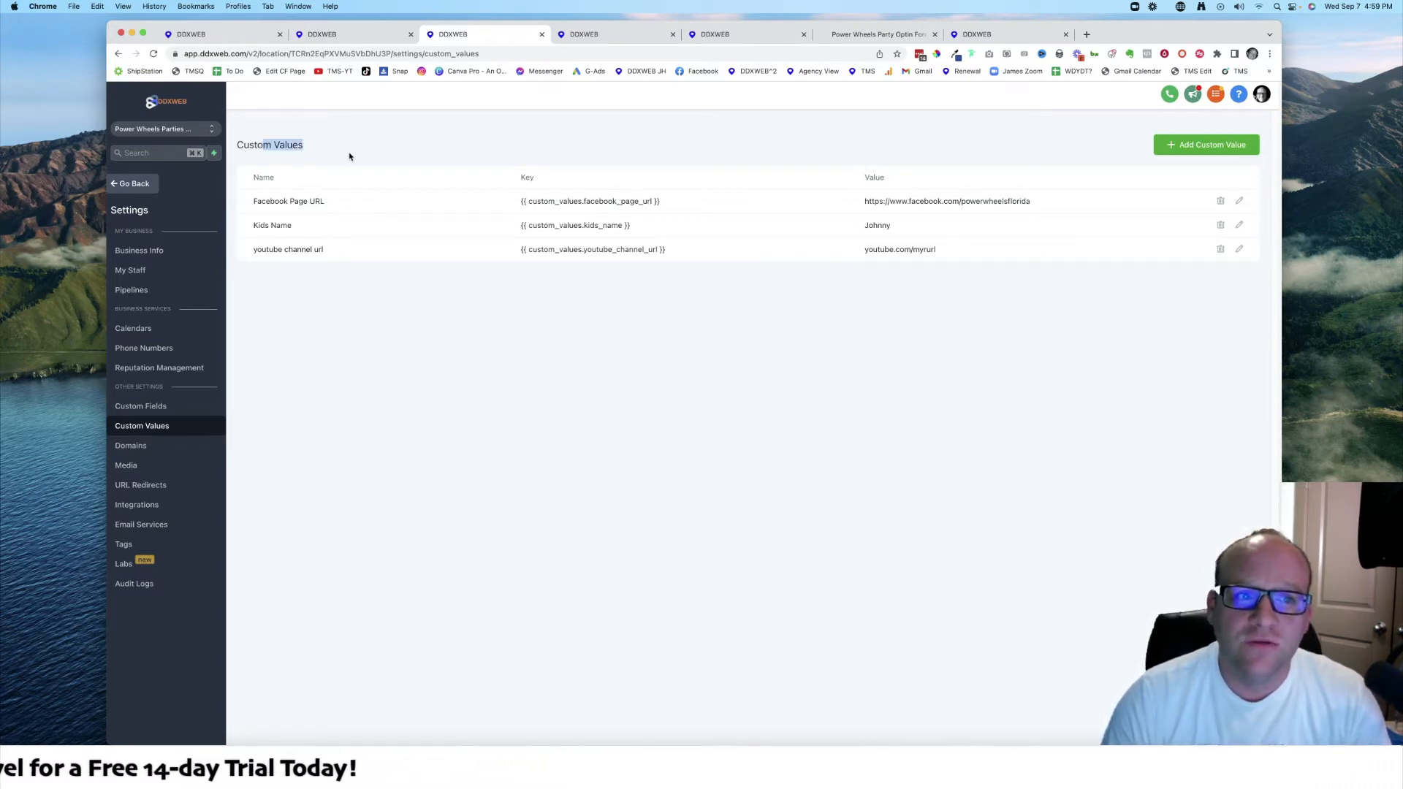
mouse_move(705, 367)
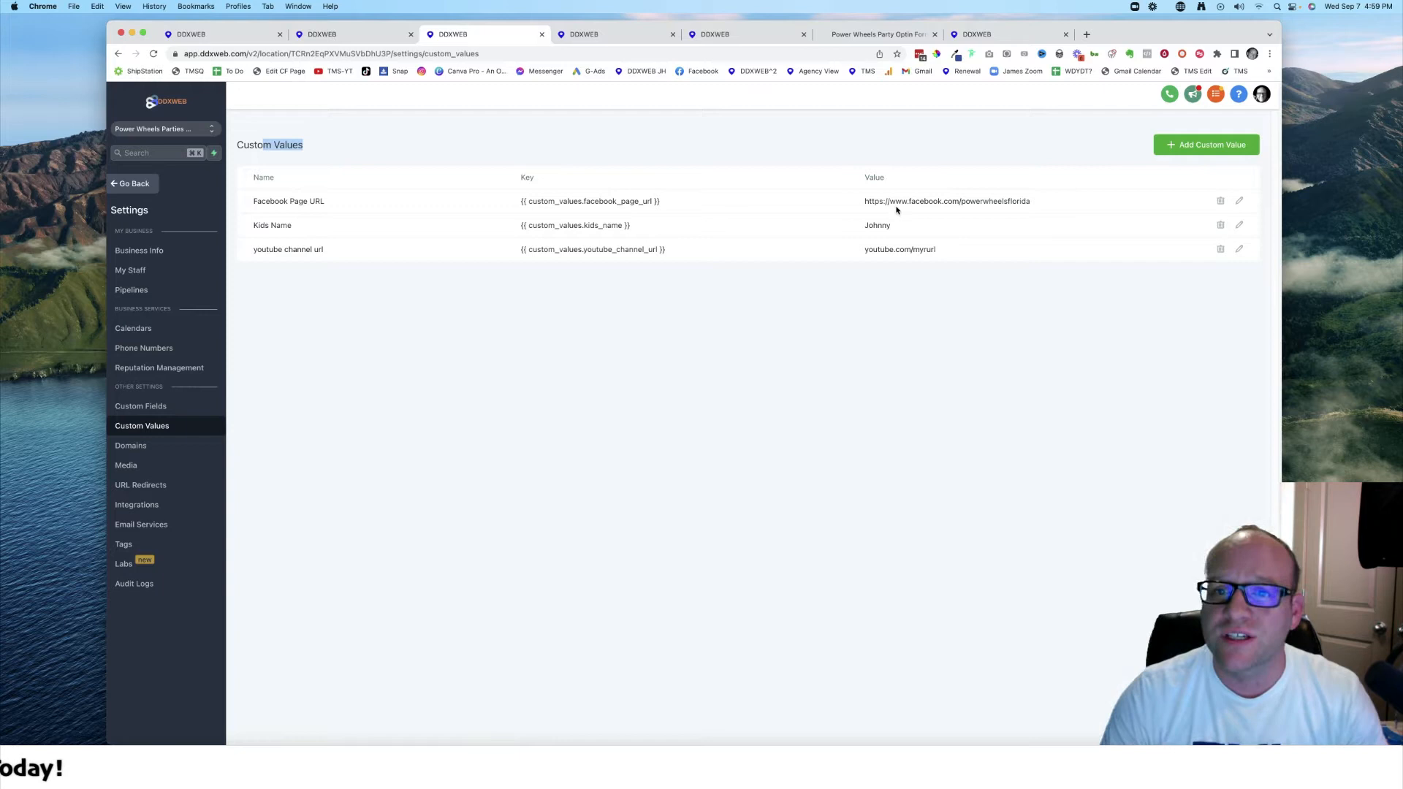
double_click(877, 225)
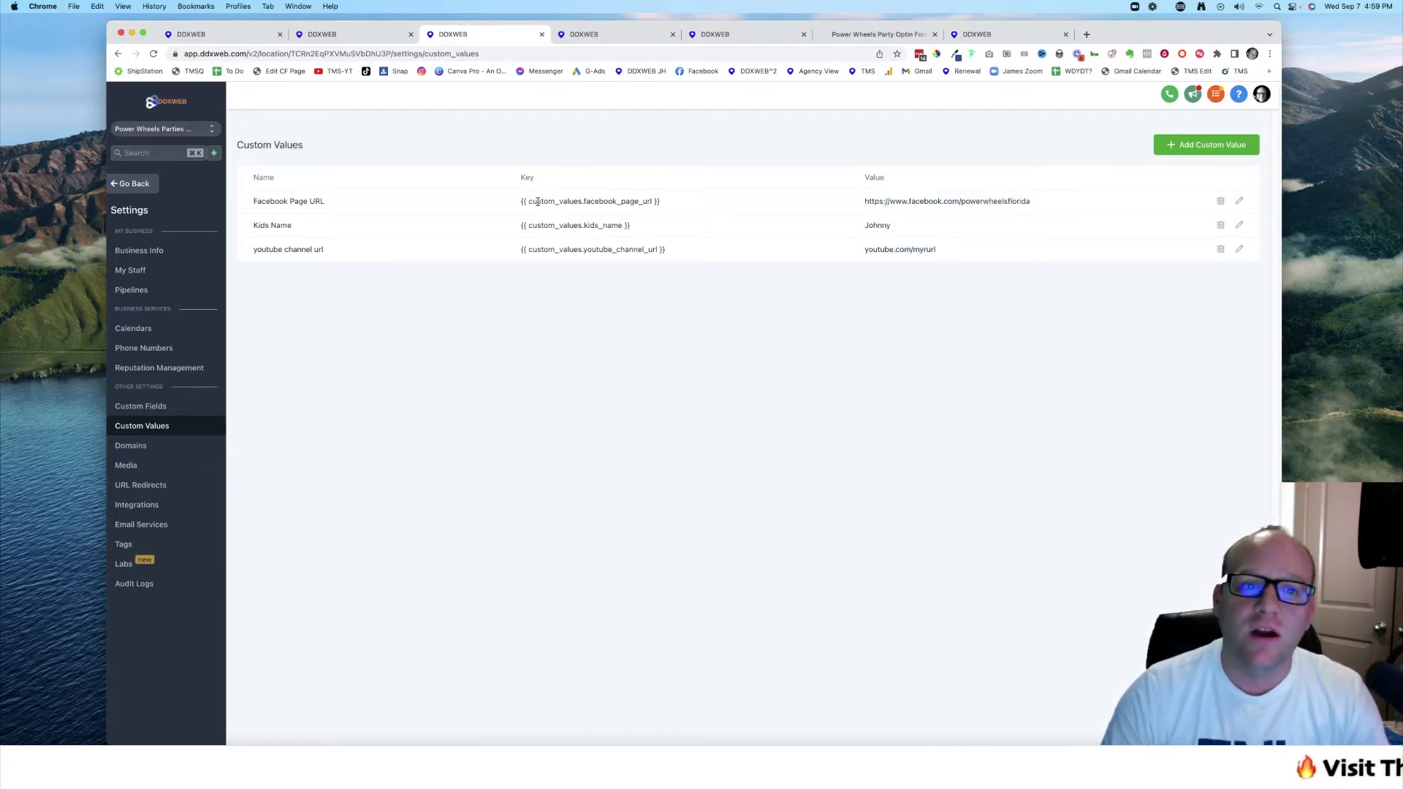
mouse_move(669, 287)
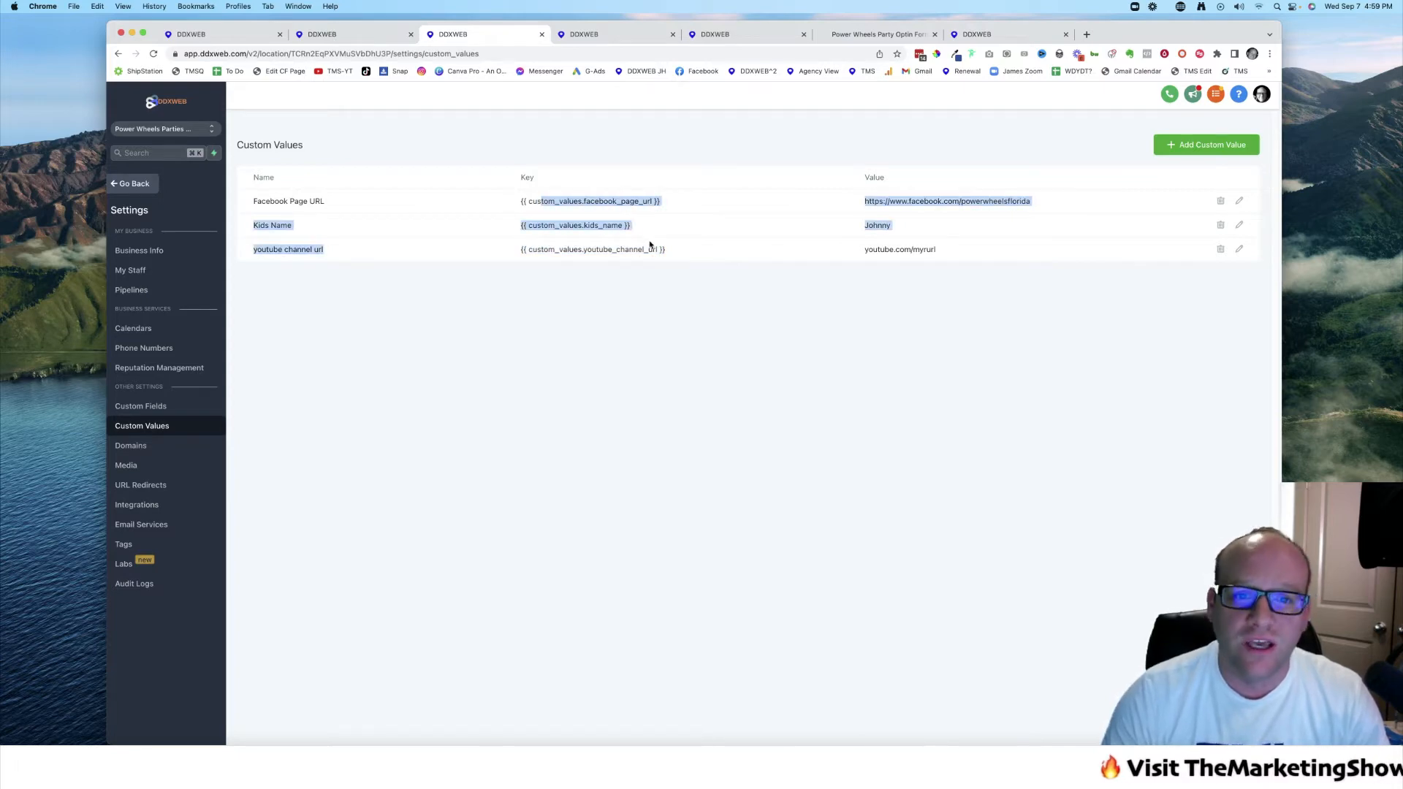
left_click(678, 289)
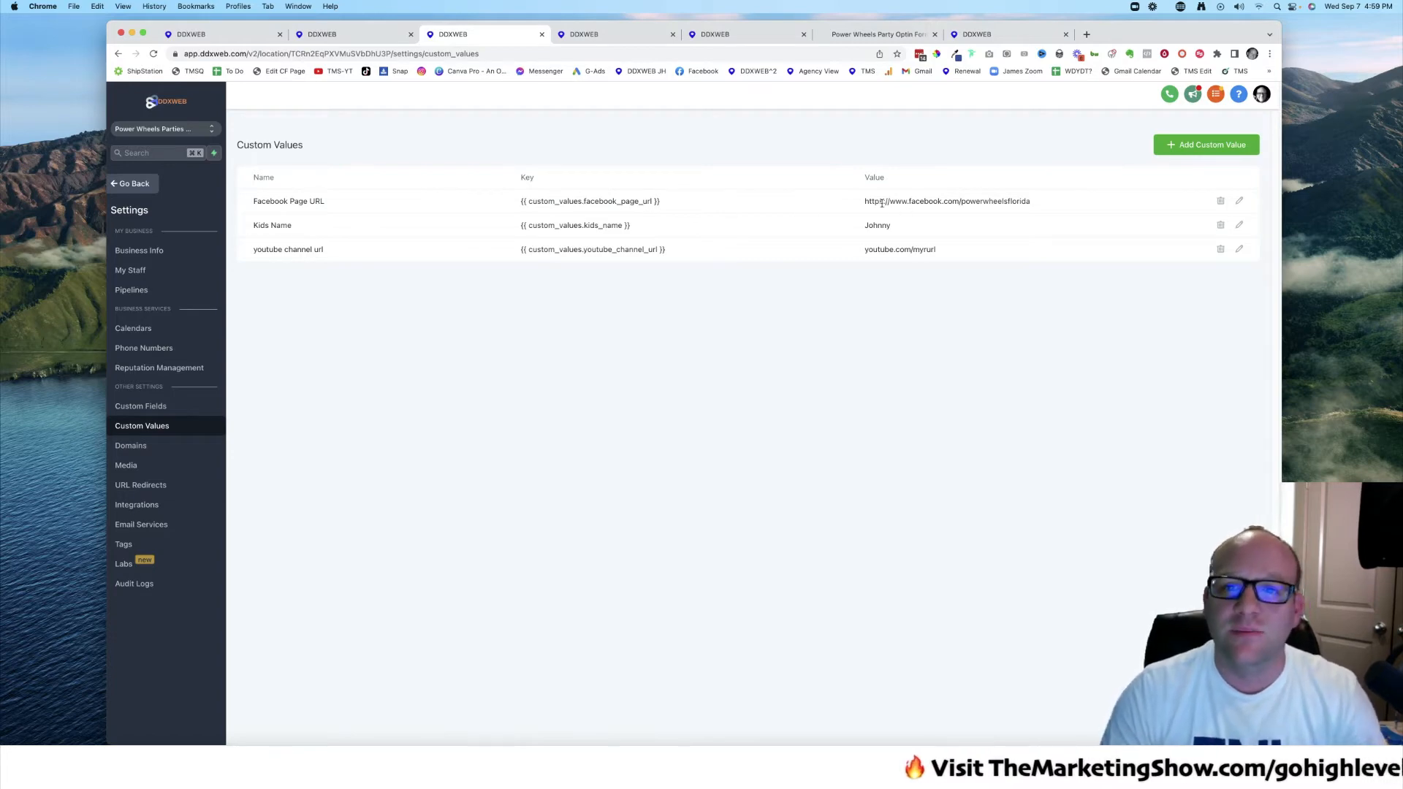
double_click(873, 200)
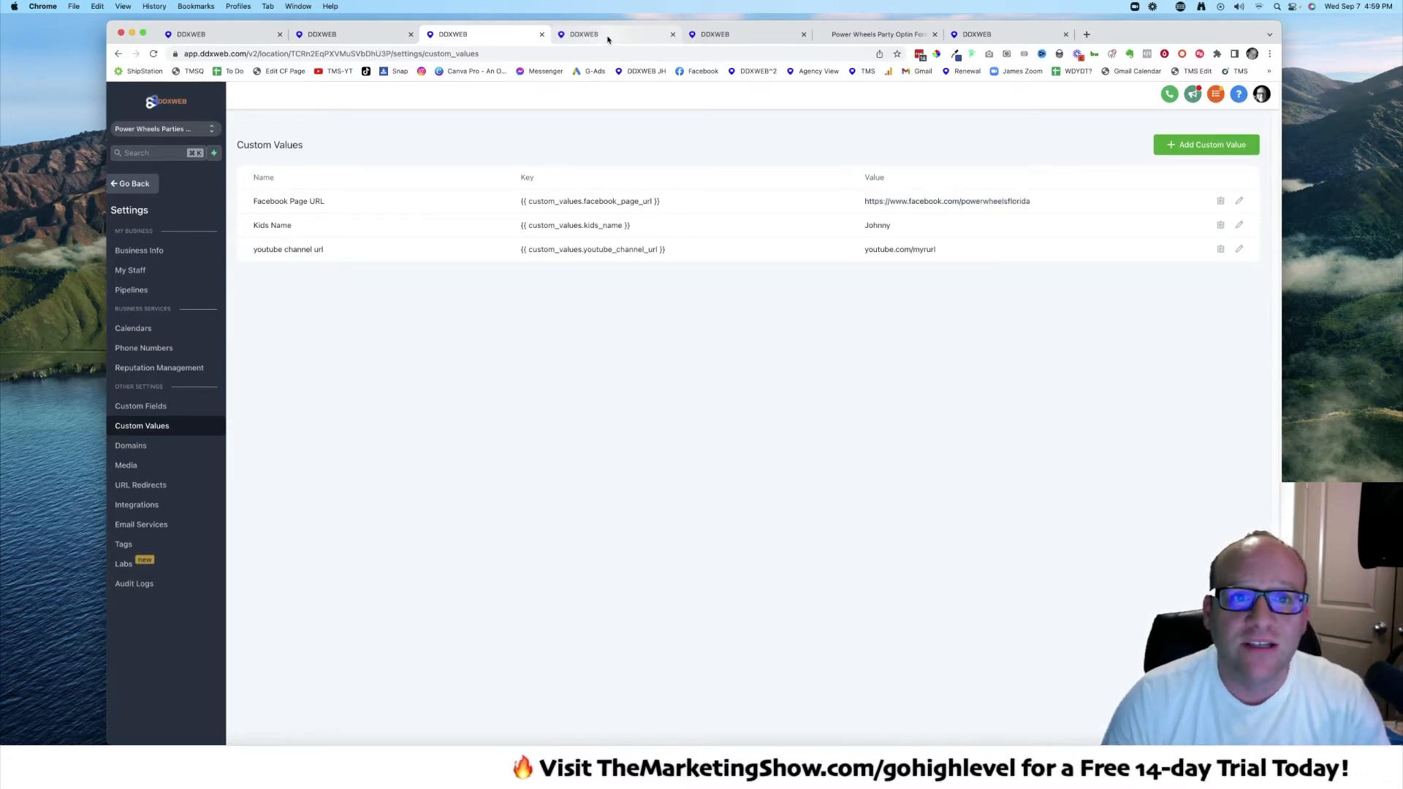
Switch to the DDKWEB account's Social Profiles settings with its empty Facebook URL
left_click(582, 34)
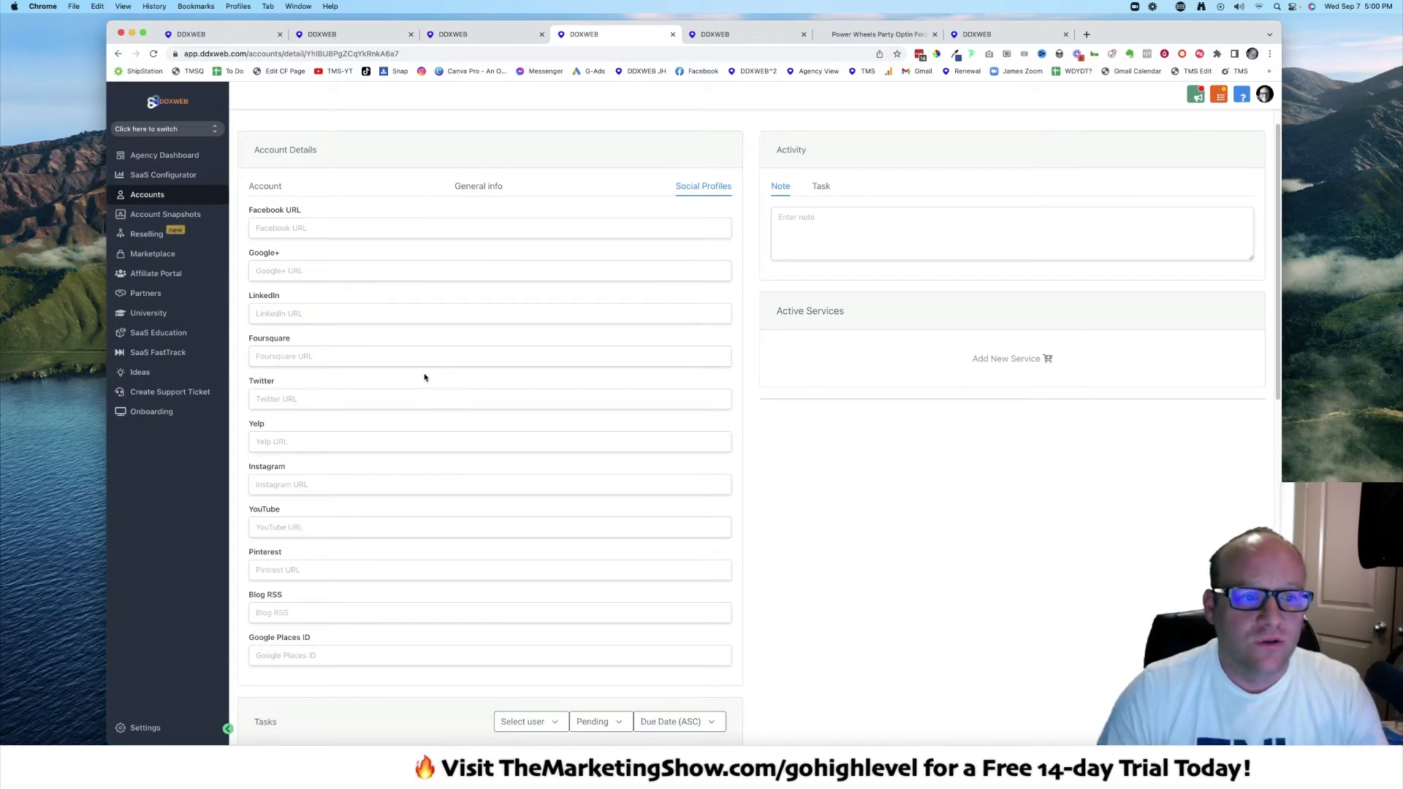
mouse_move(277, 247)
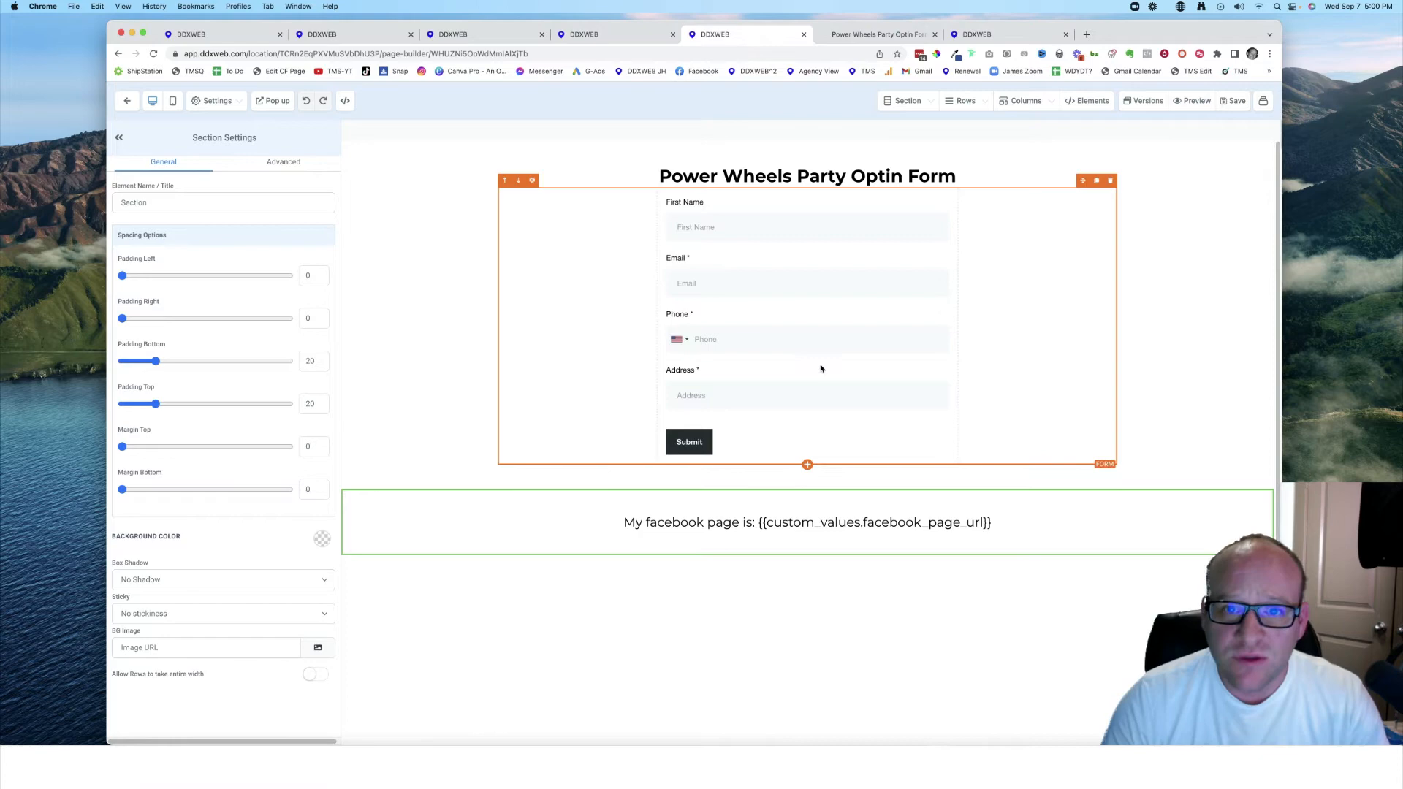
mouse_move(829, 429)
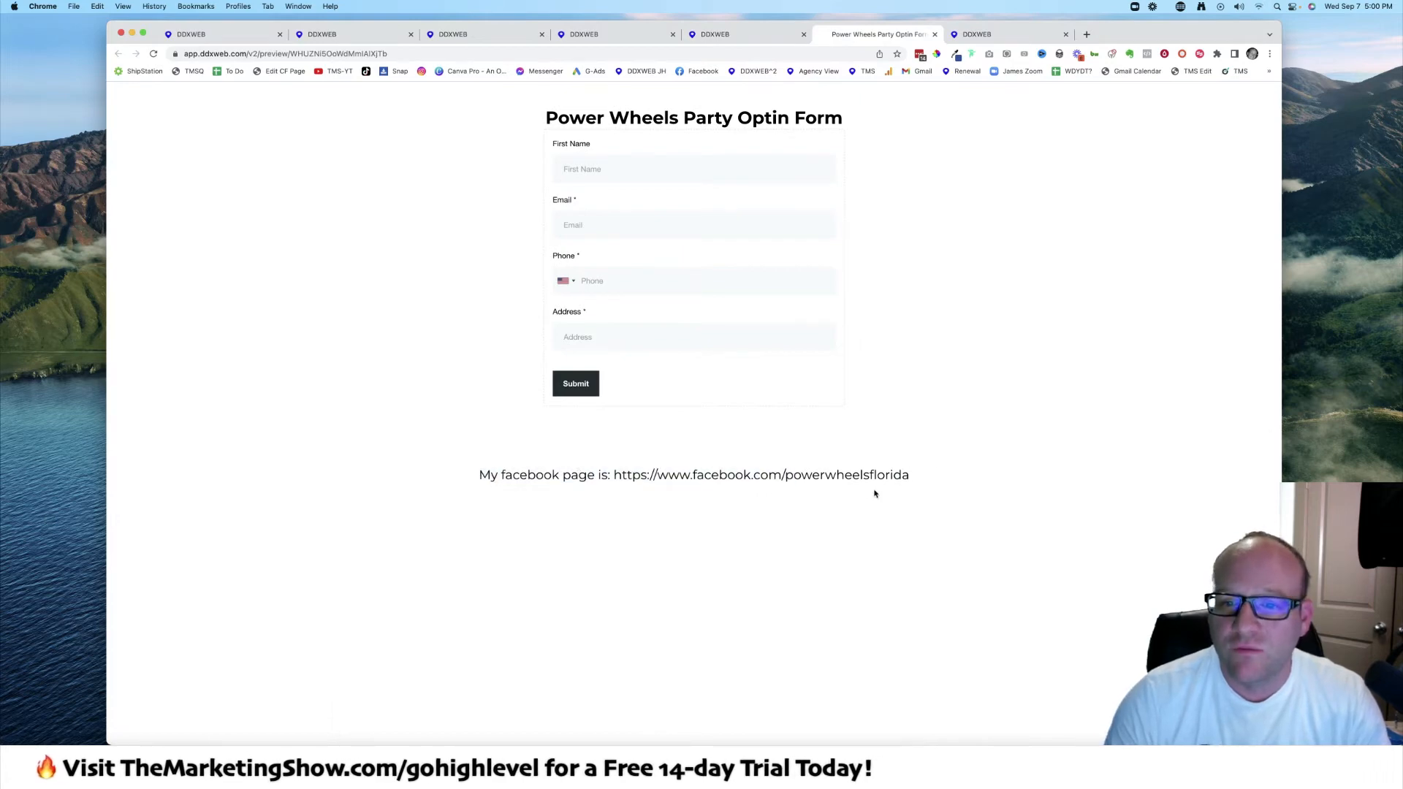
Highlight the rendered Facebook page URL in the funnel preview, then return via the builder to Custom Values
left_click_drag(614, 475, 908, 474)
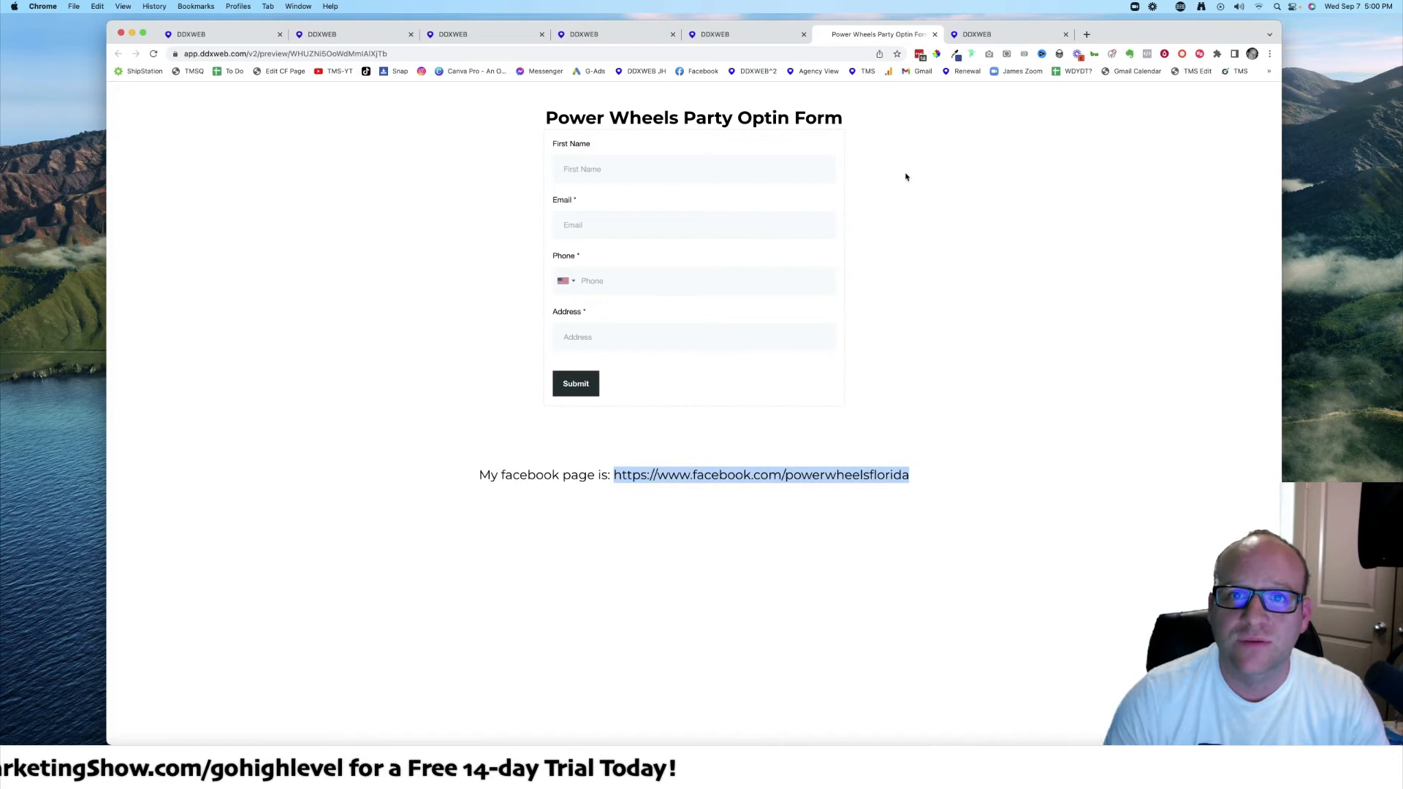
mouse_move(782, 424)
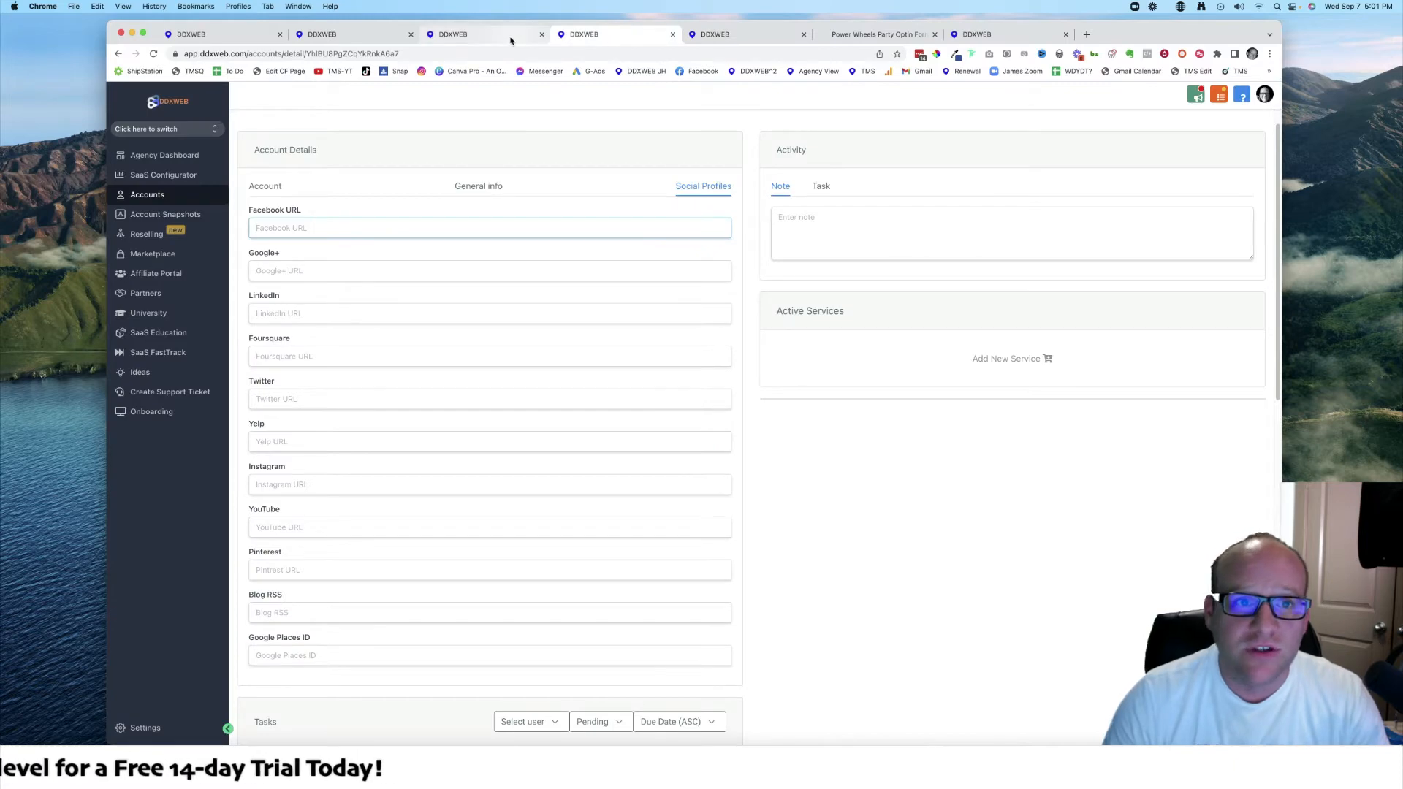
left_click(484, 34)
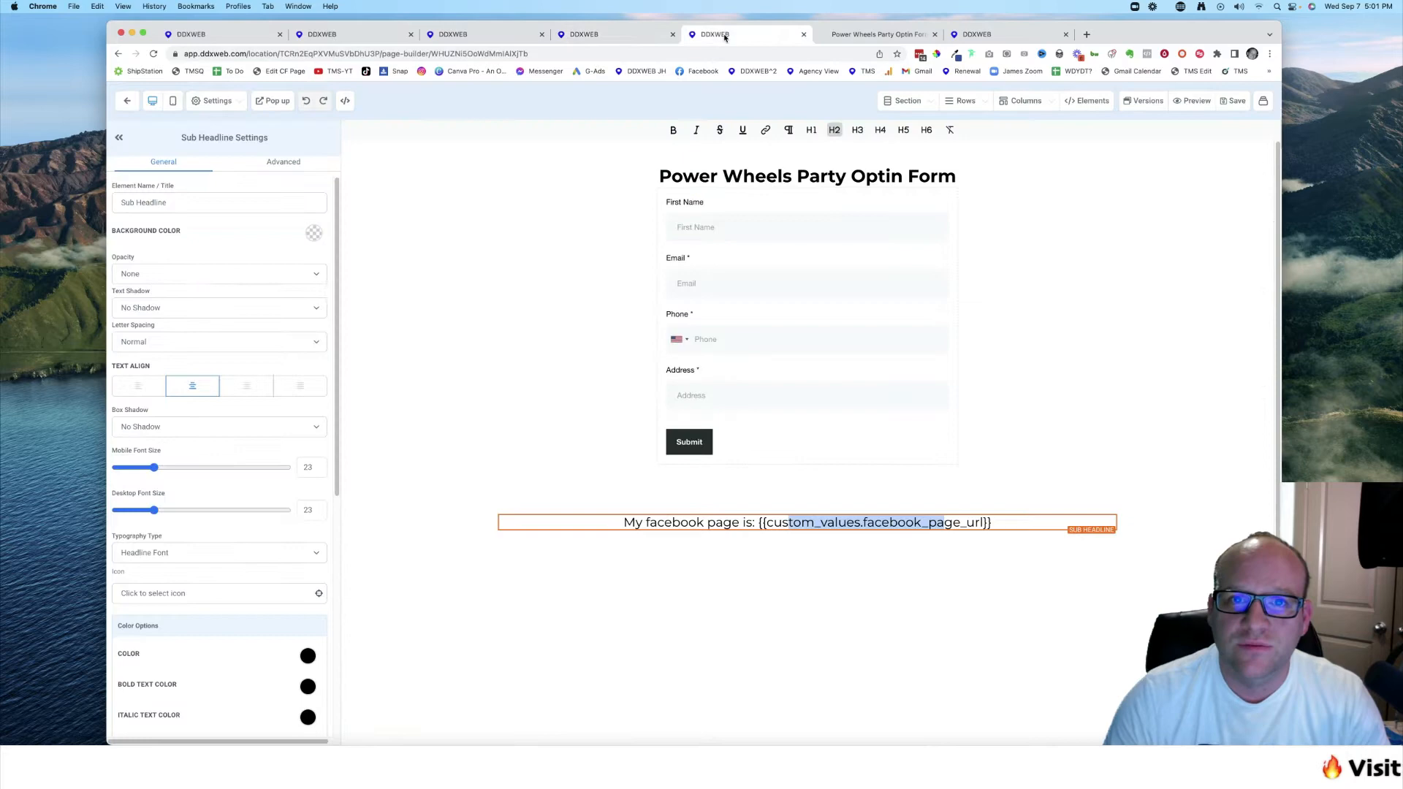
left_click(806, 521)
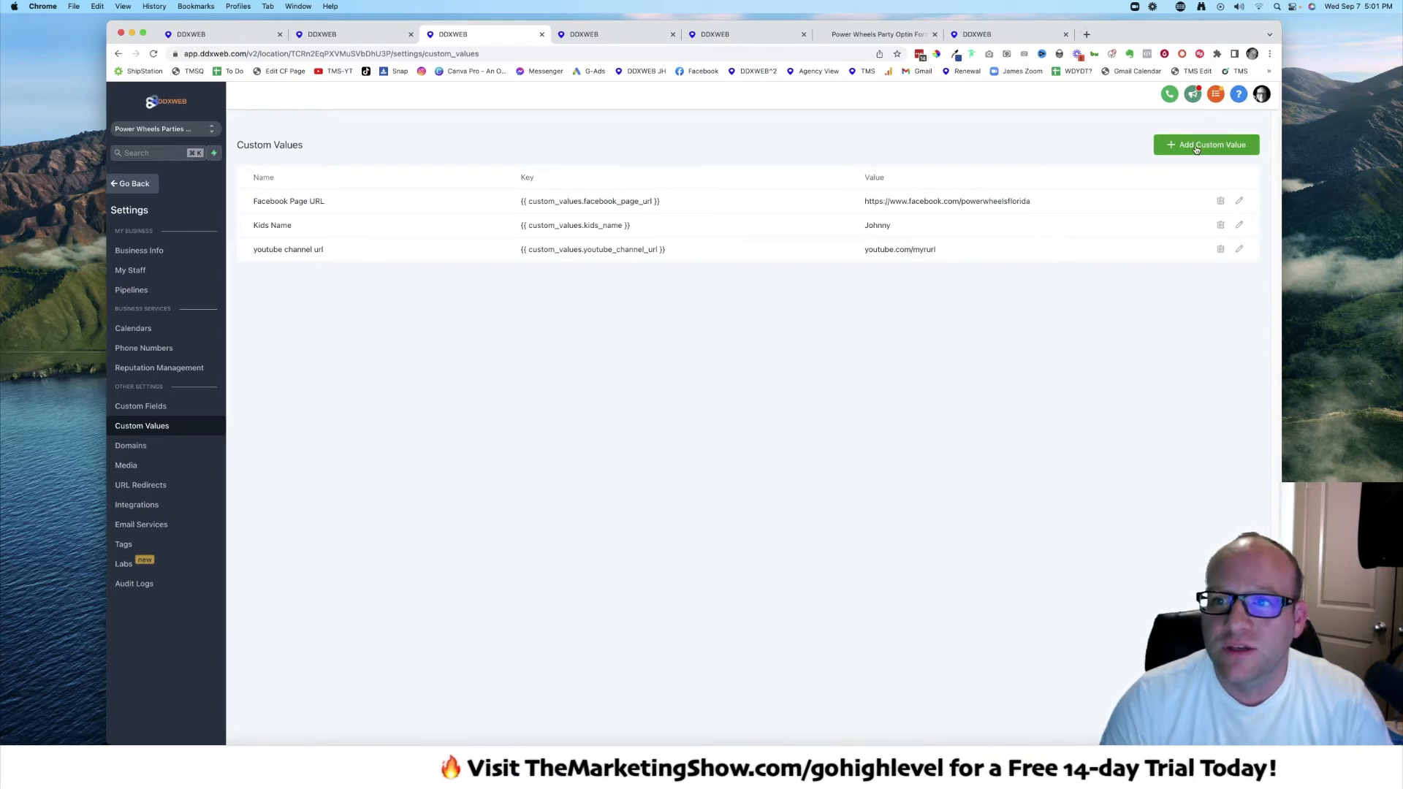
Begin a new custom value named 'day of the week' and open a blank browser tab
left_click(1205, 144)
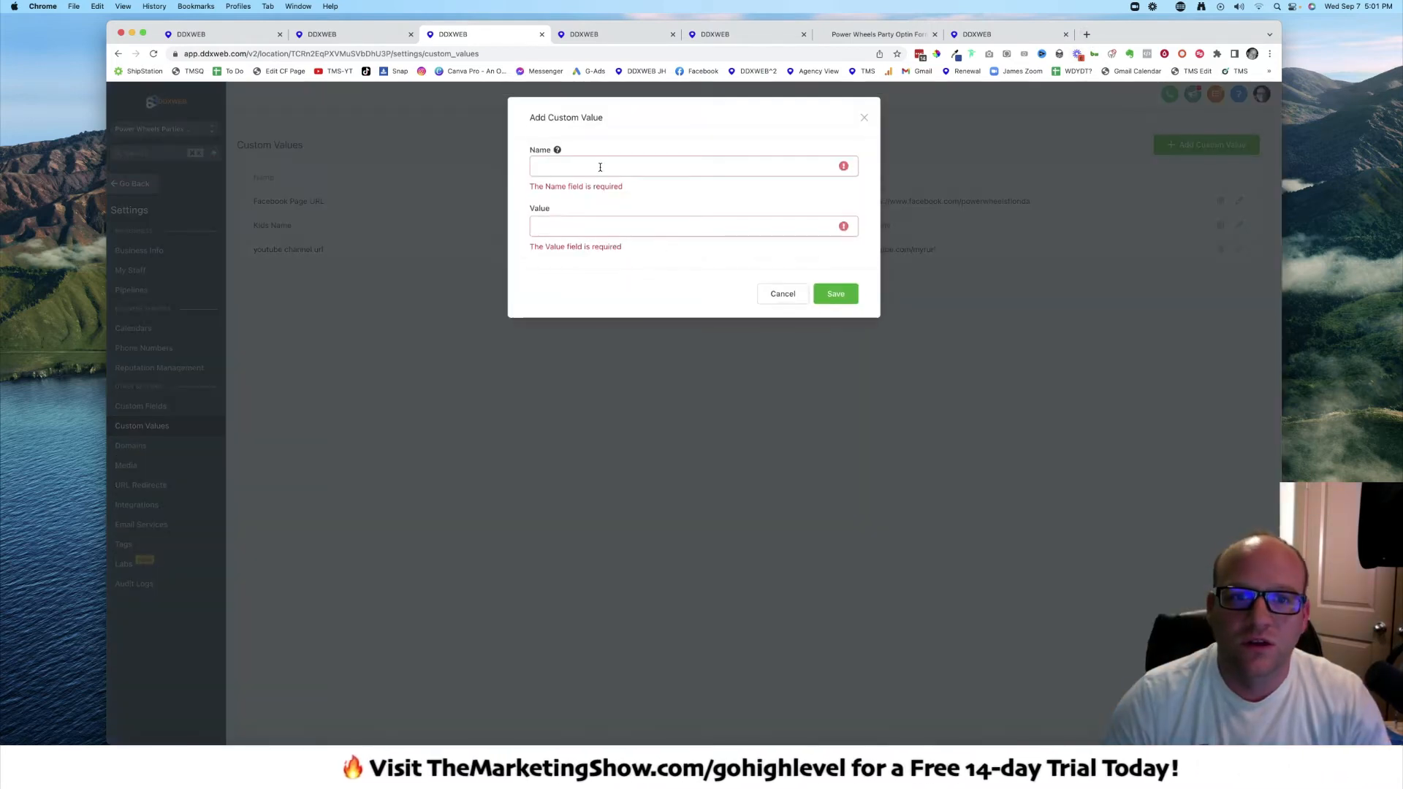
type("day of th week")
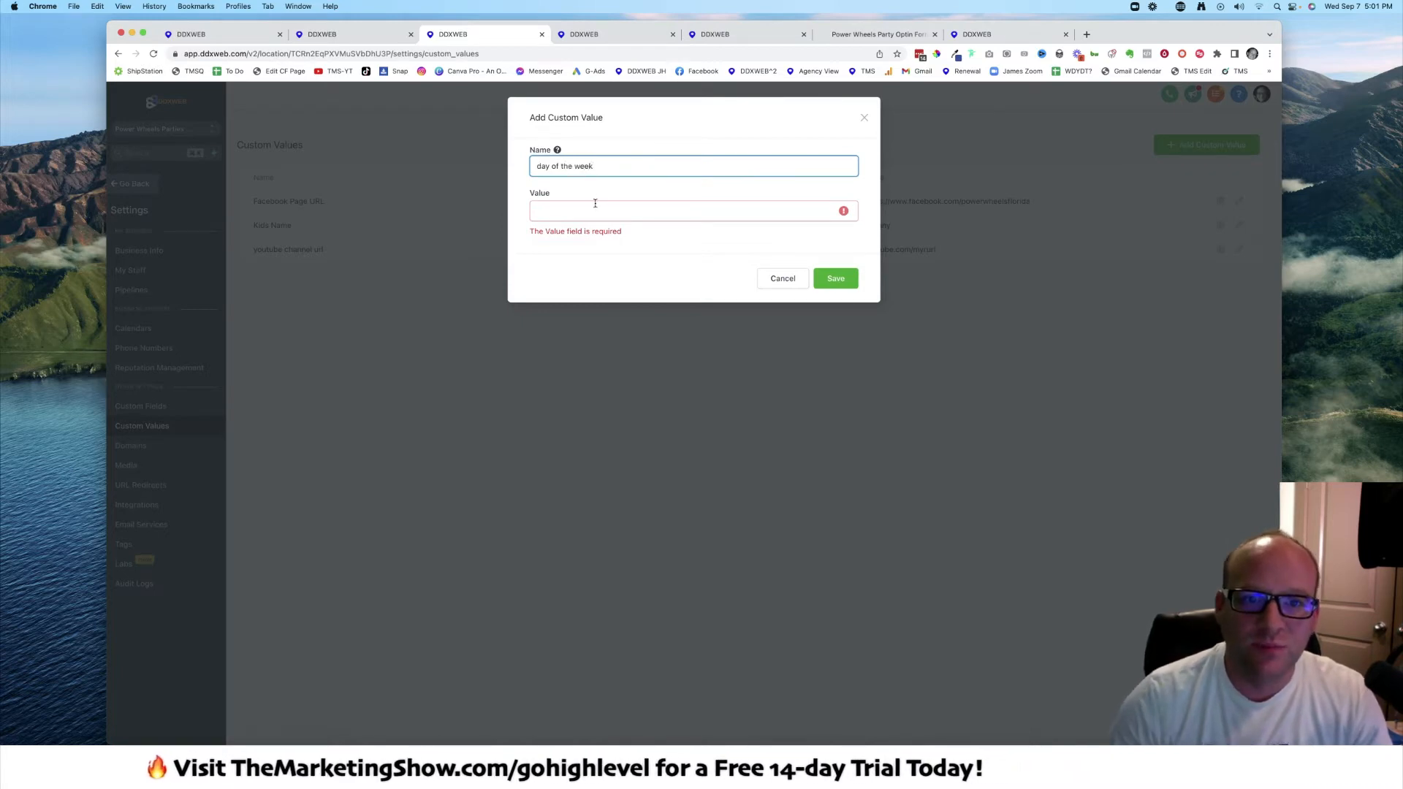
left_click(693, 211)
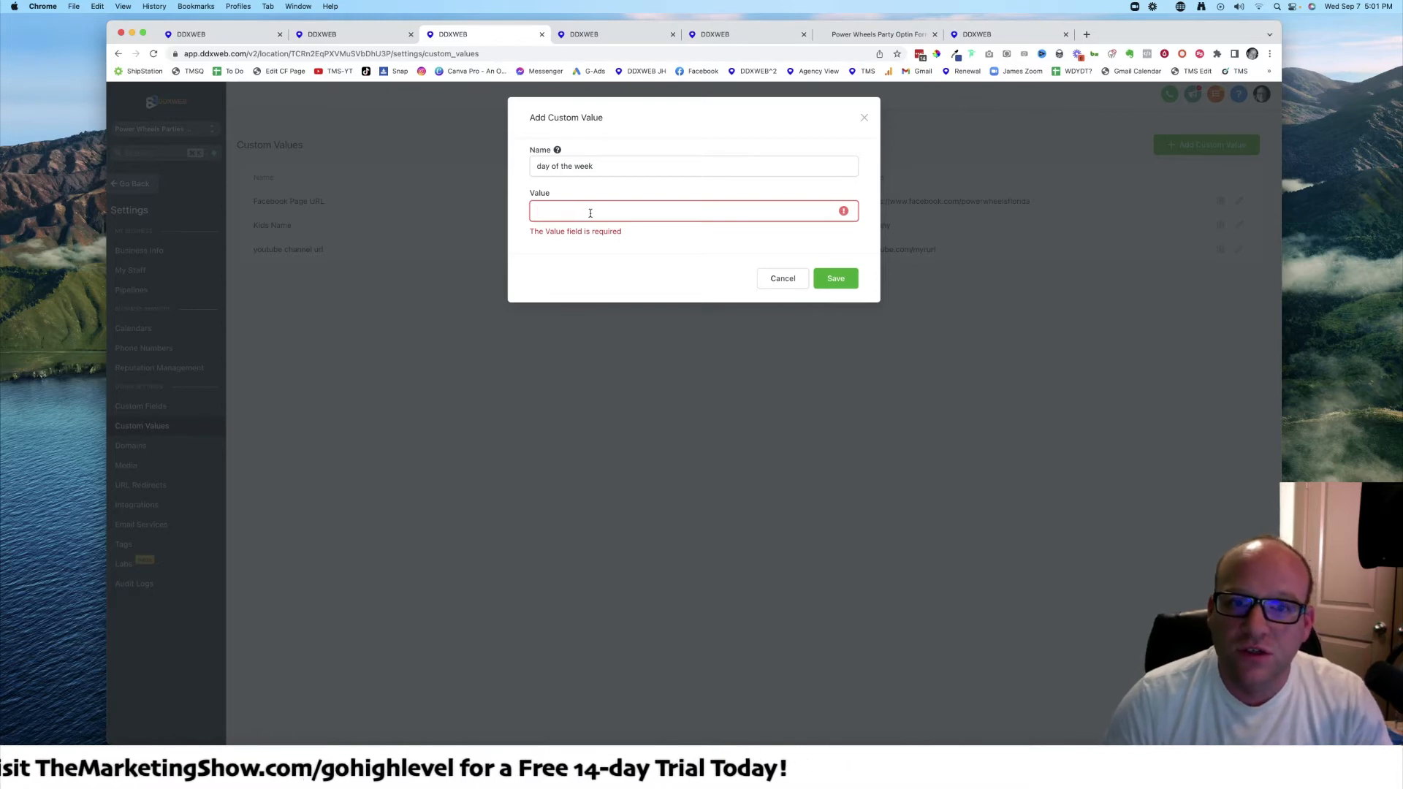
left_click(1218, 35)
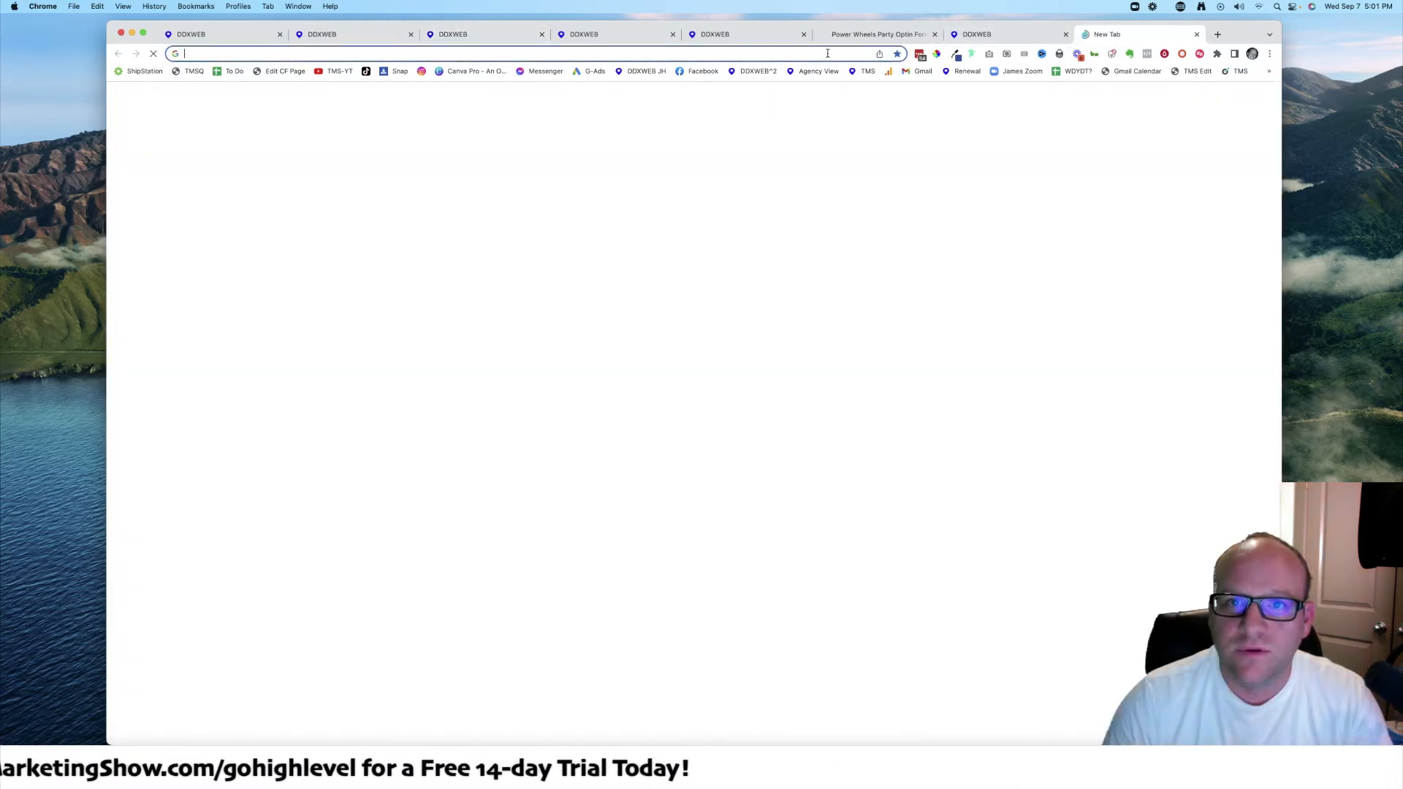
Search 'merge' in the HighLevel Support Portal, locate and copy {{right_now.hour}}, and return to the custom value form
type("r")
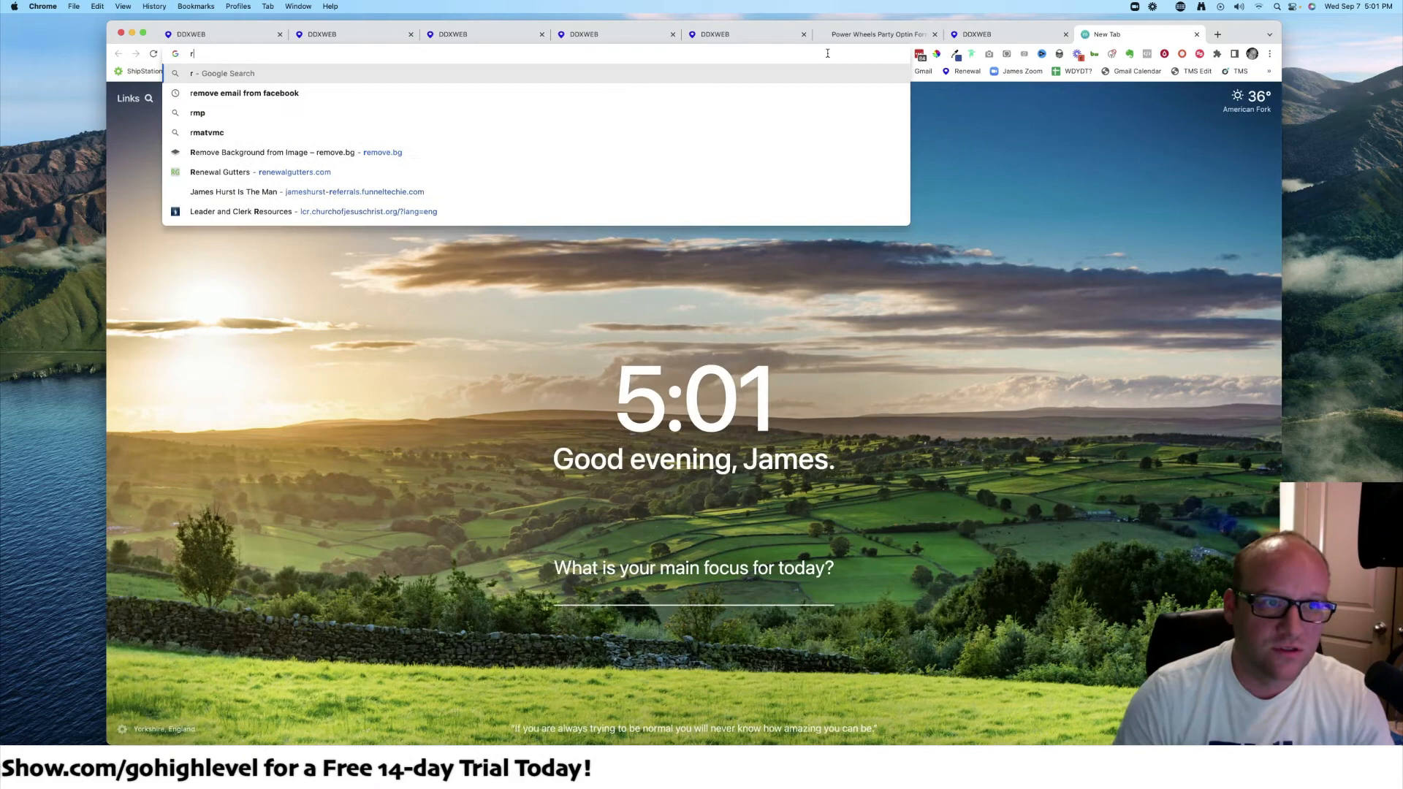
type("merge-fields")
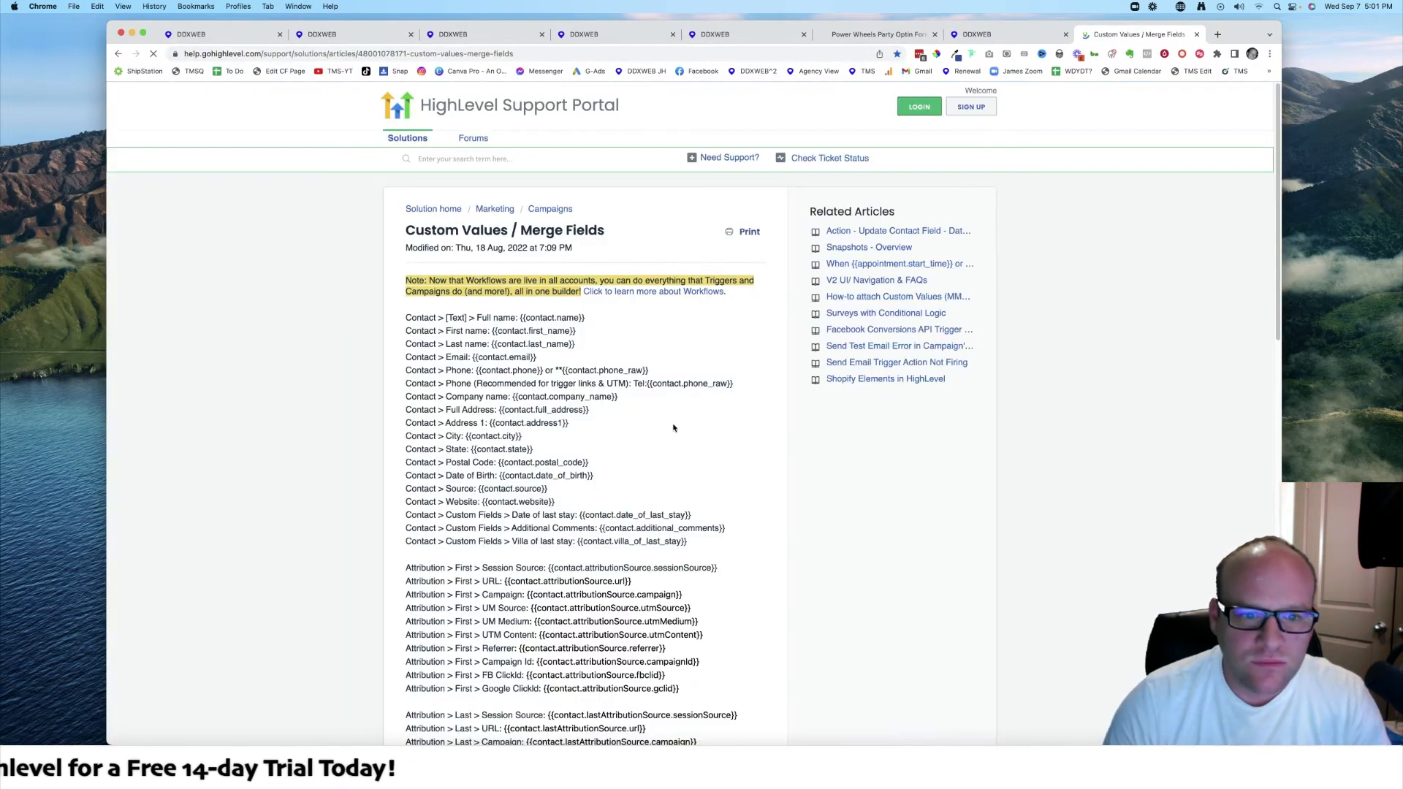
scroll("down", 3)
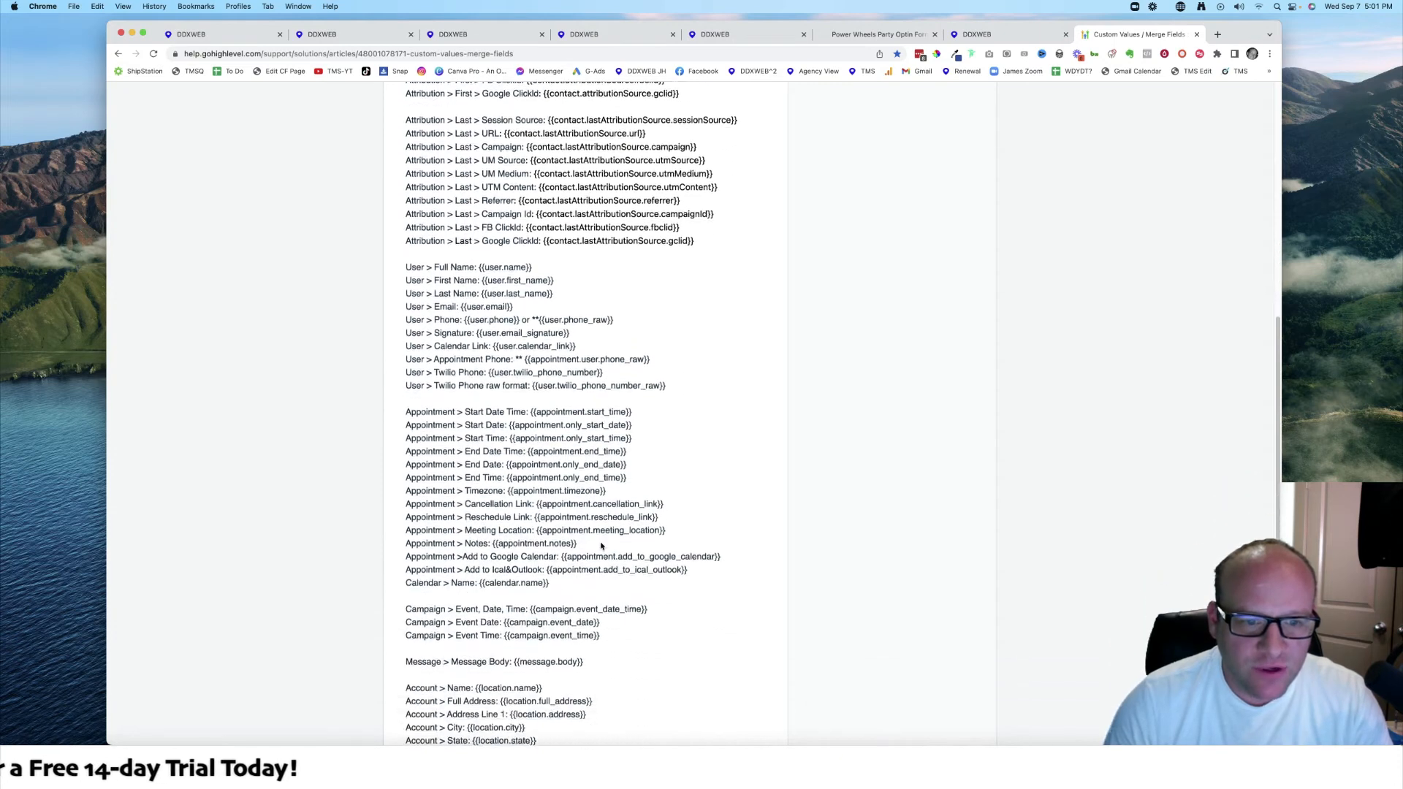
scroll("down", 3)
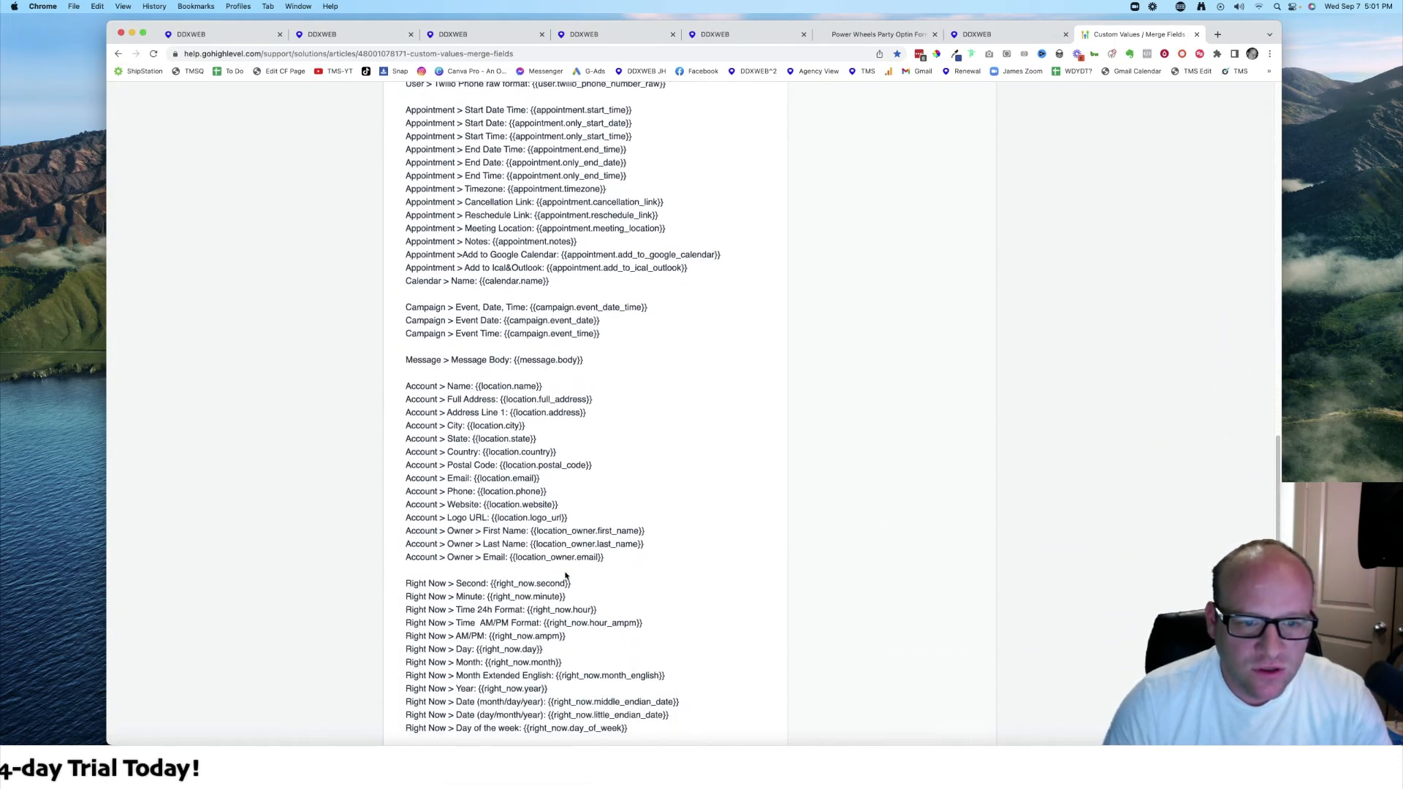
scroll("down", 3)
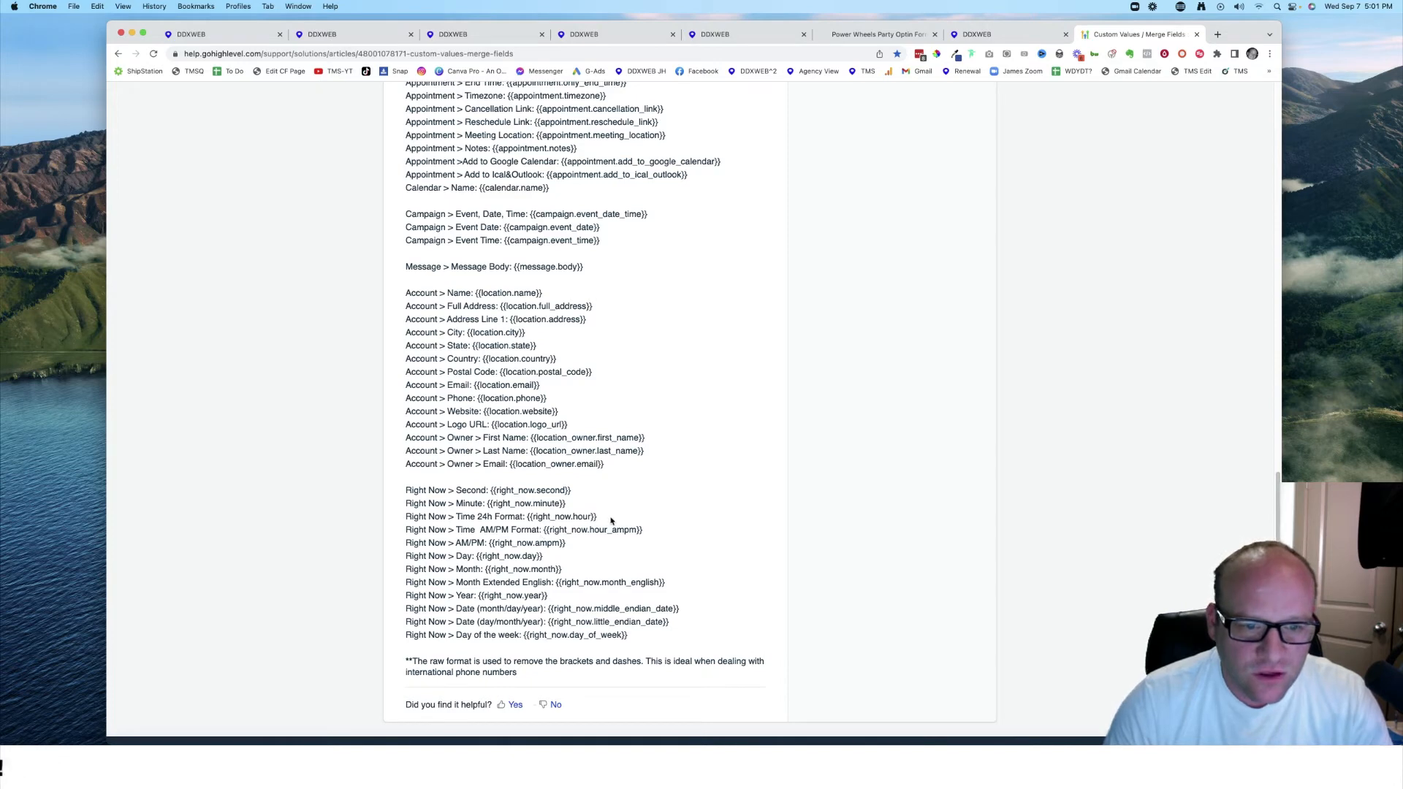
double_click(562, 517)
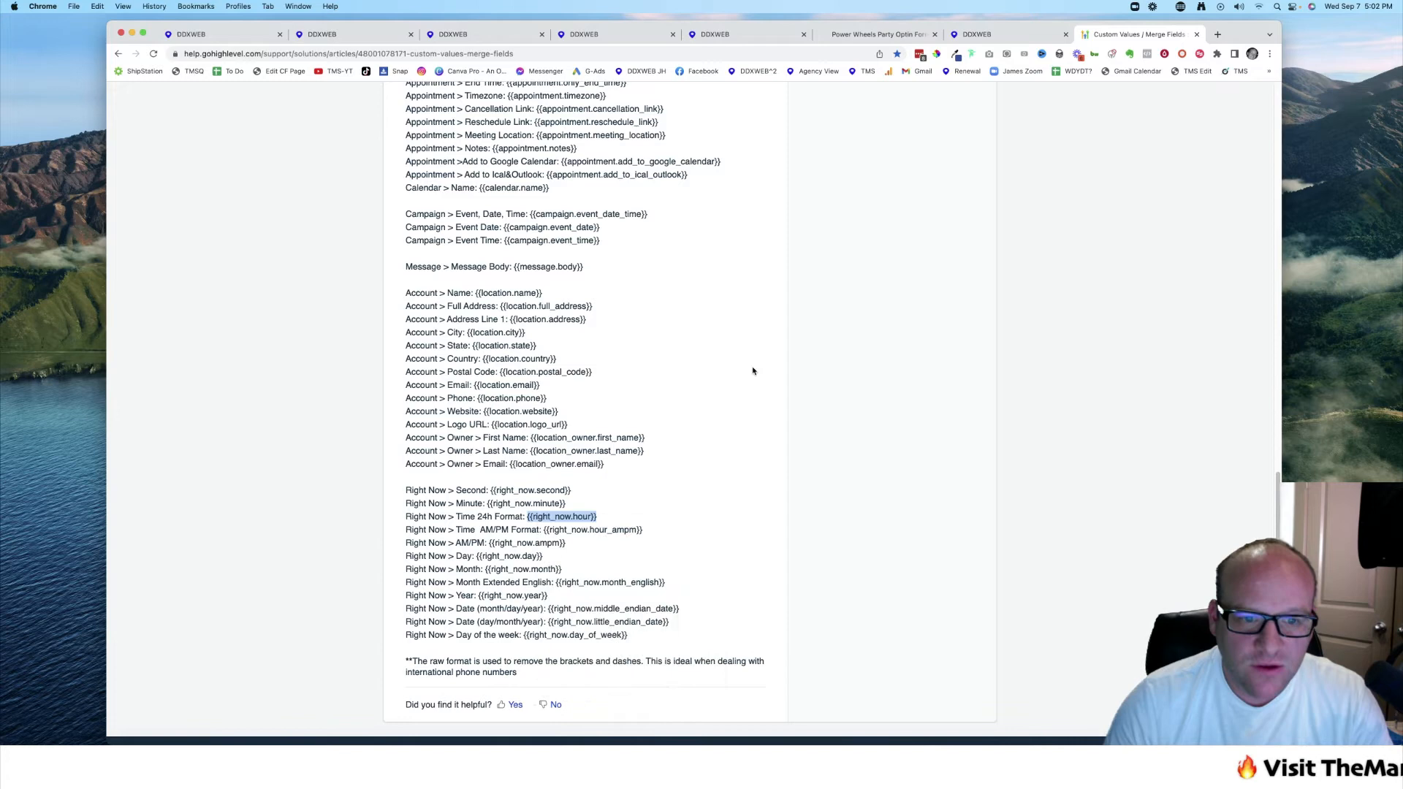
left_click(1002, 34)
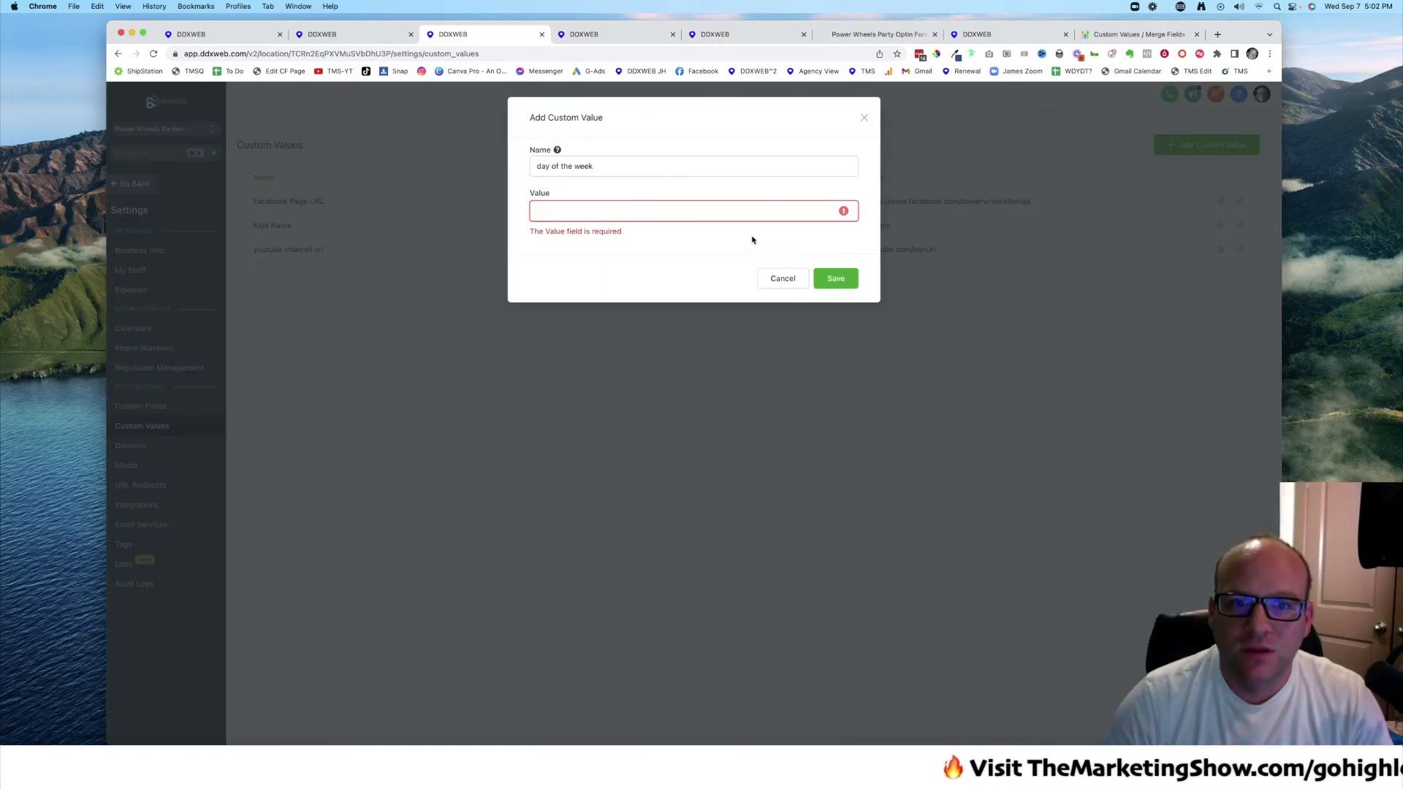
Save a custom value 'right now second' holding the {{right_now.second}} merge field
type("{{right_now.hour}}")
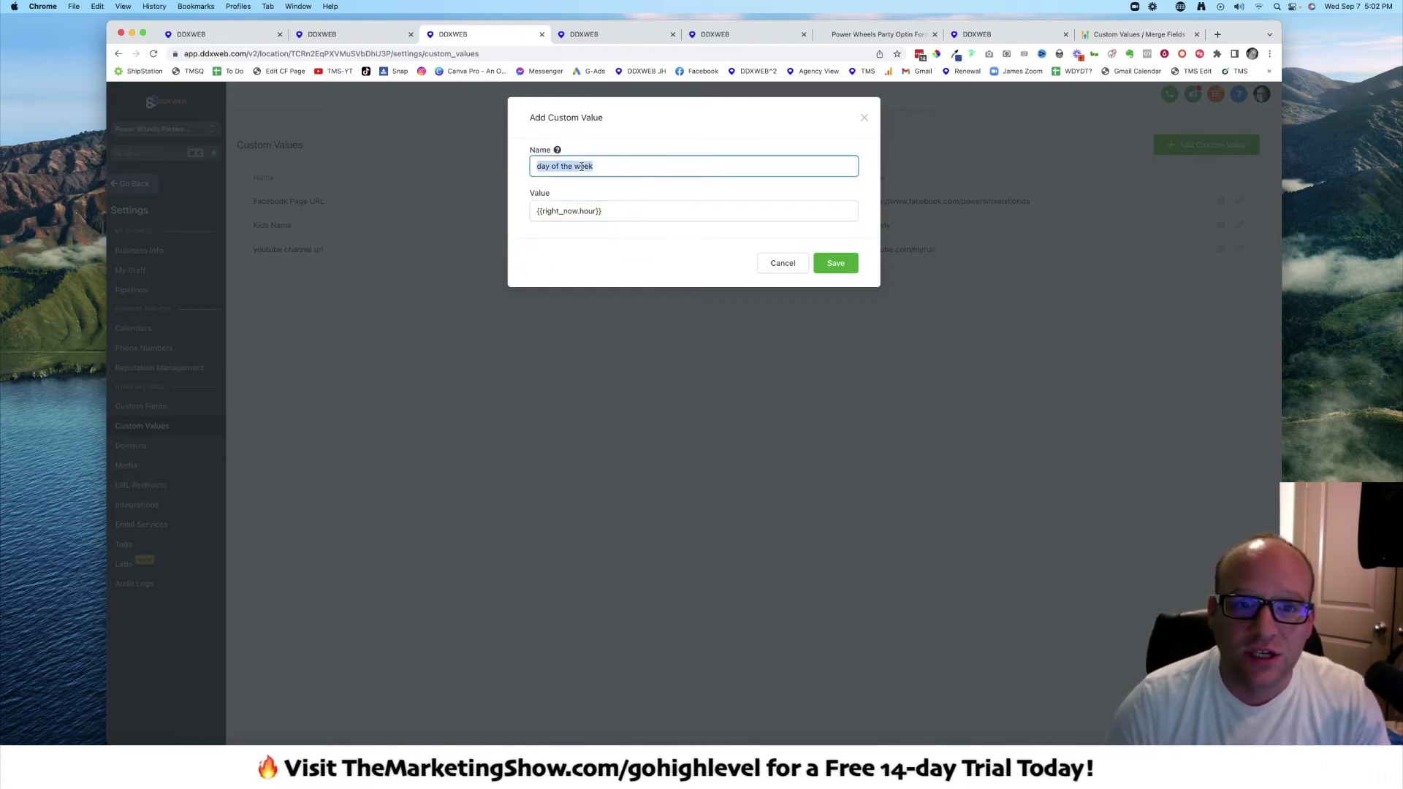
type("rig")
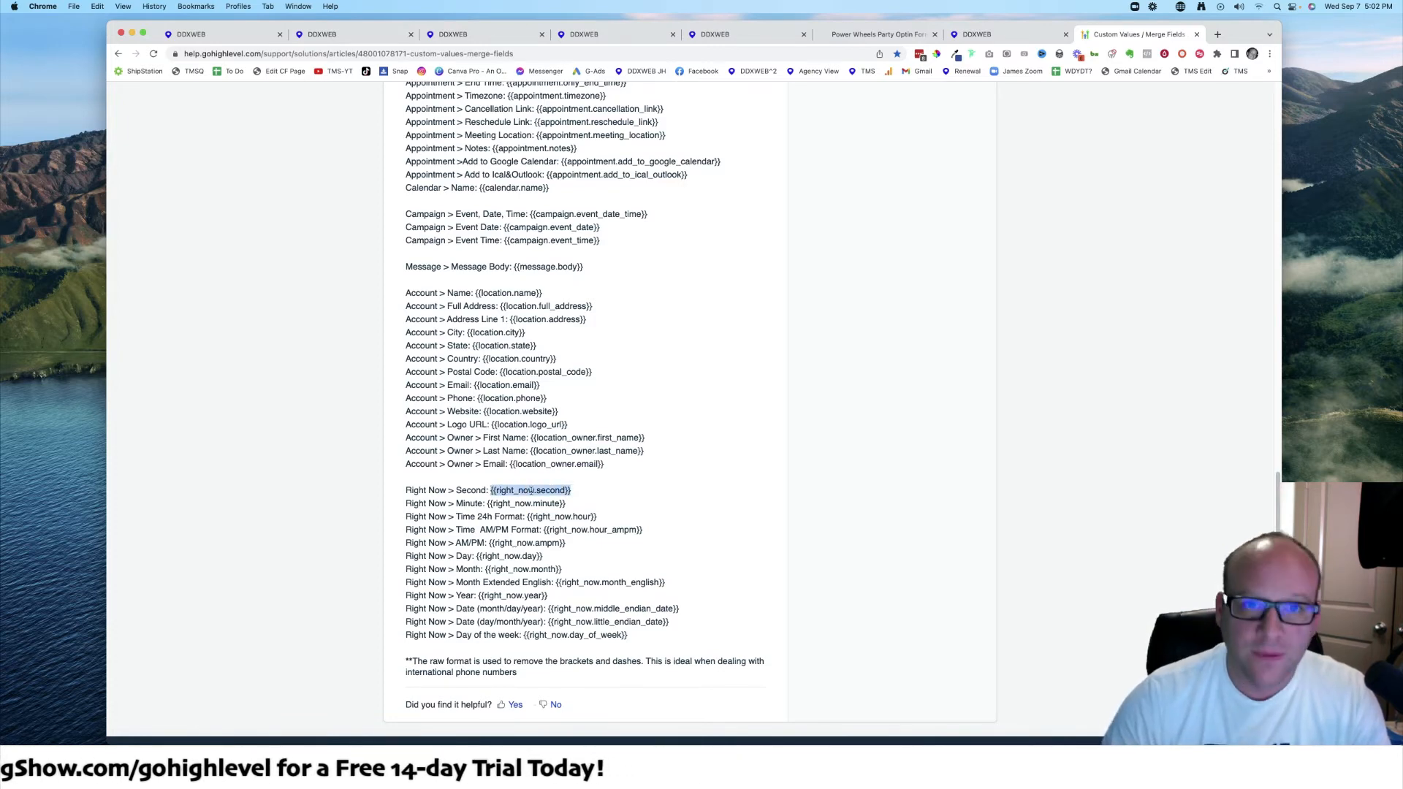
left_click(615, 35)
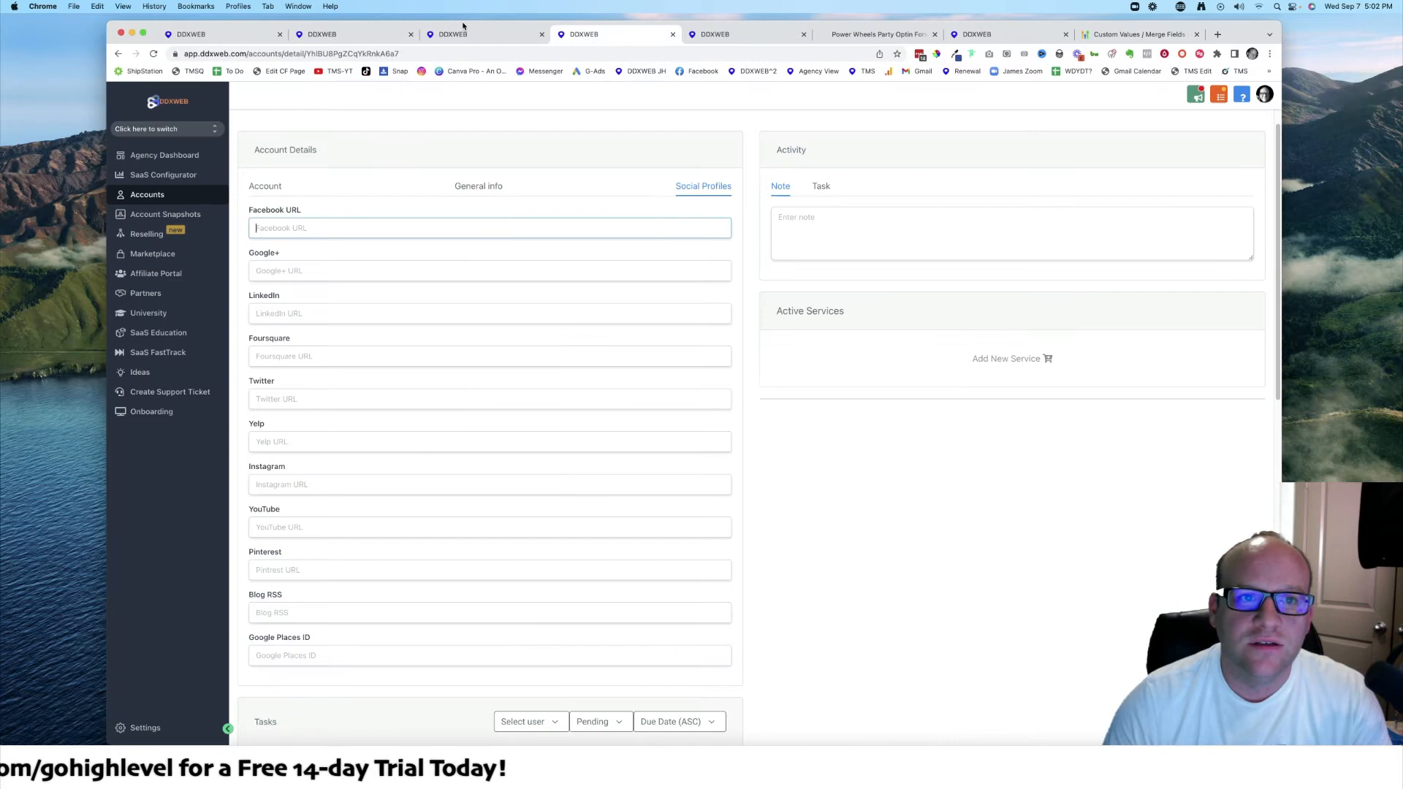
left_click(485, 35)
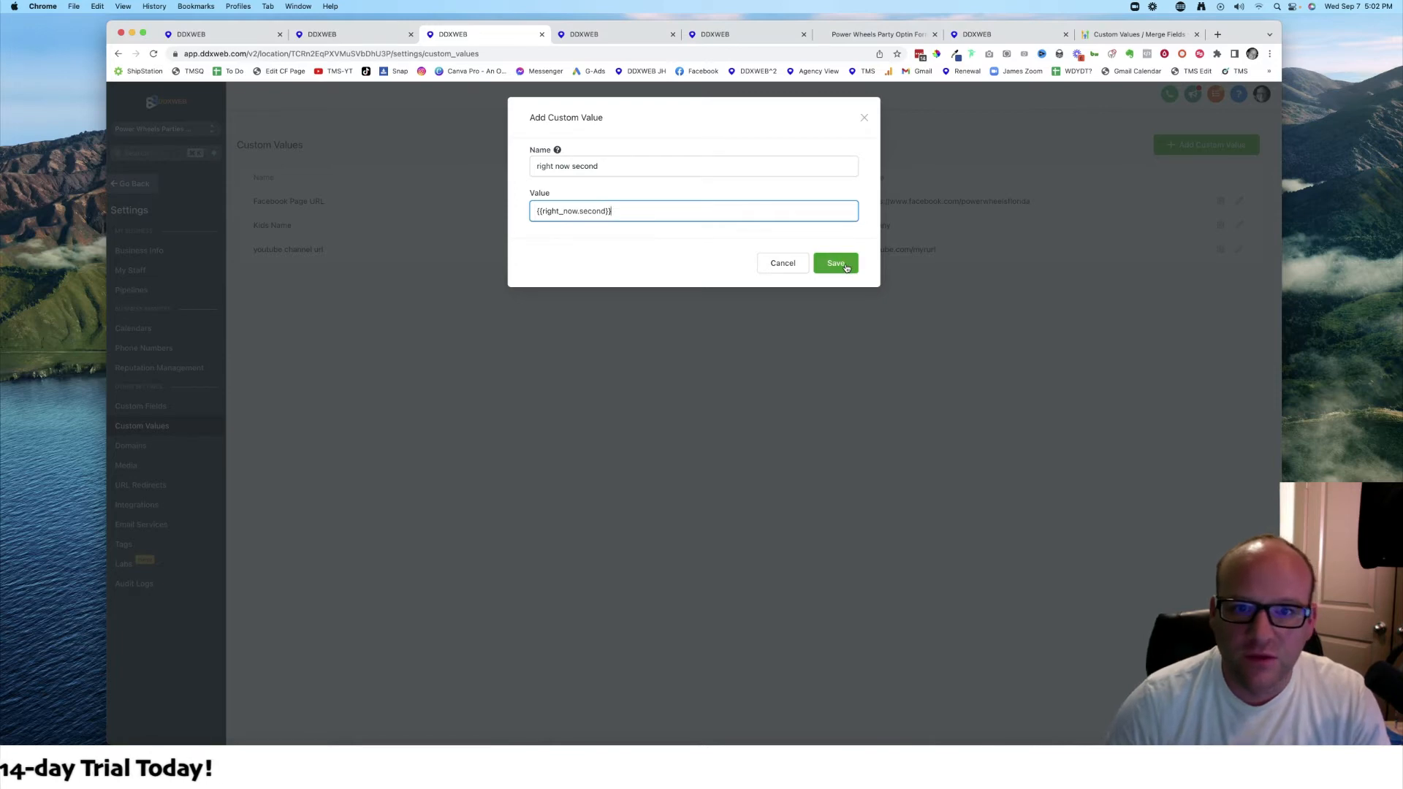
left_click(835, 262)
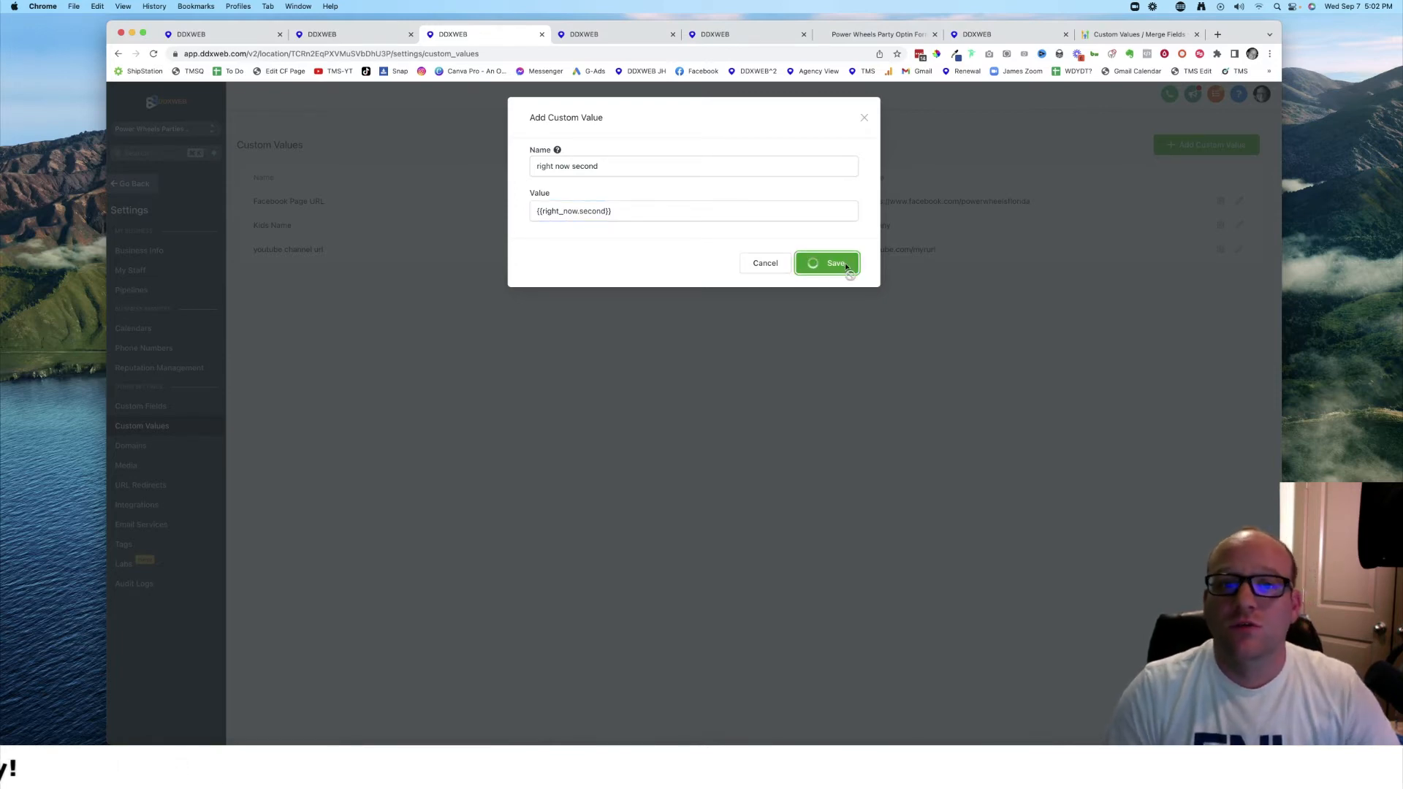
left_click(826, 263)
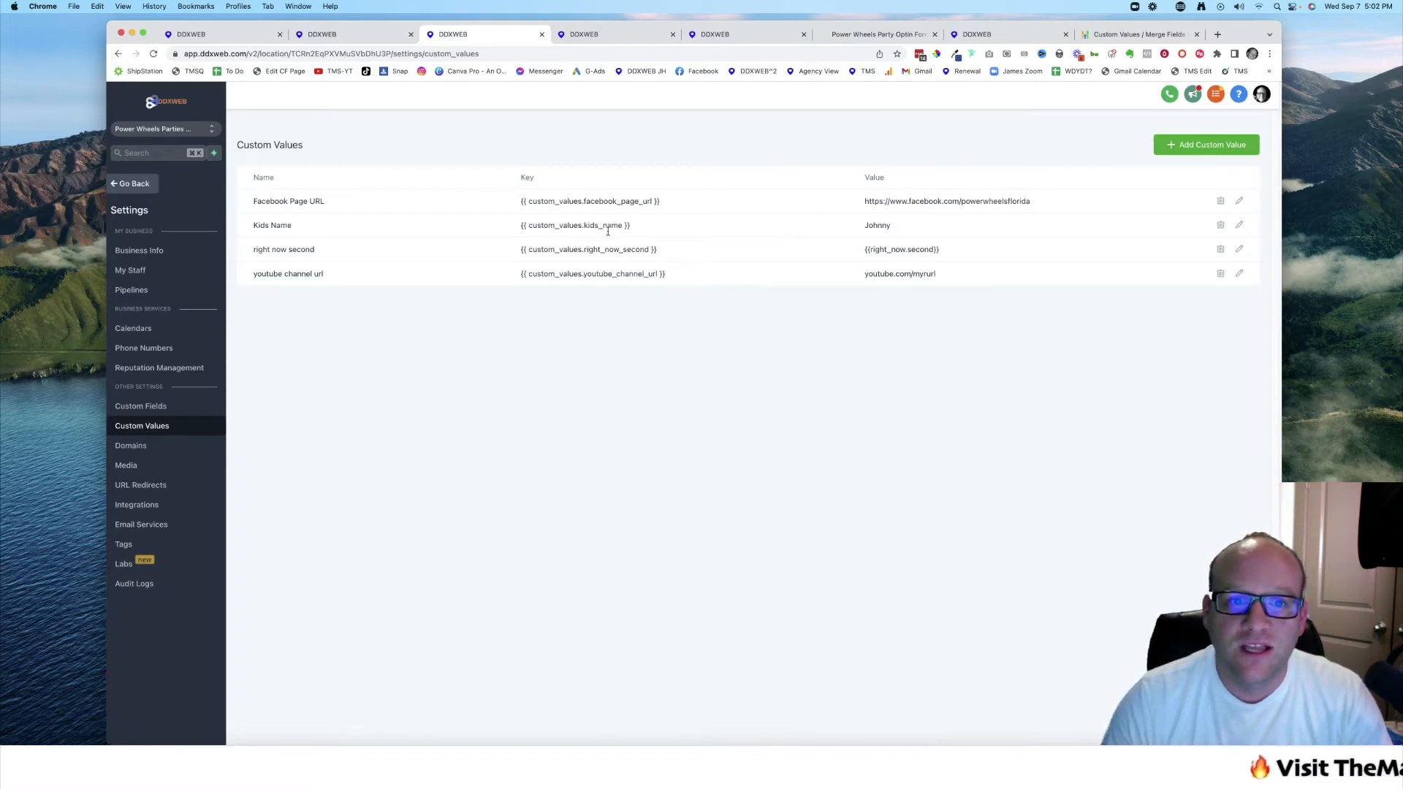
Copy the new custom_values.right_now_second key from the list
double_click(586, 249)
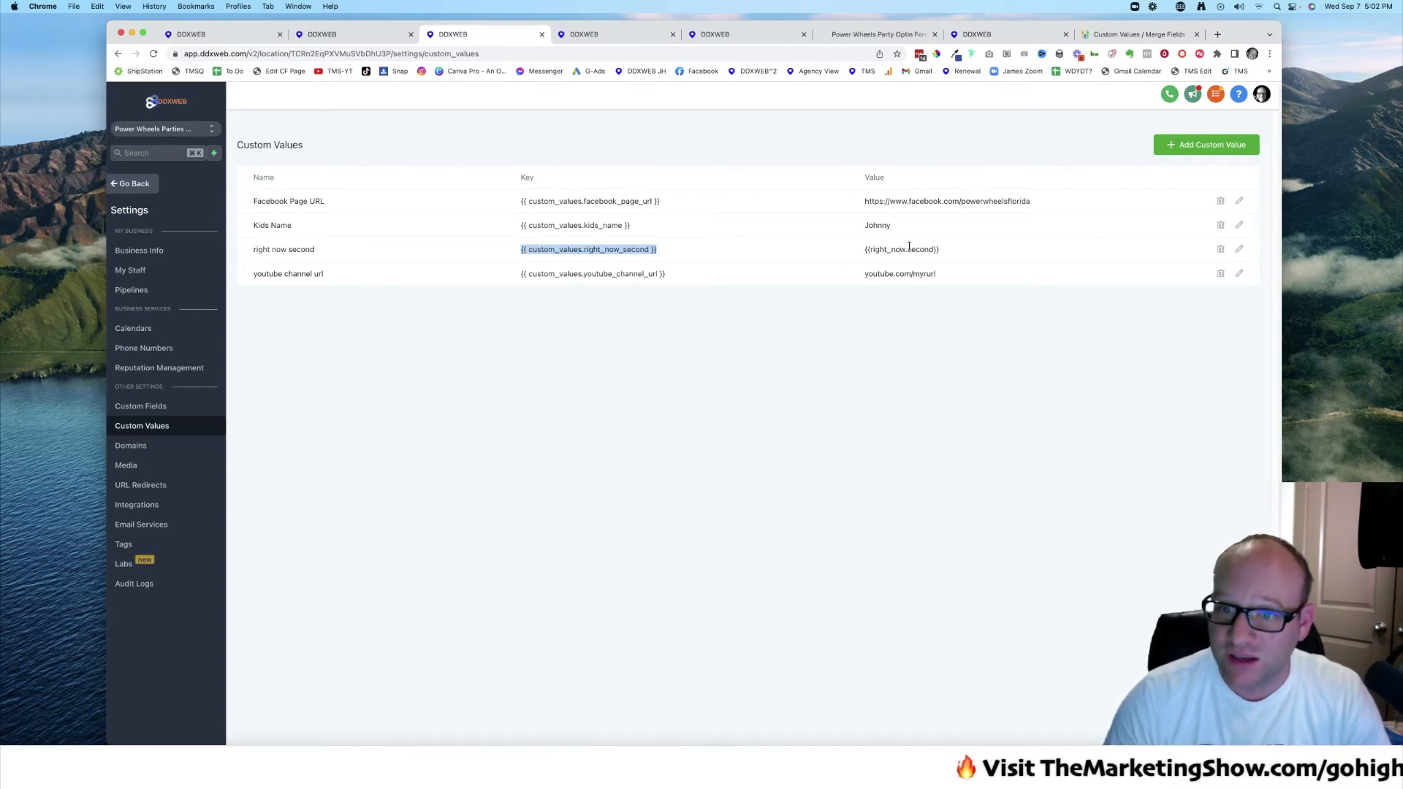
right_click(591, 248)
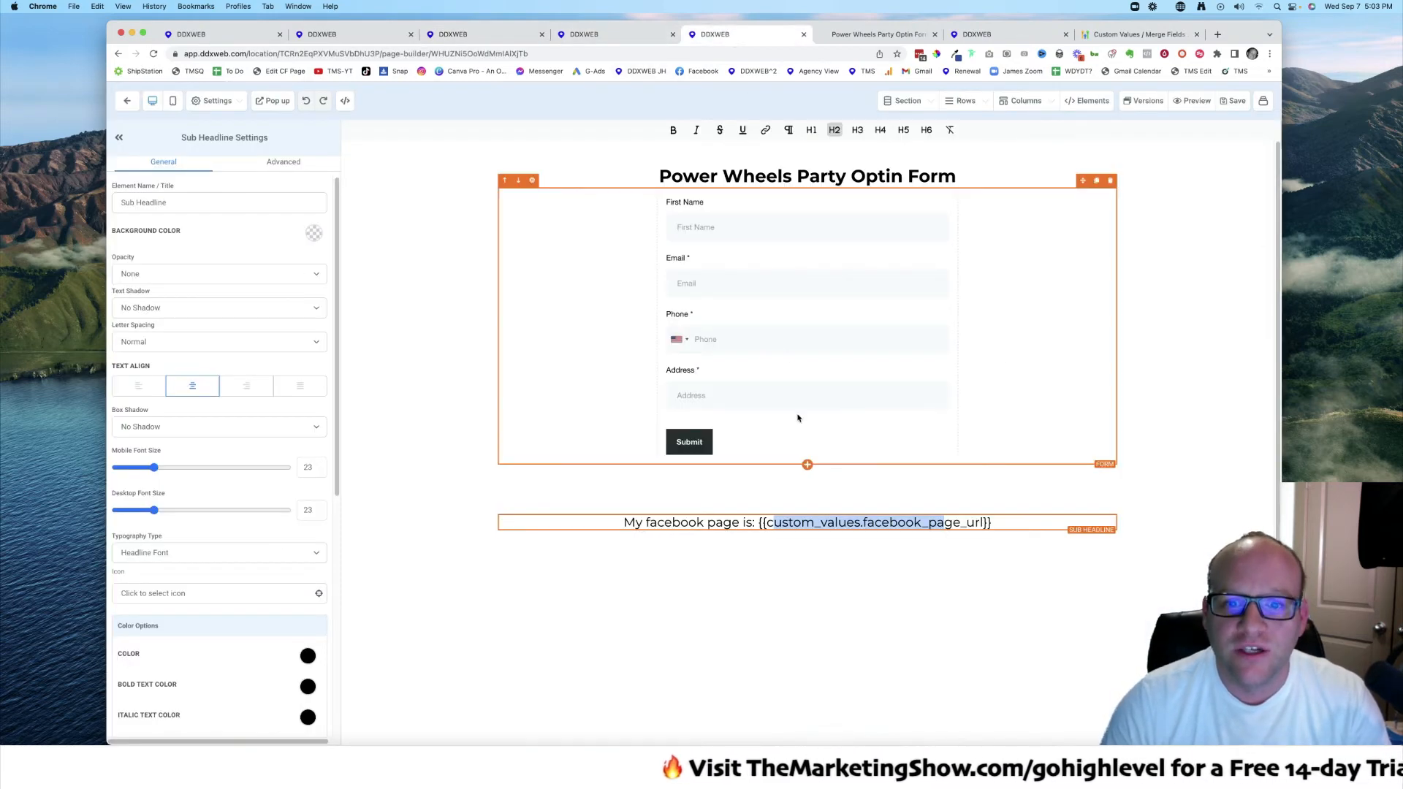
Duplicate the headline as 'right now second is: {{ custom_values.right_now_second }}' and preview the page
left_click(806, 523)
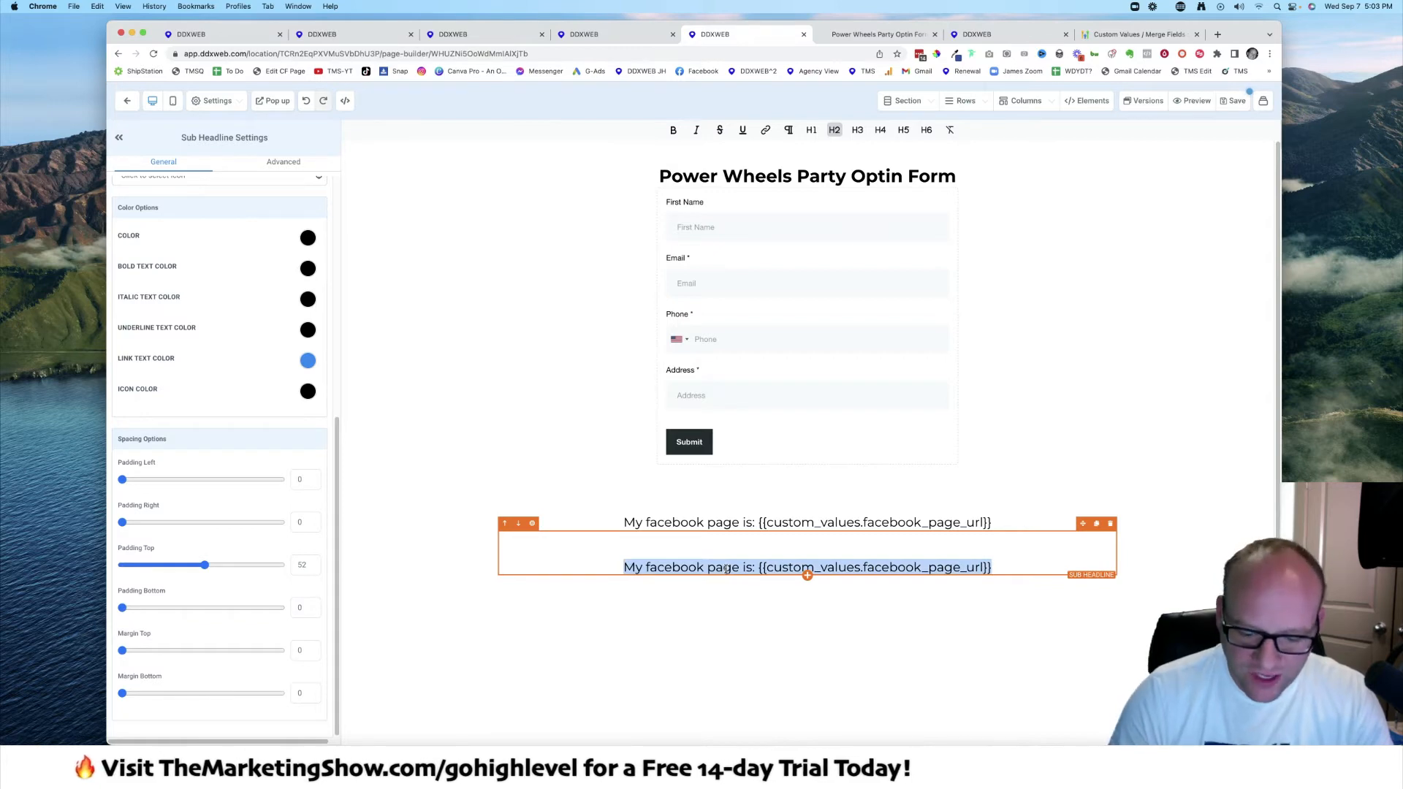
type("right now")
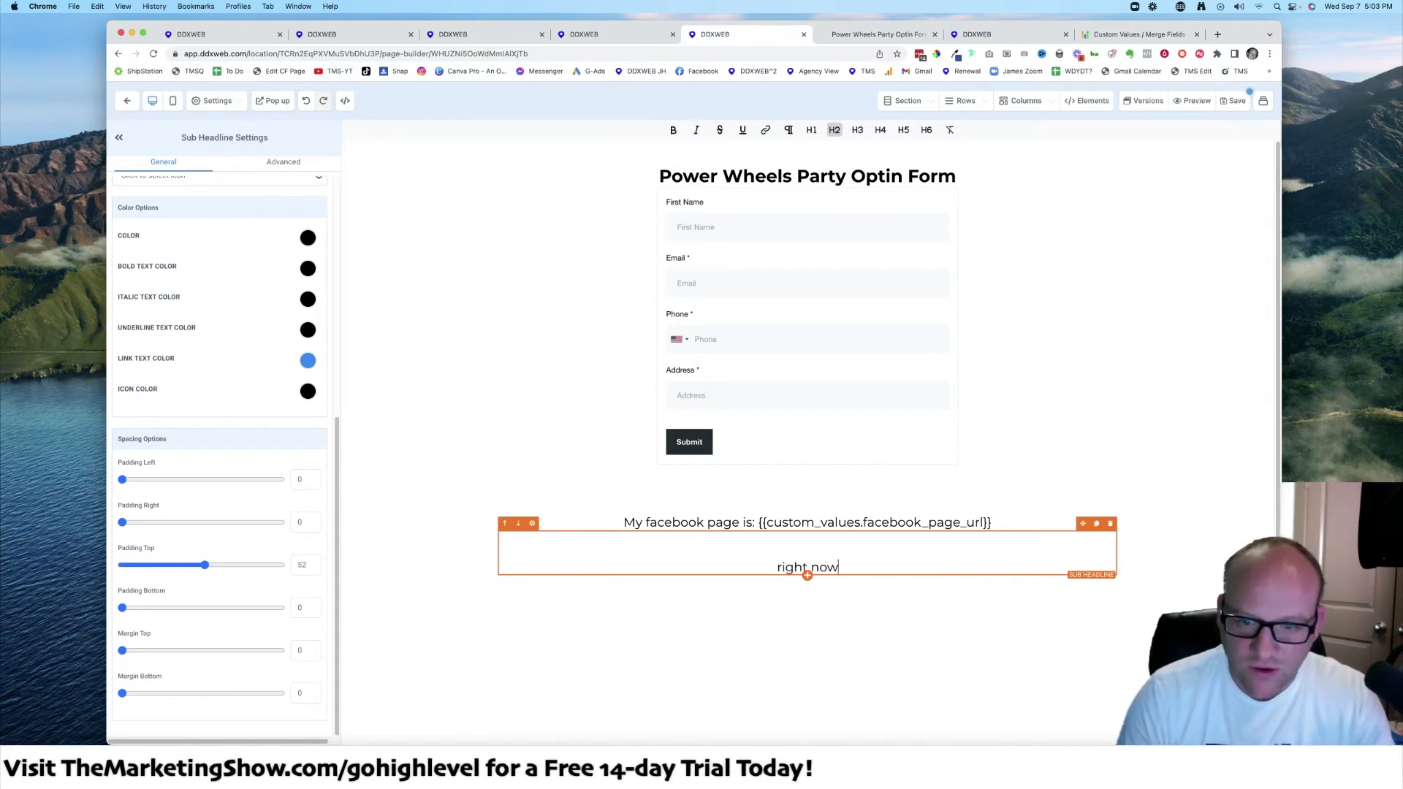
type("second is:")
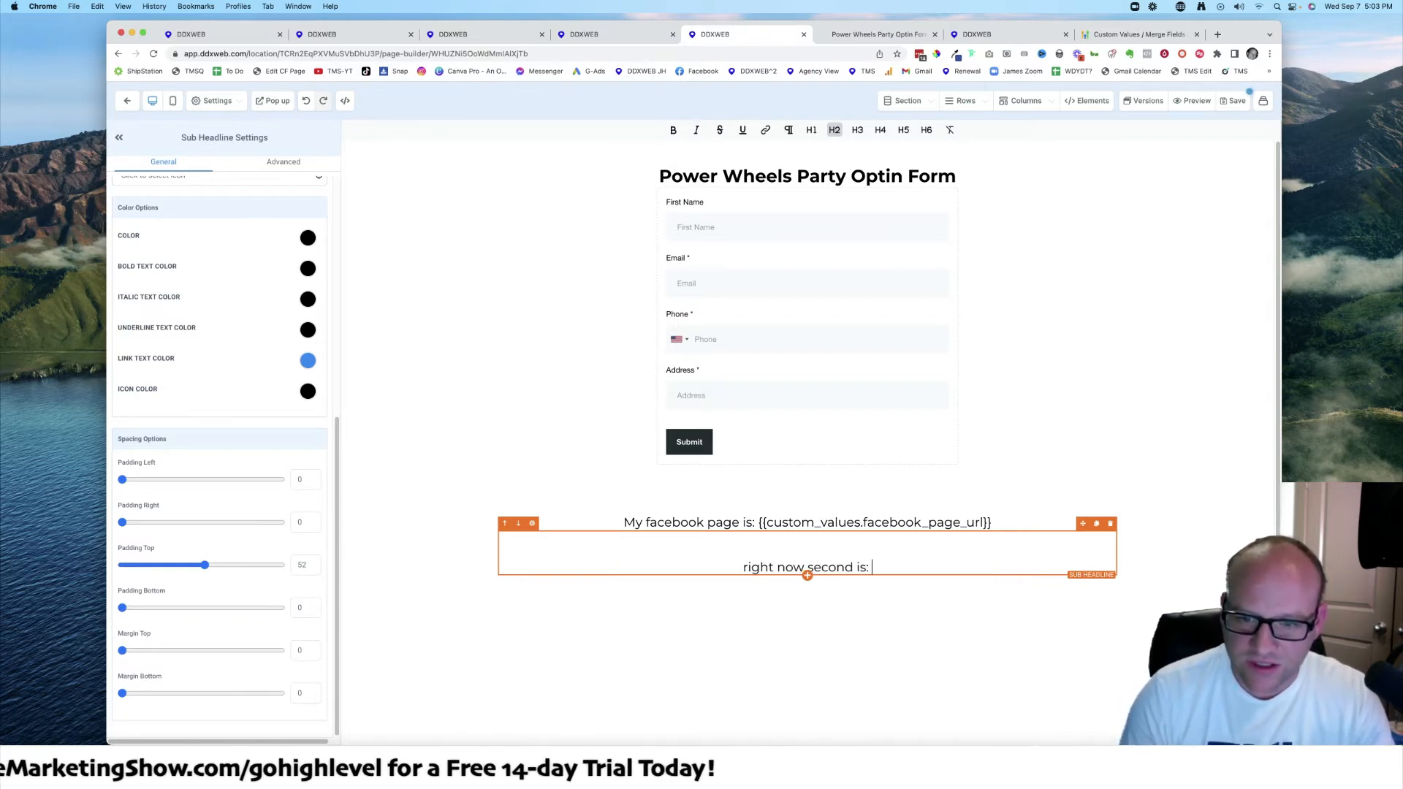
type("{{ custom_values.right_now_second }}")
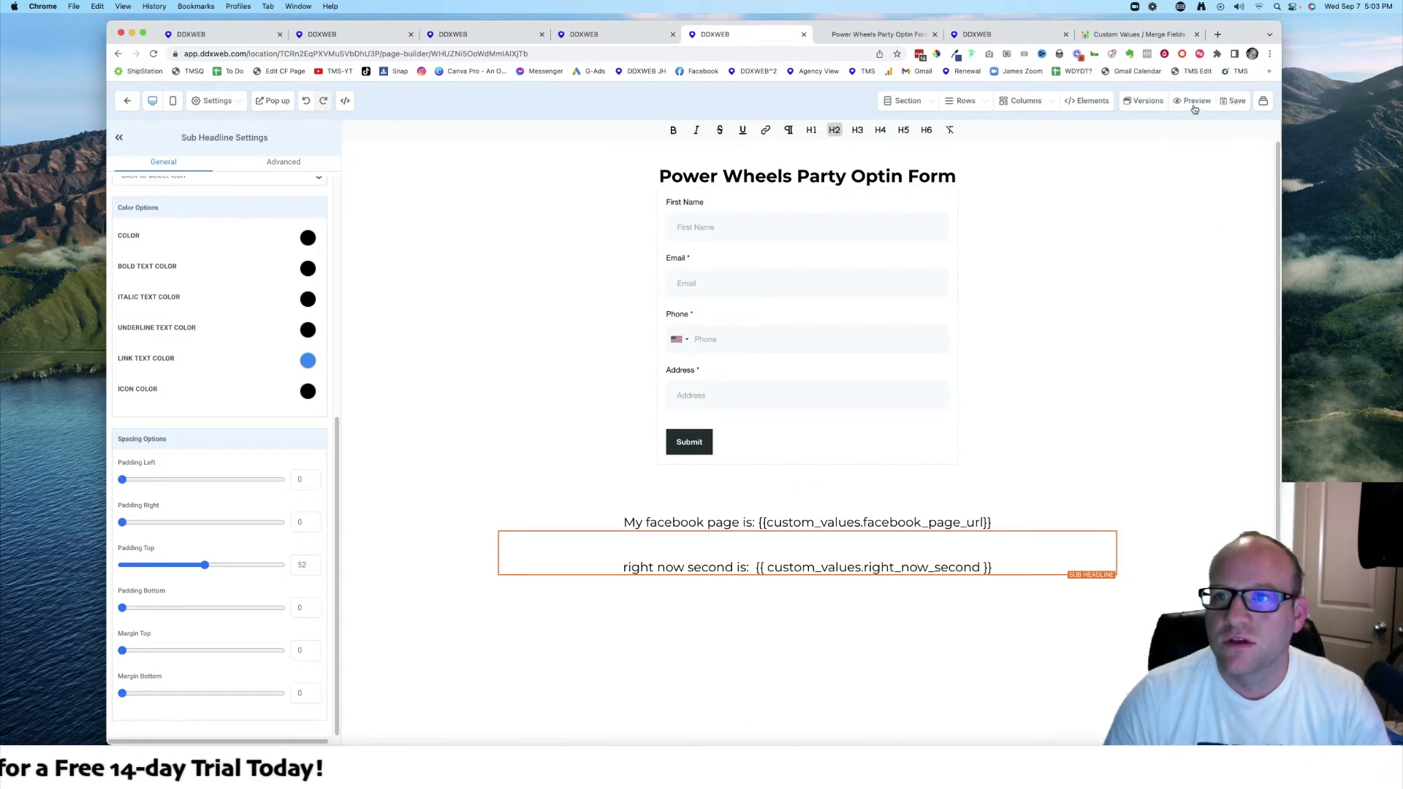
left_click(1196, 100)
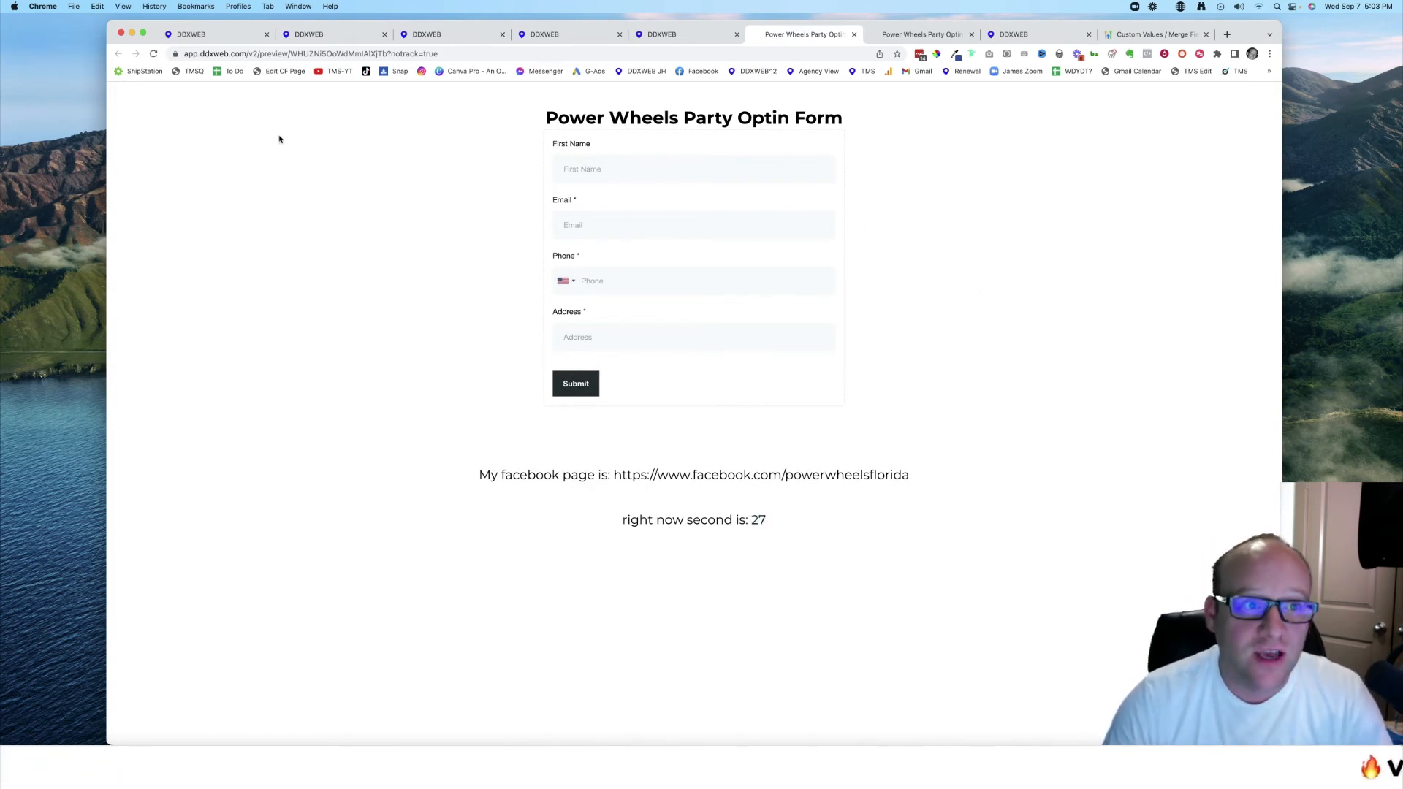
Reload the optin form preview so the live second updates, then return to the page builder
left_click(153, 53)
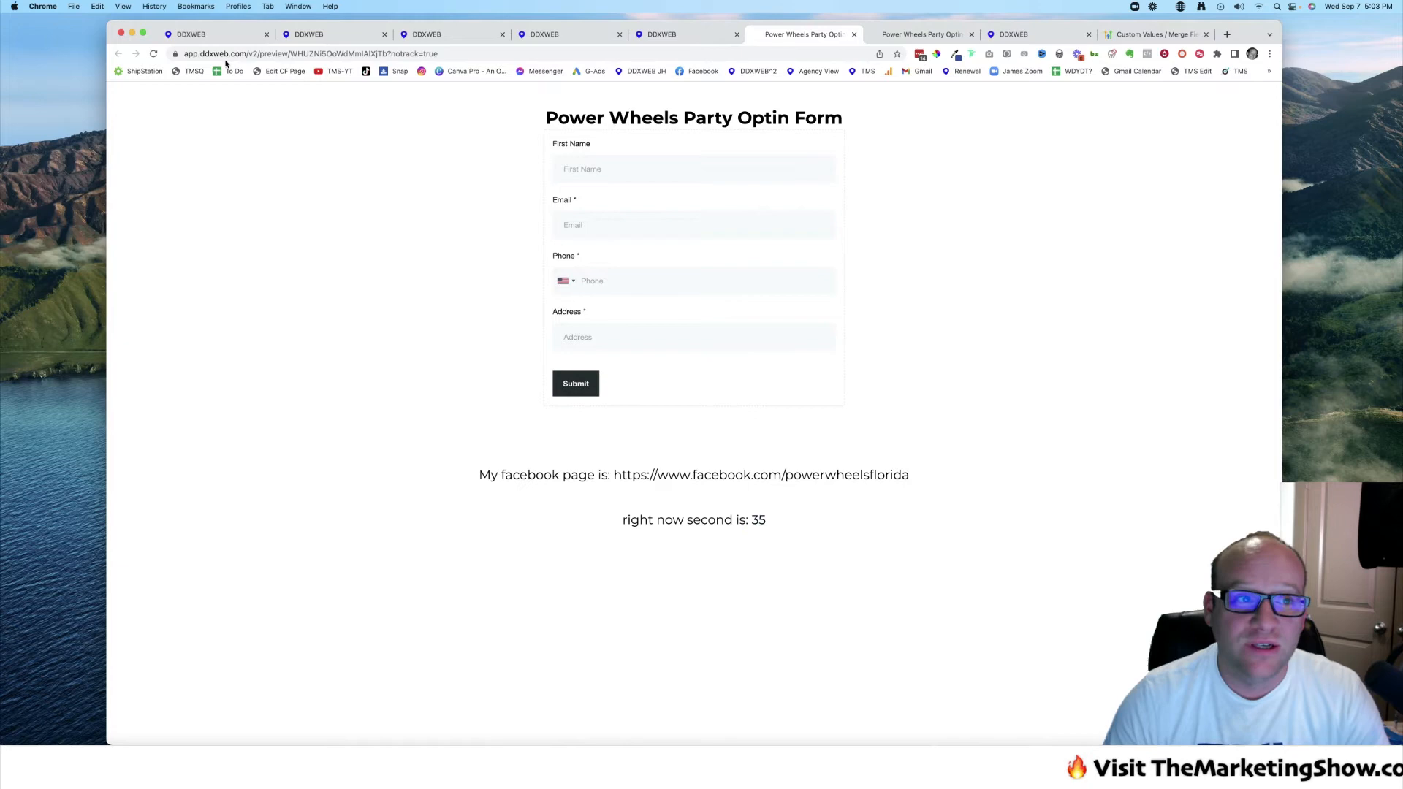
left_click(152, 53)
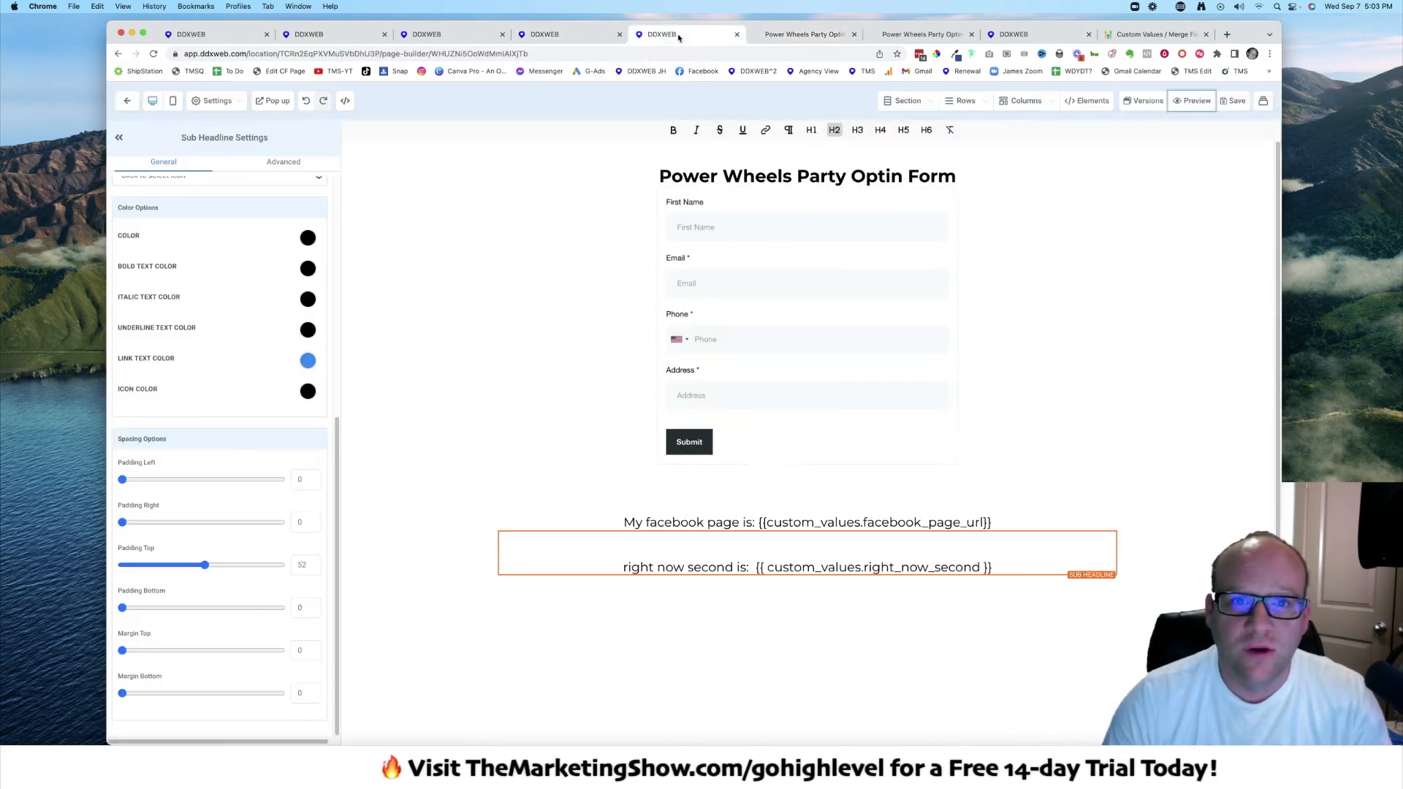
Add a new custom value in settings and begin naming it 'suppor...'
left_click(451, 34)
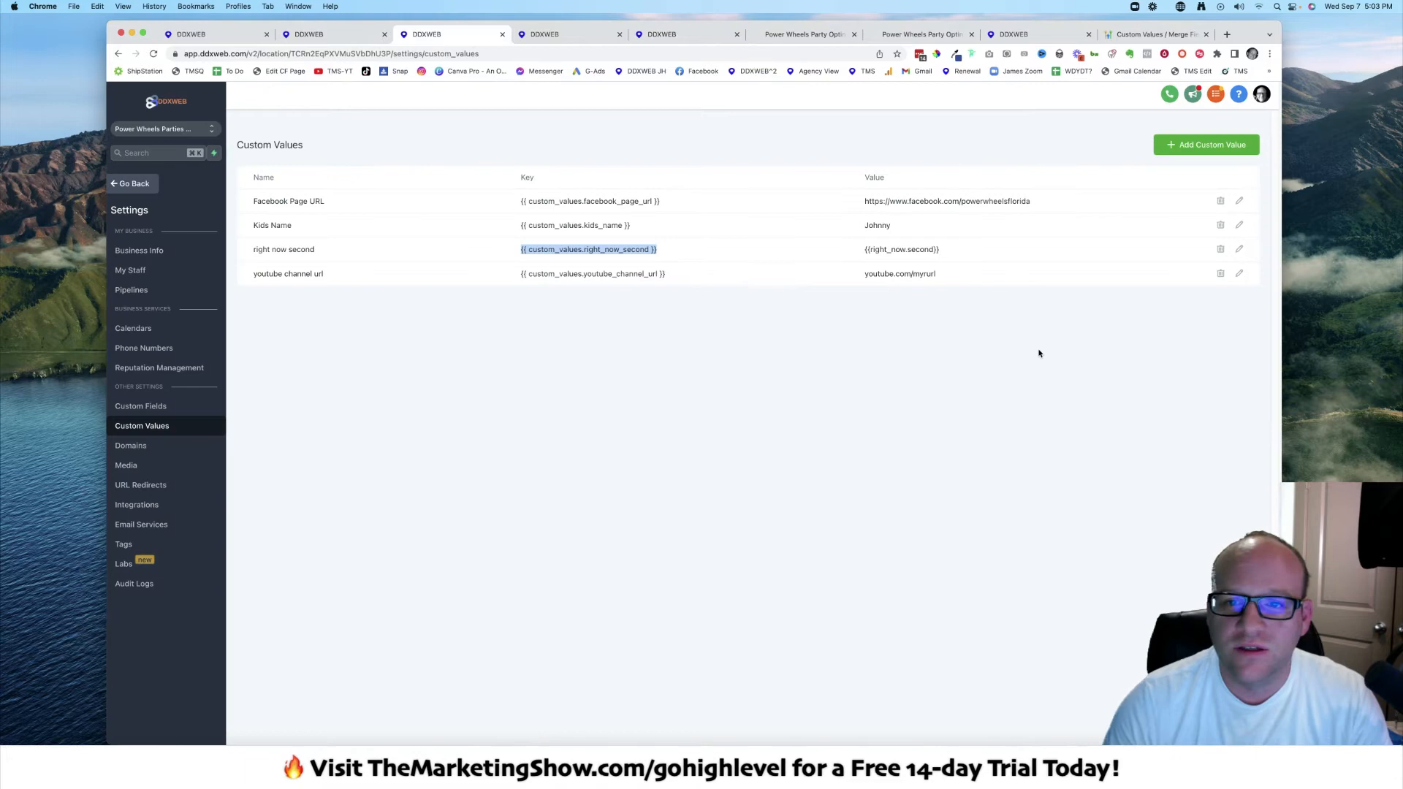
left_click(1205, 144)
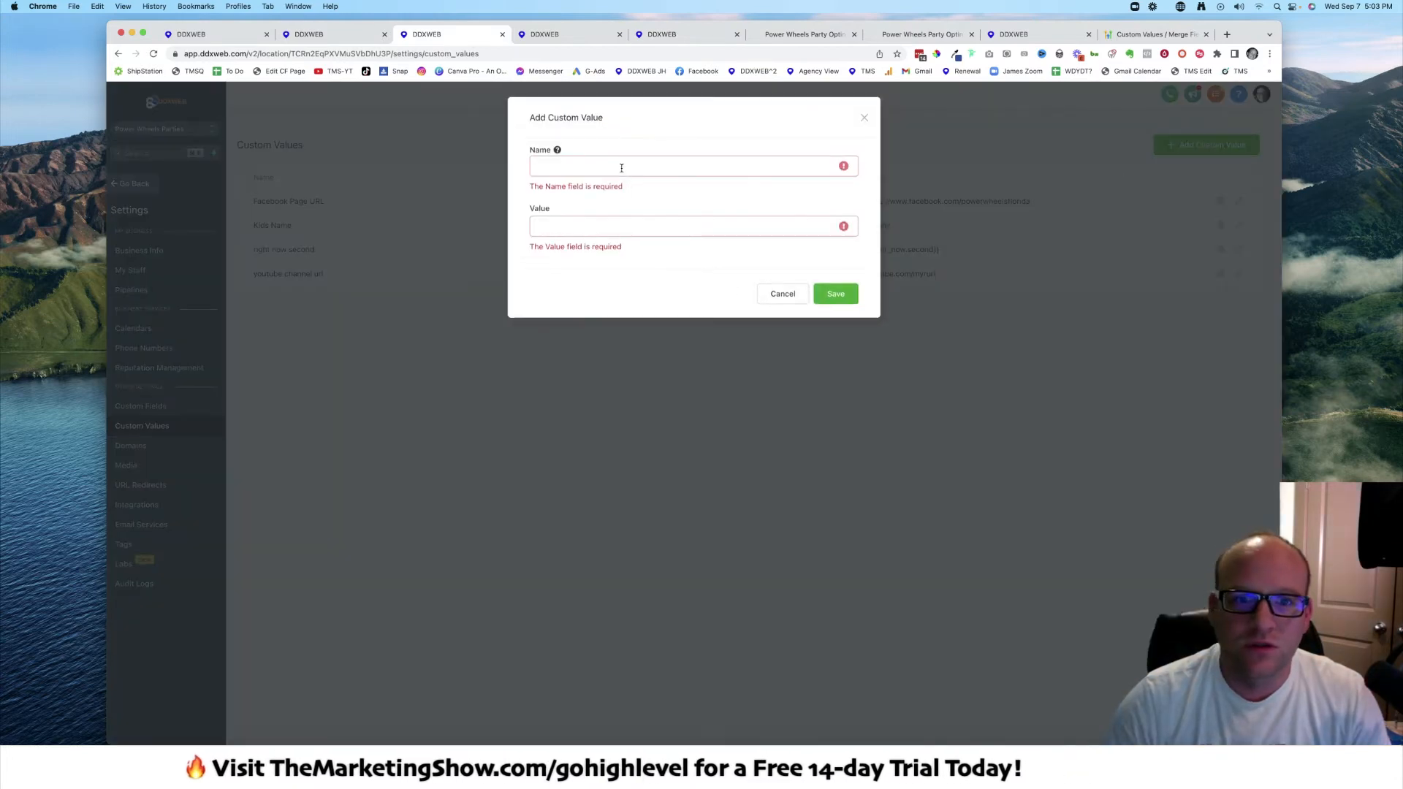
type("support/solutions/articles/48001078171-custom-values-merge-fields")
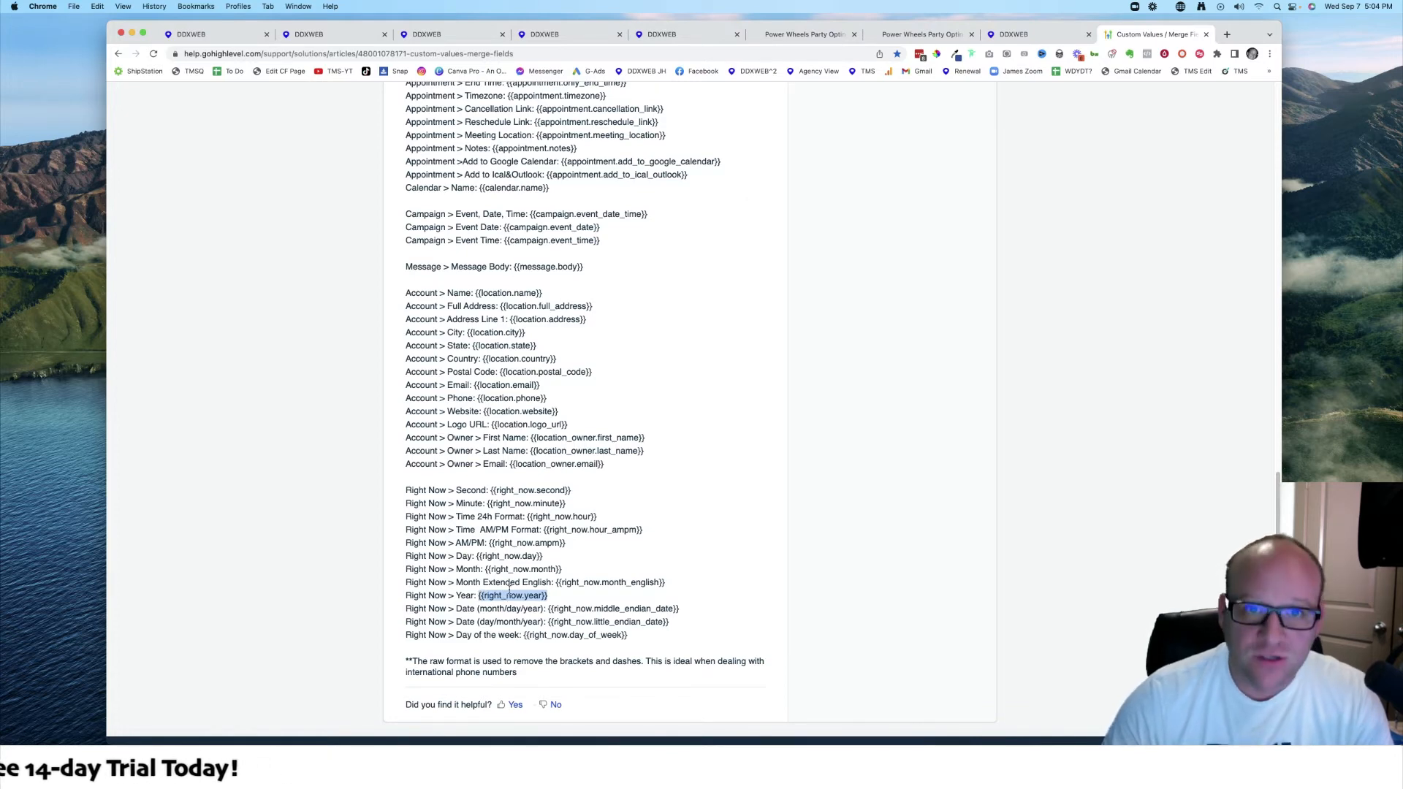
Assemble the value from the right_now year, month, day, hour and minute merge fields
left_click(659, 34)
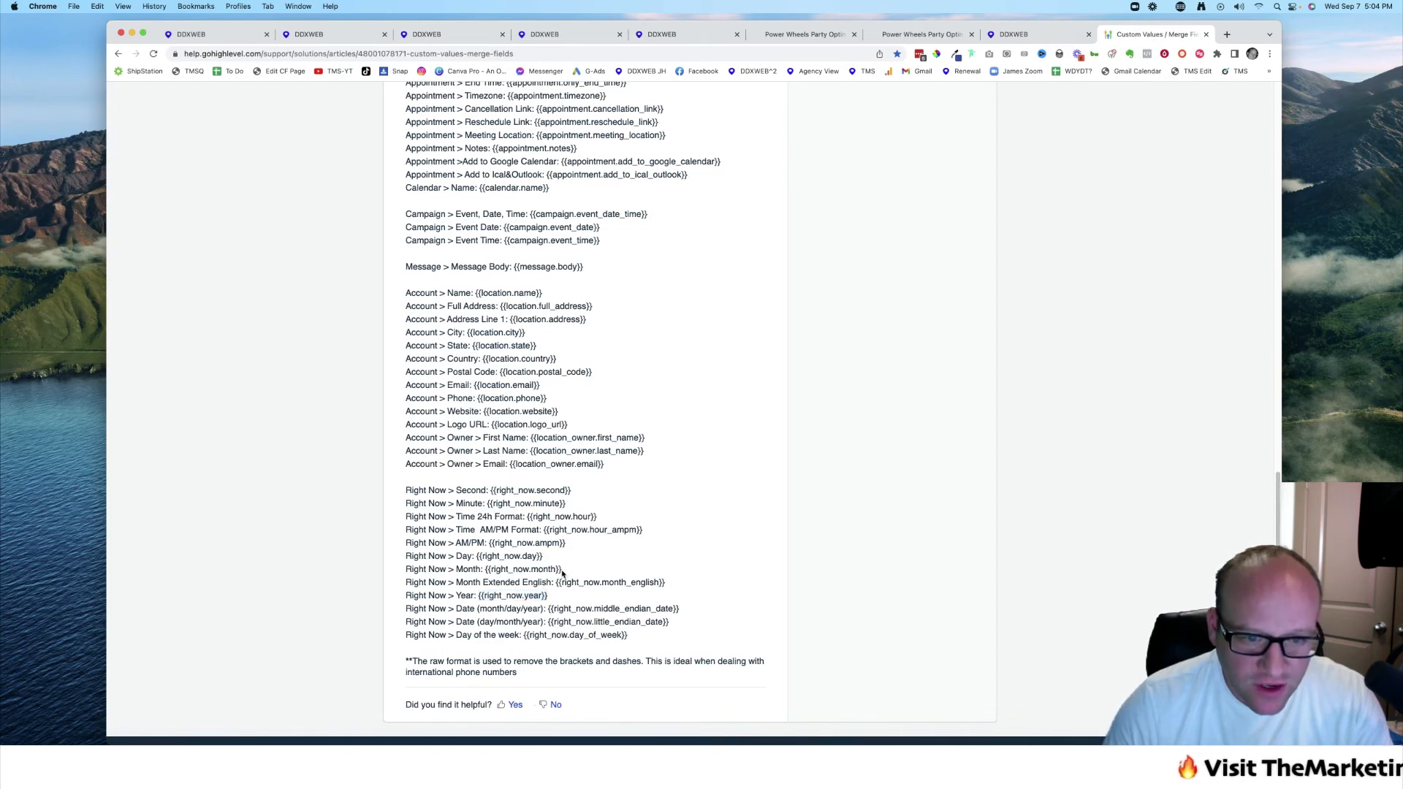
double_click(523, 569)
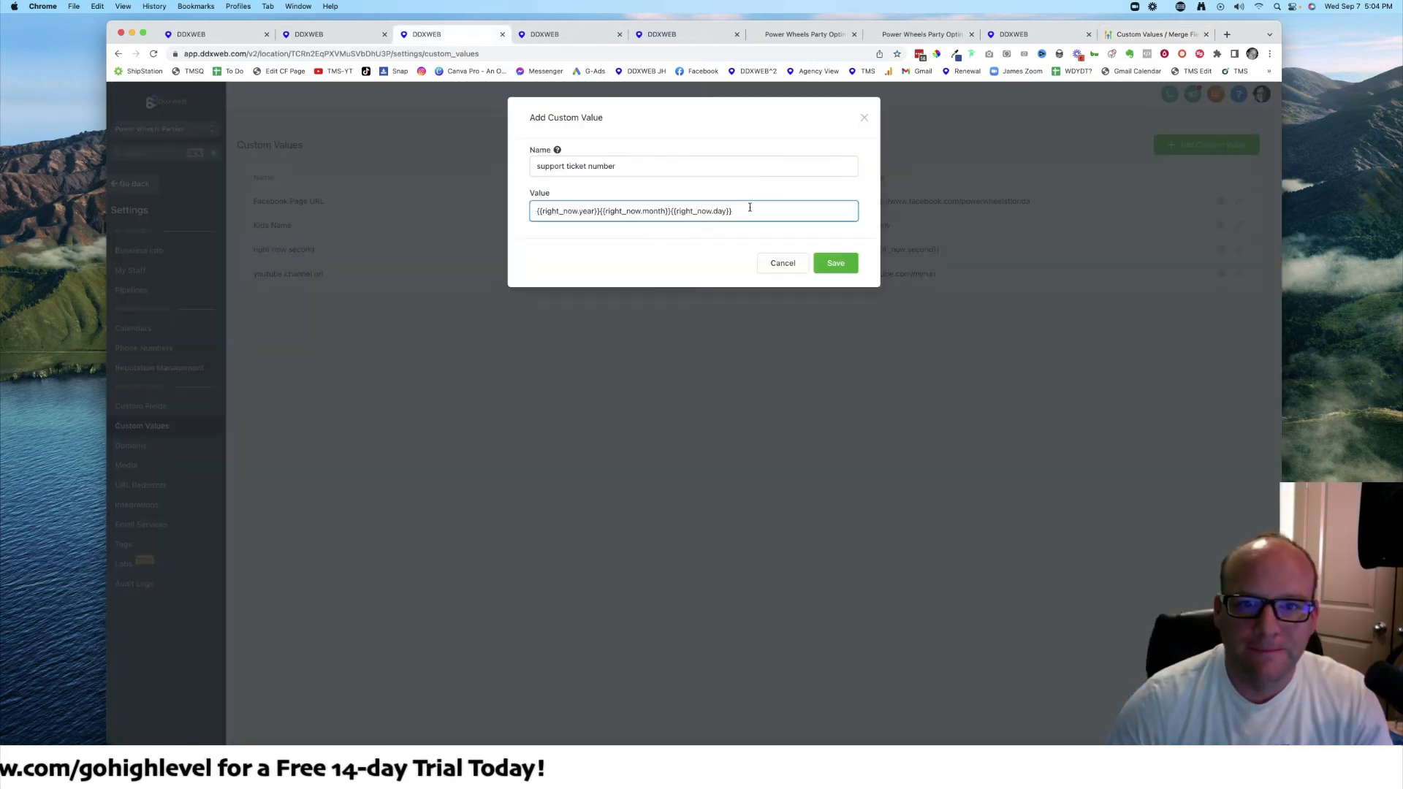
type("{{right_now.hour}}")
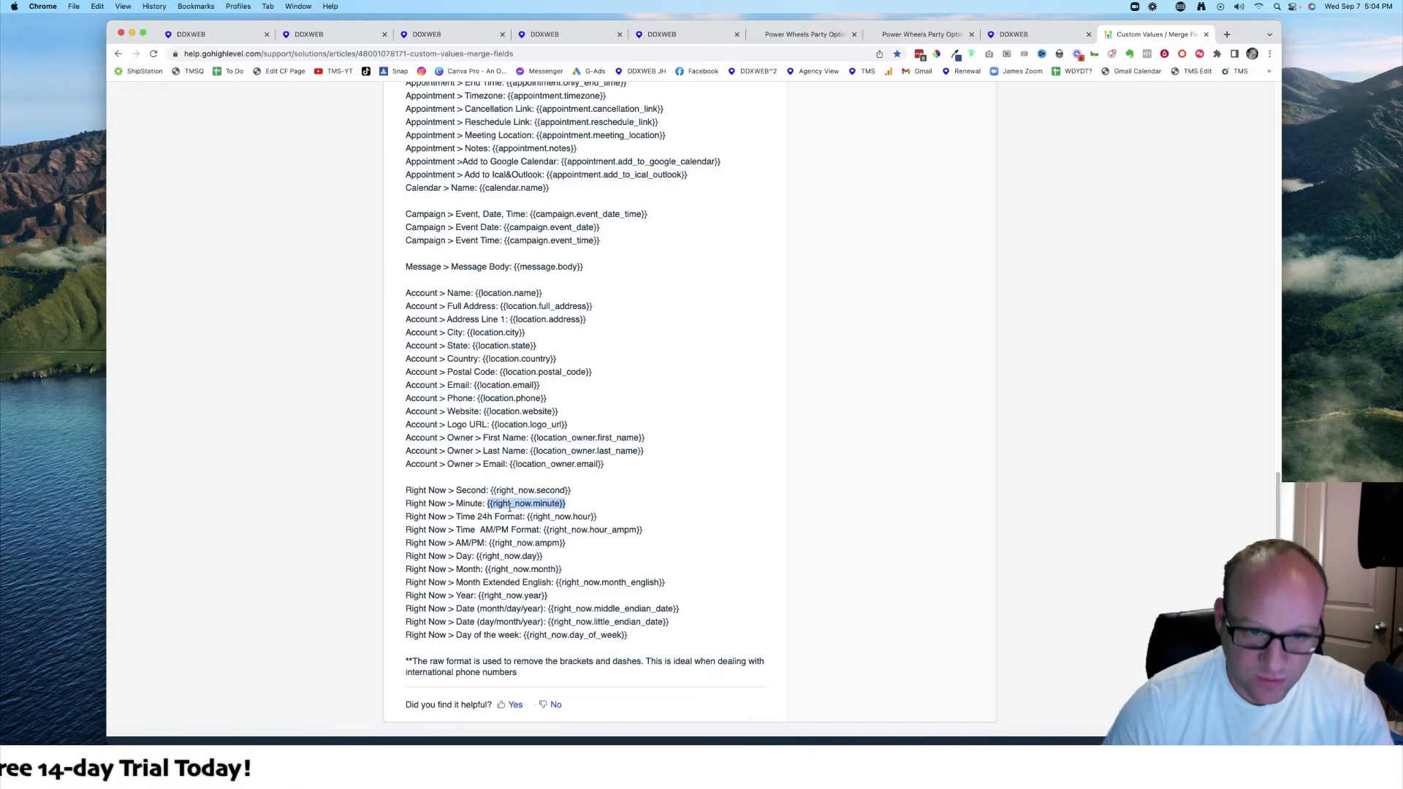
left_click(451, 34)
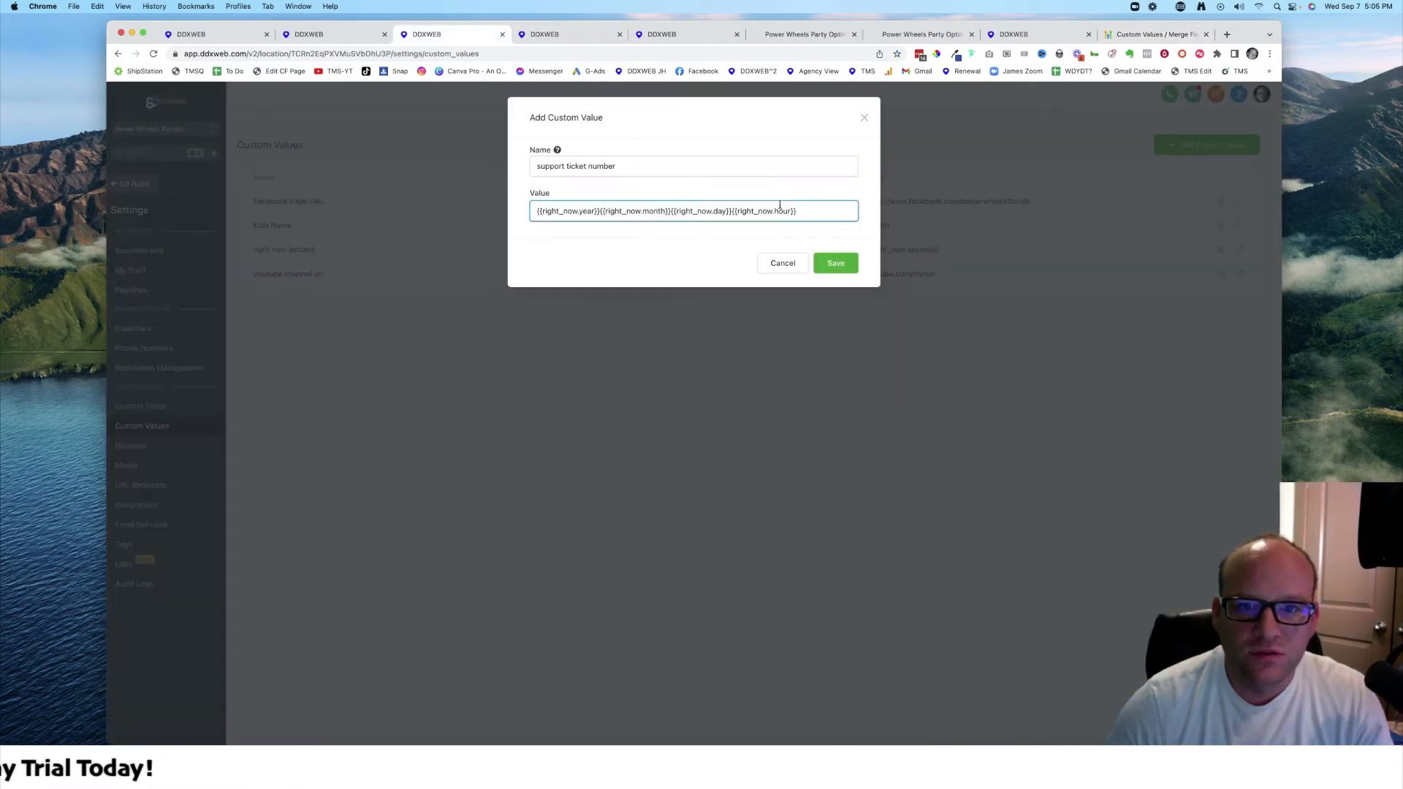
type("{{right_now.minute}}")
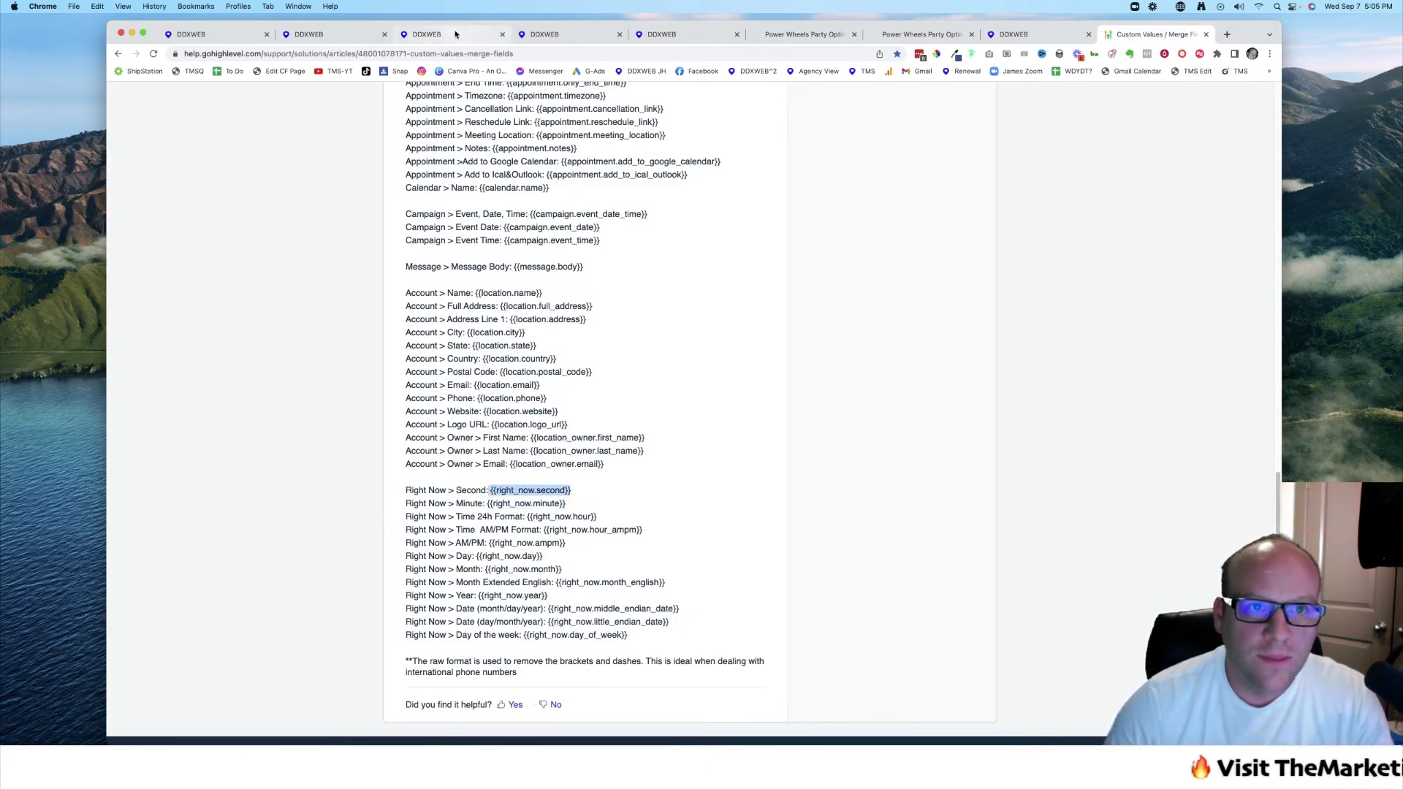
Finish with the second merge field and save the 'support ticket number' custom value
left_click(425, 34)
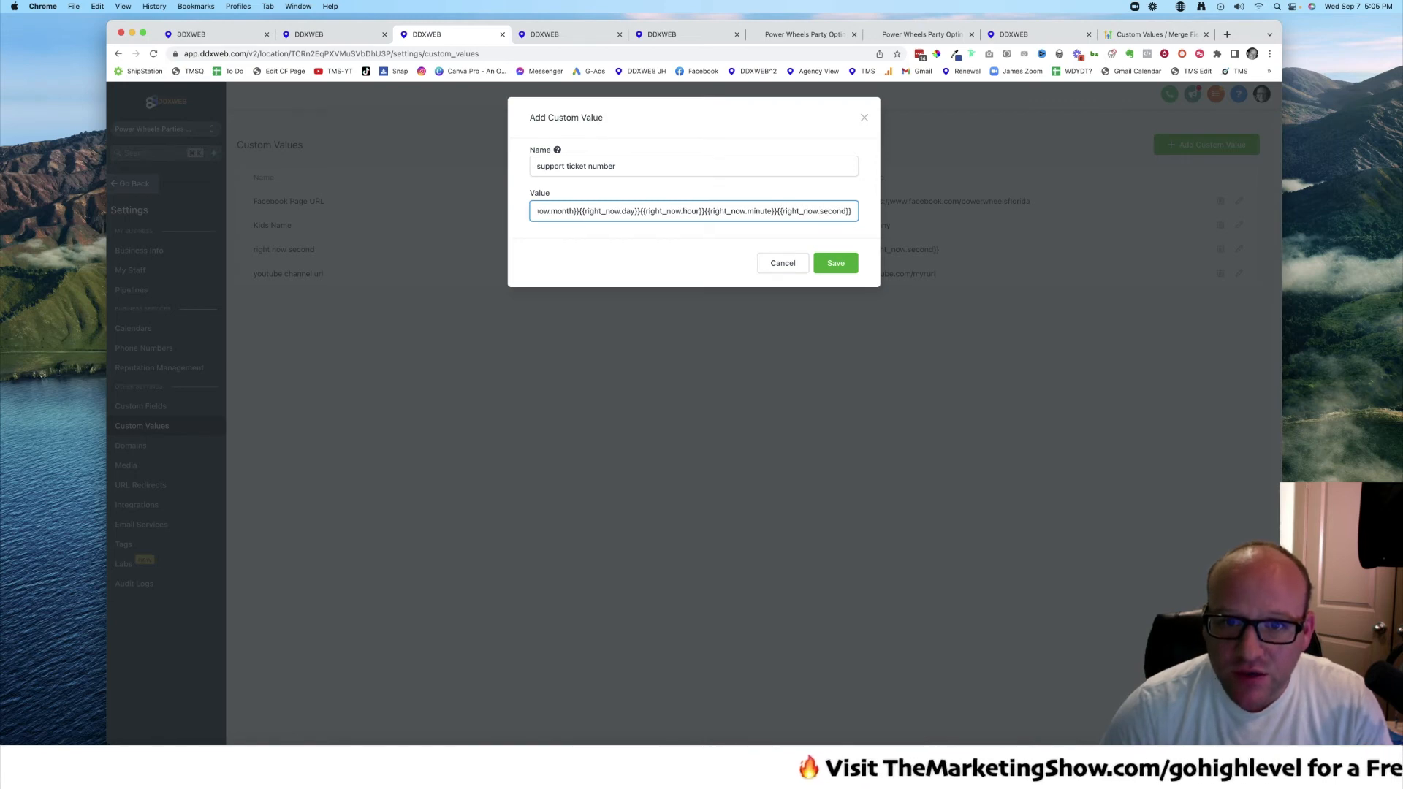
left_click(834, 263)
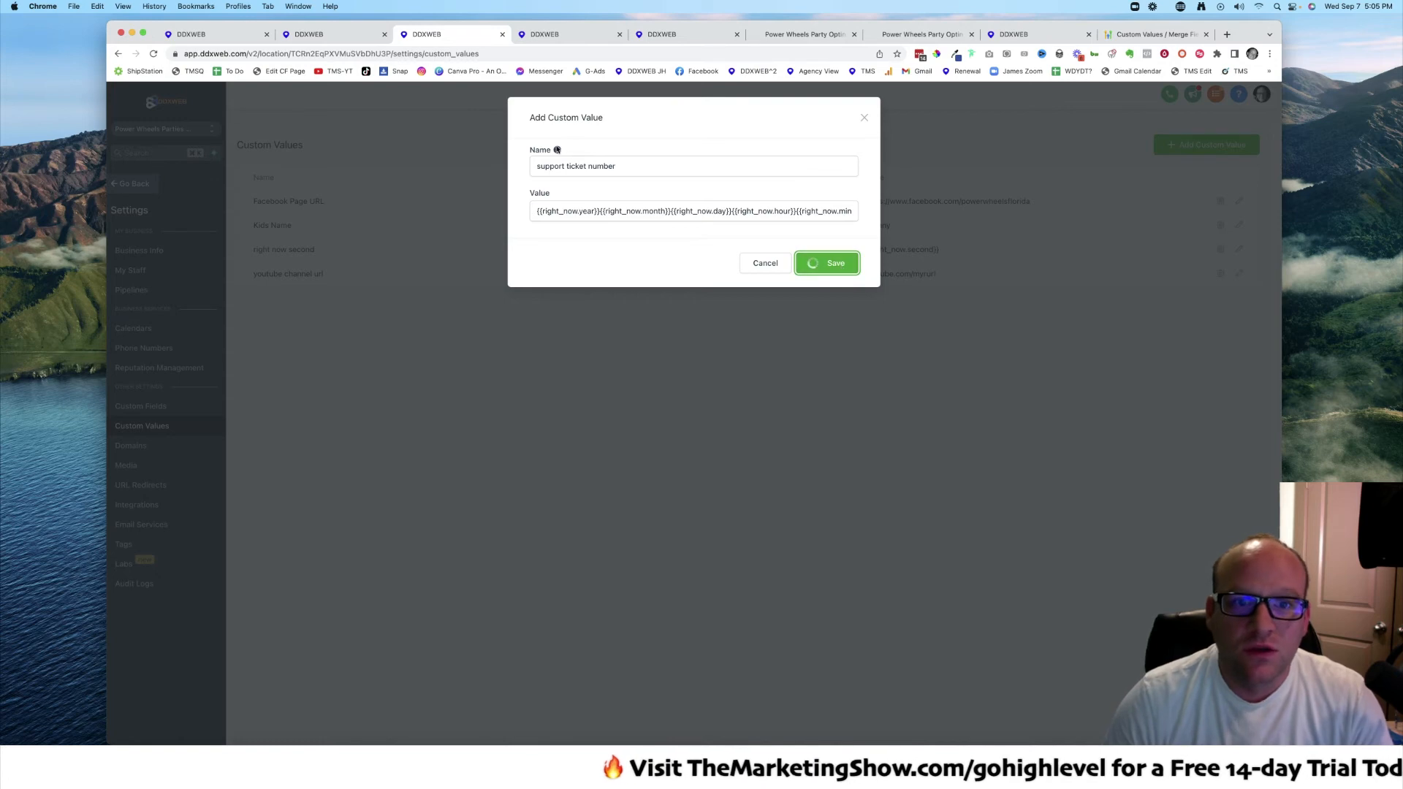
left_click(826, 262)
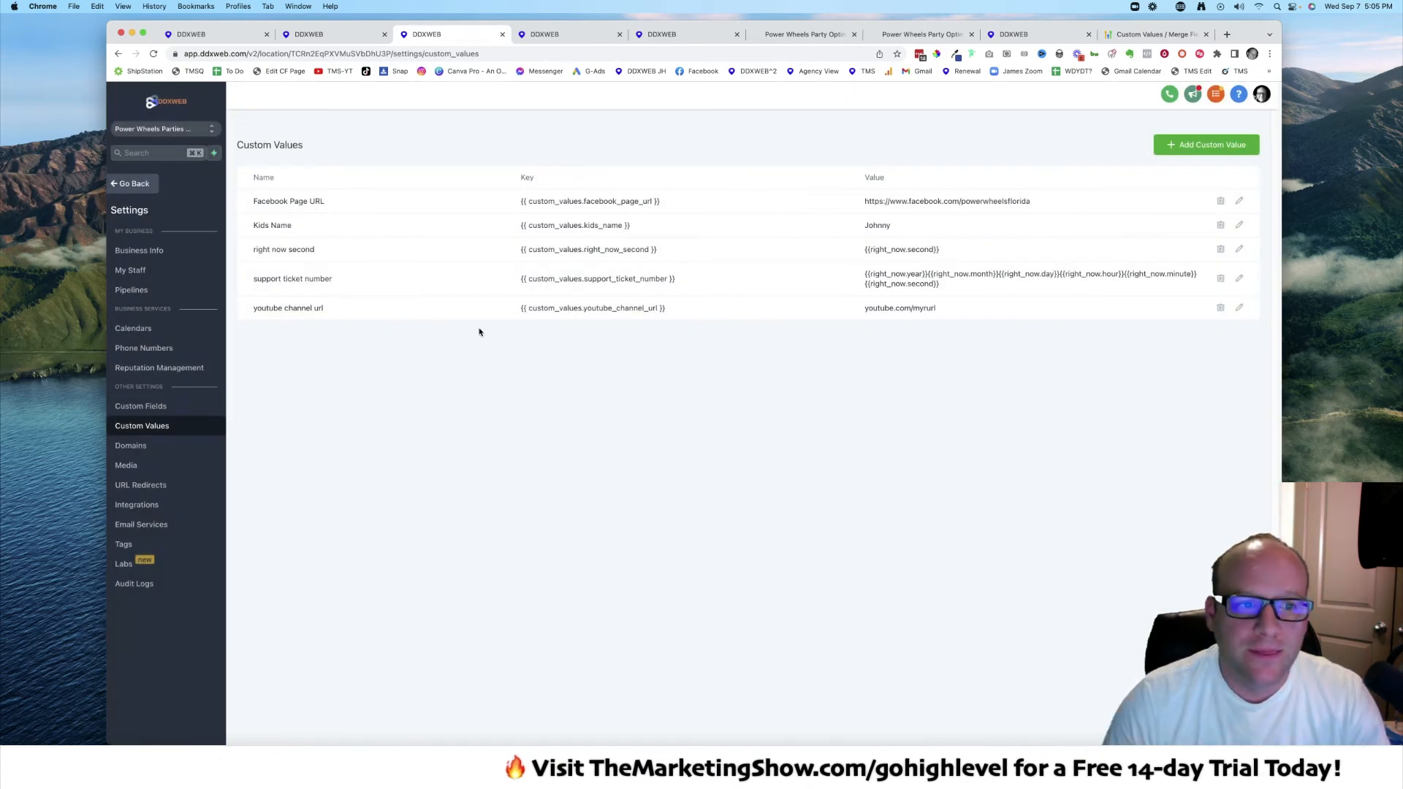
Make the third sub headline 'support ticket number is' with only {{custom_values.support_ticket_number}}, removing the extra second tag, and preview
double_click(629, 279)
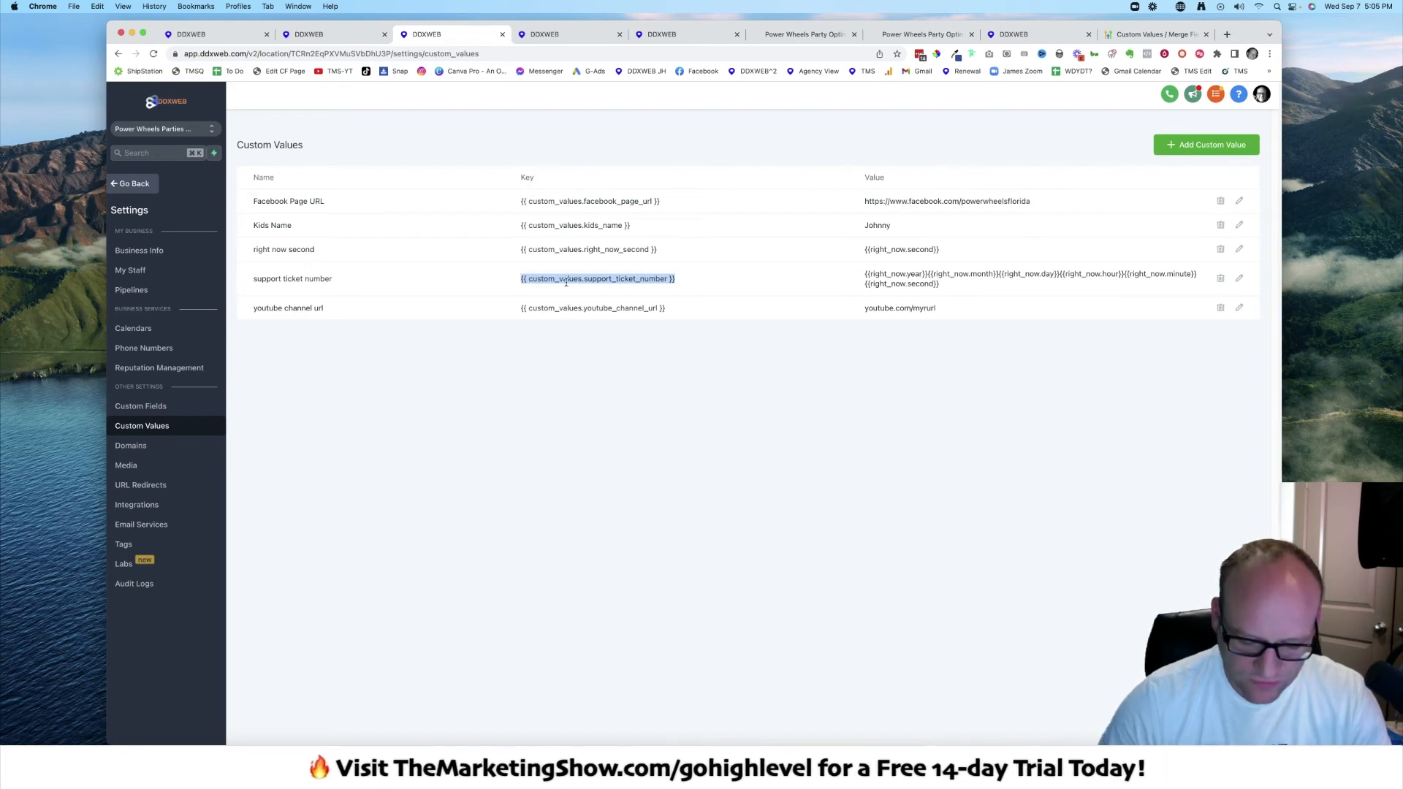
left_click(569, 35)
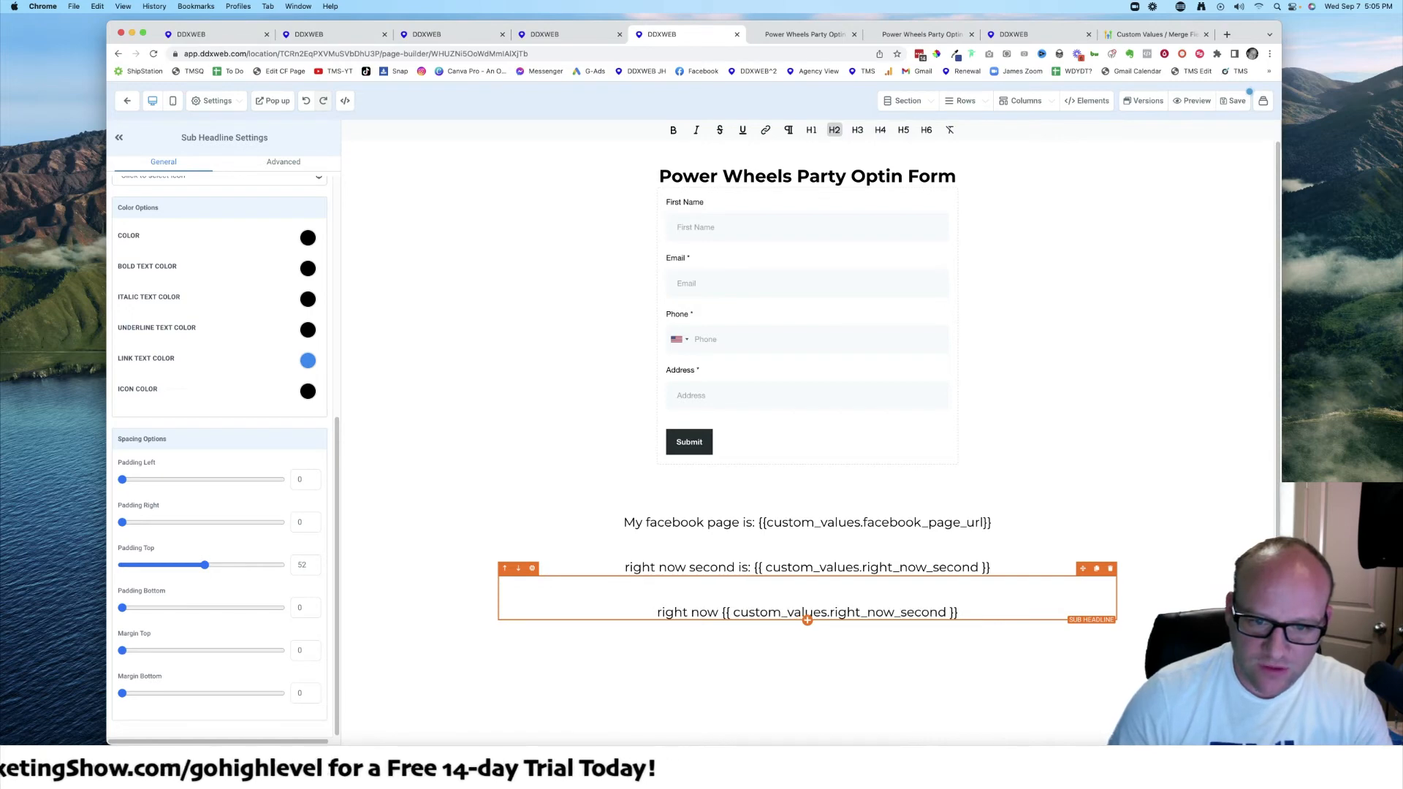
type("support ticke")
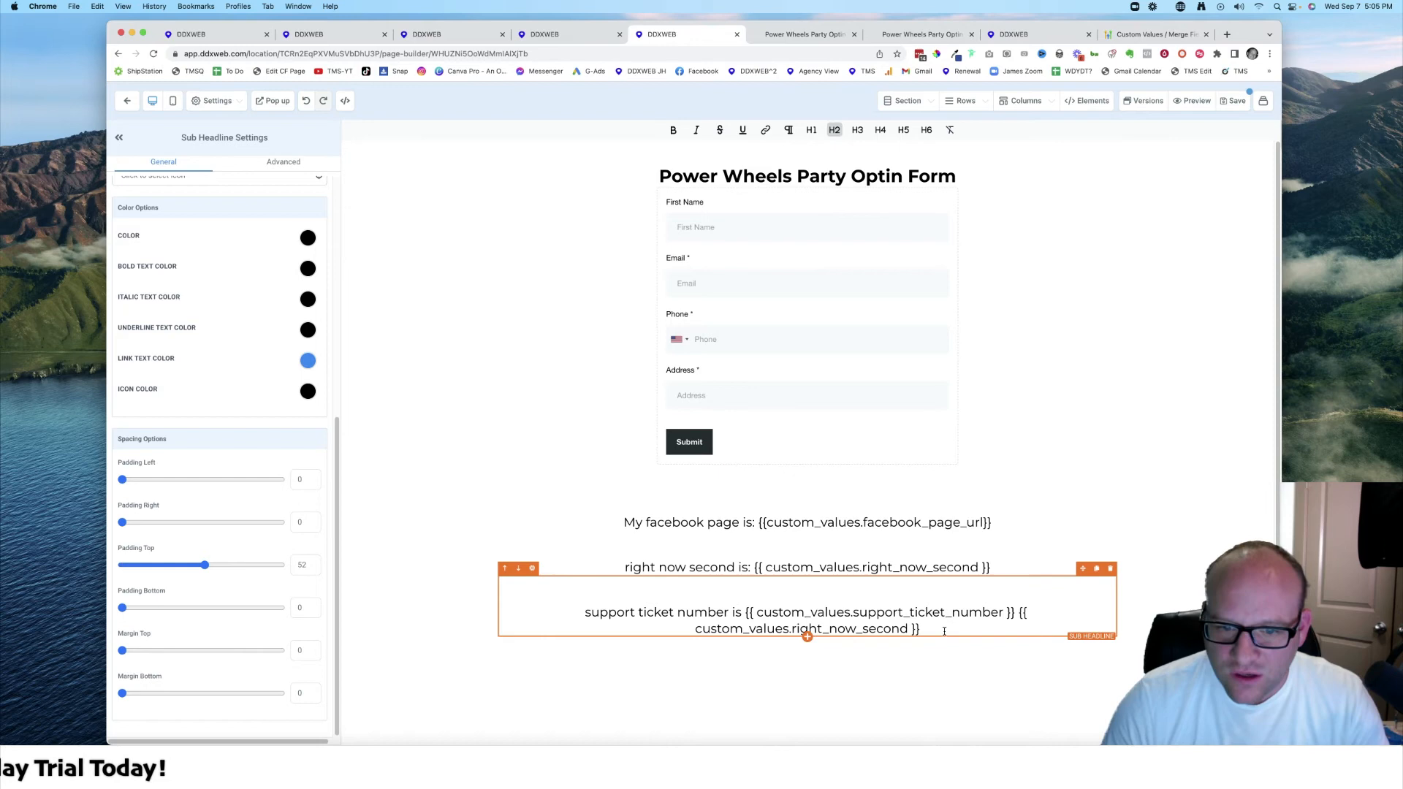
left_click_drag(1018, 613, 920, 628)
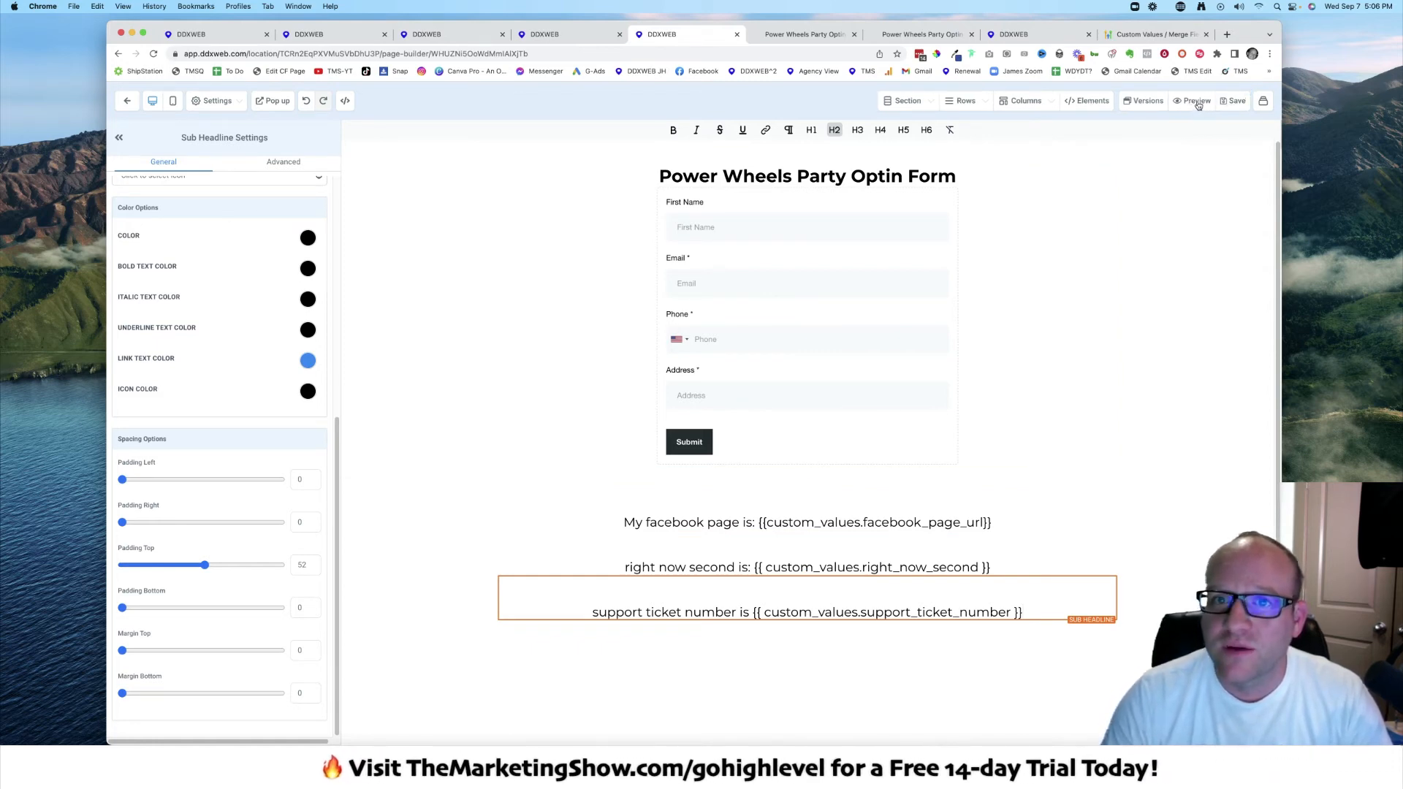
left_click(1196, 100)
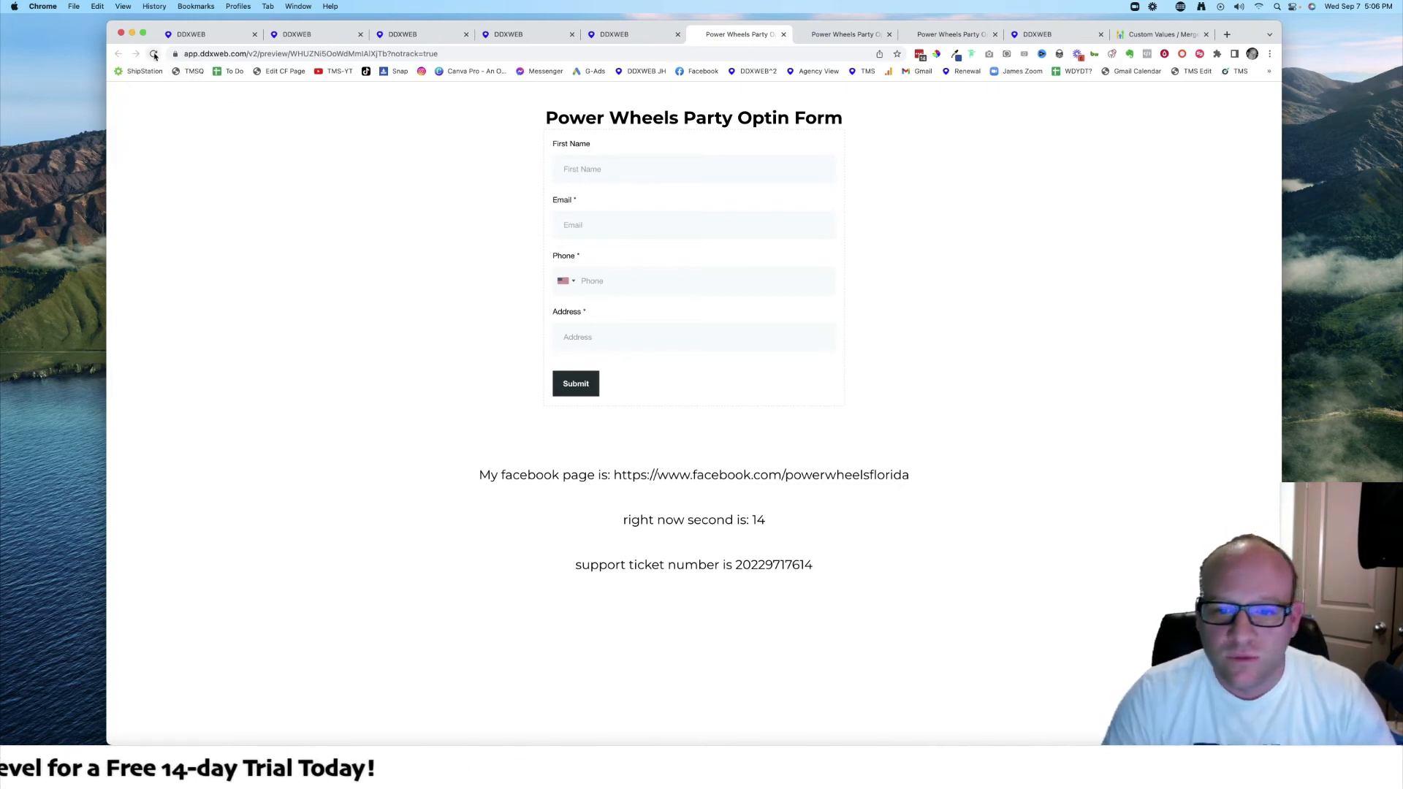
mouse_move(154, 53)
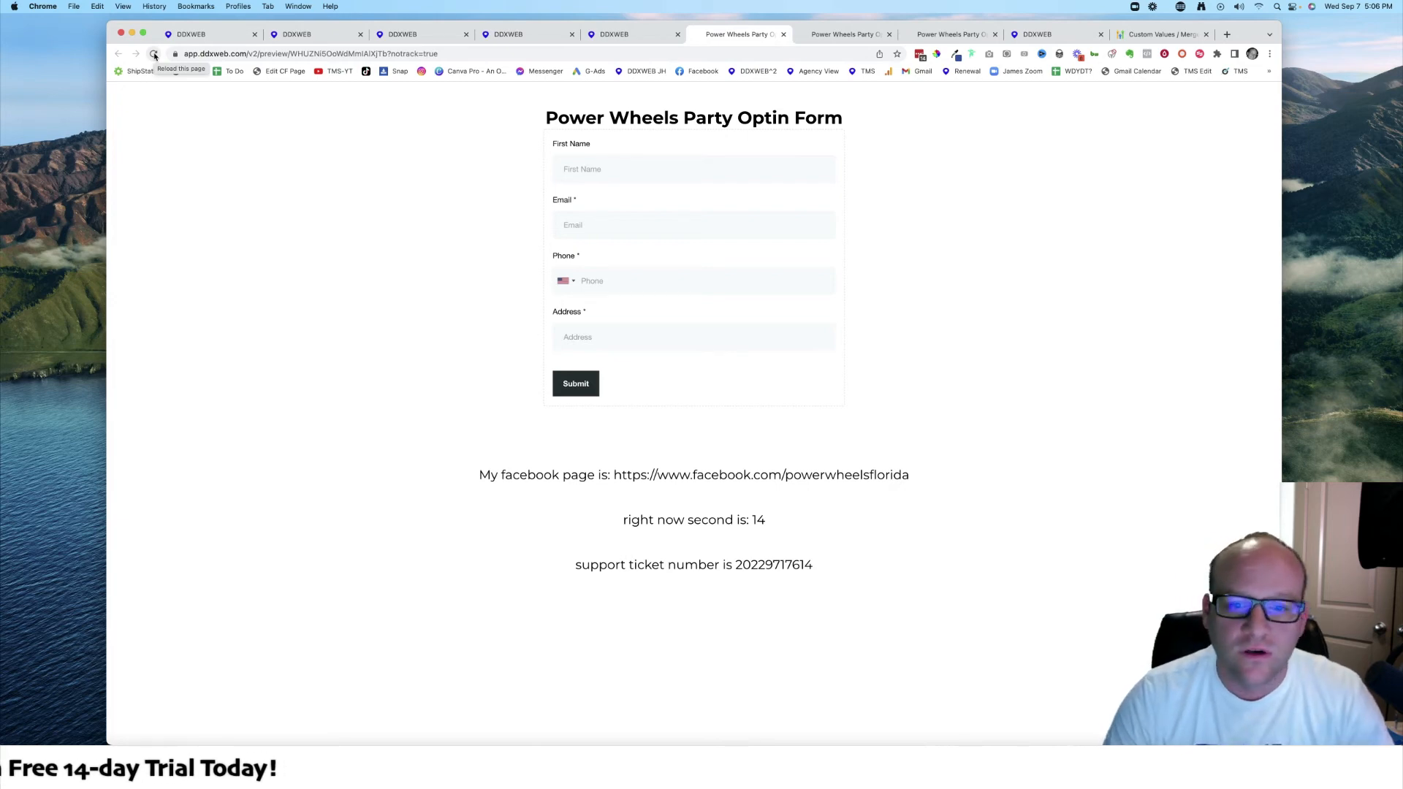
Reload the preview and highlight the ticket number's trailing digits matching the live second 32
left_click(152, 54)
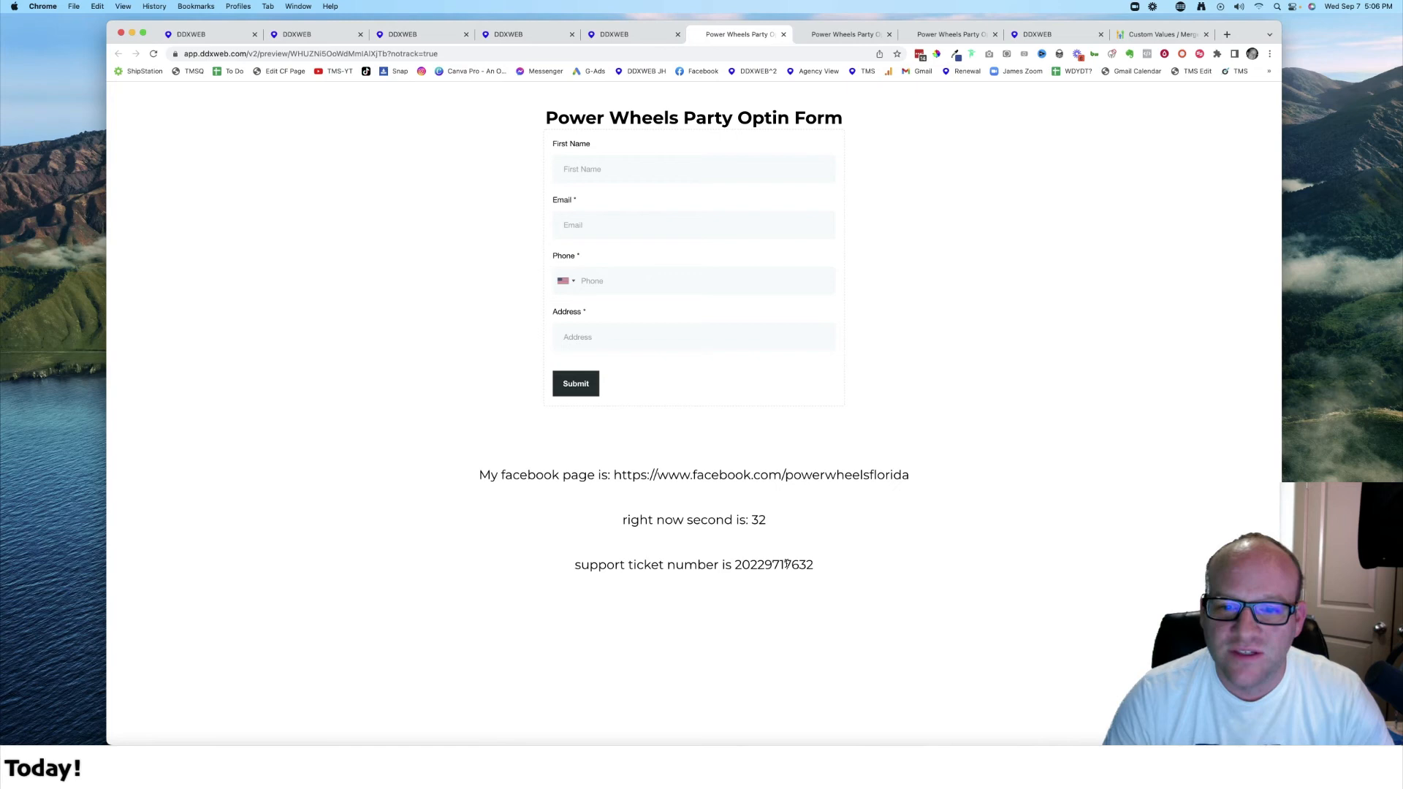
double_click(798, 565)
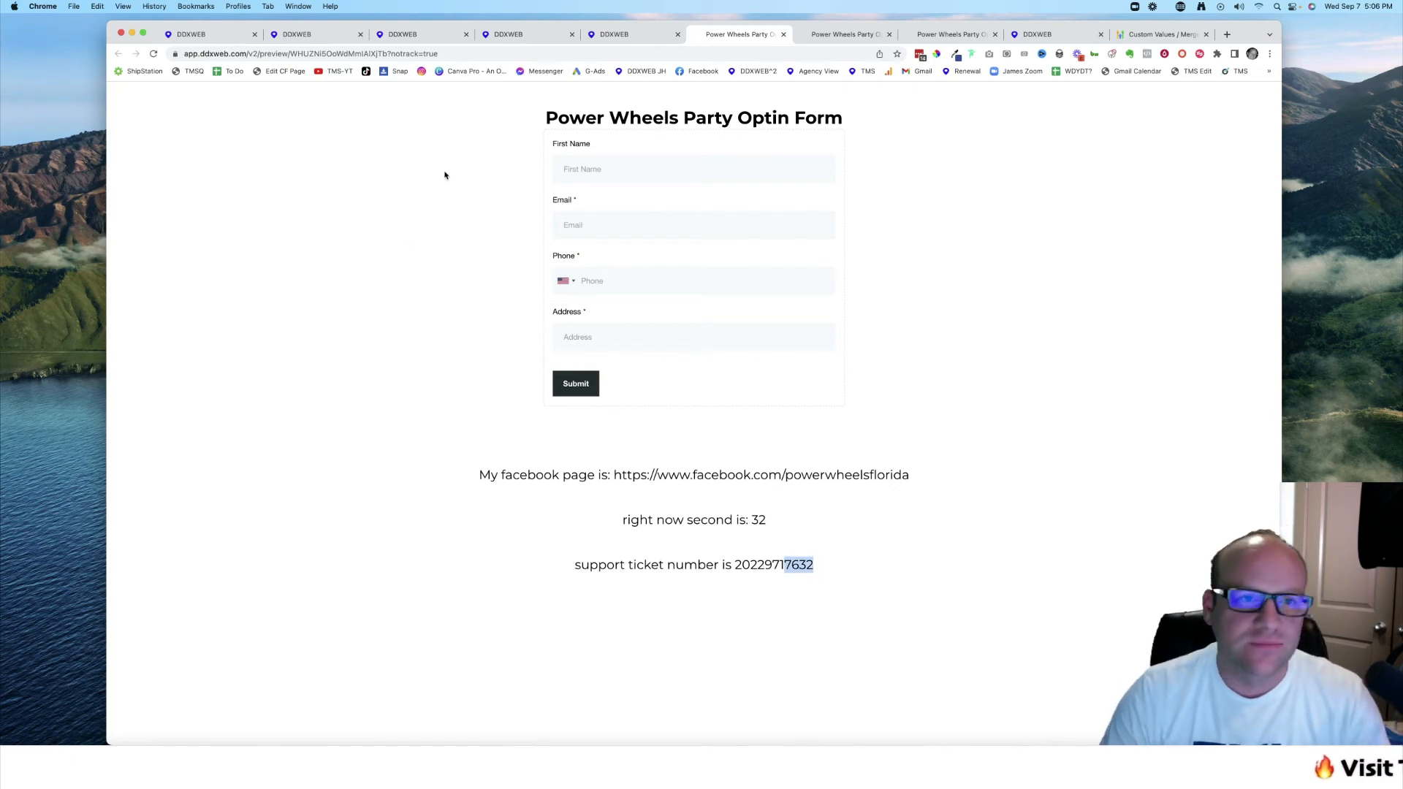
left_click(206, 34)
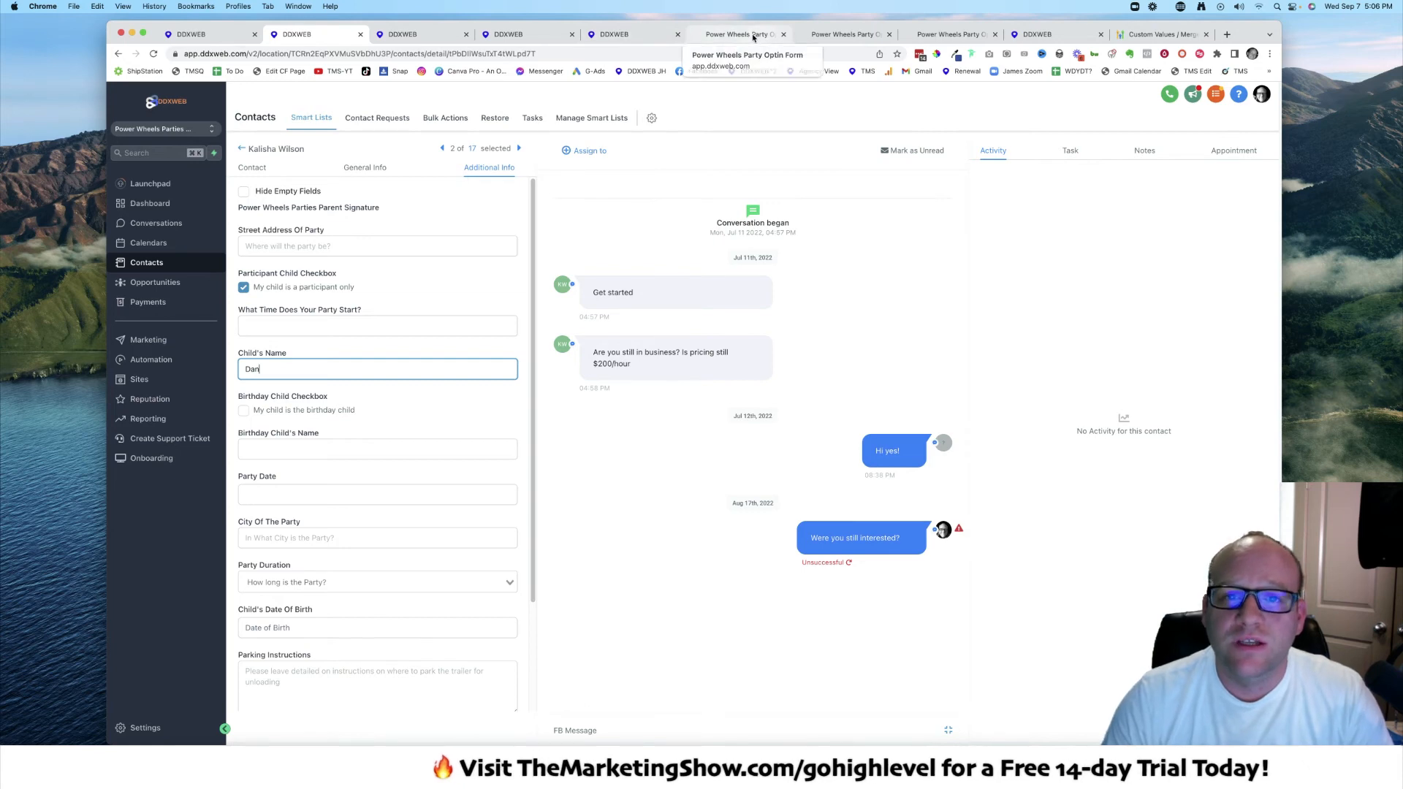
Highlight the Facebook URL on the preview, then show the Custom Values list with all five values
left_click(738, 34)
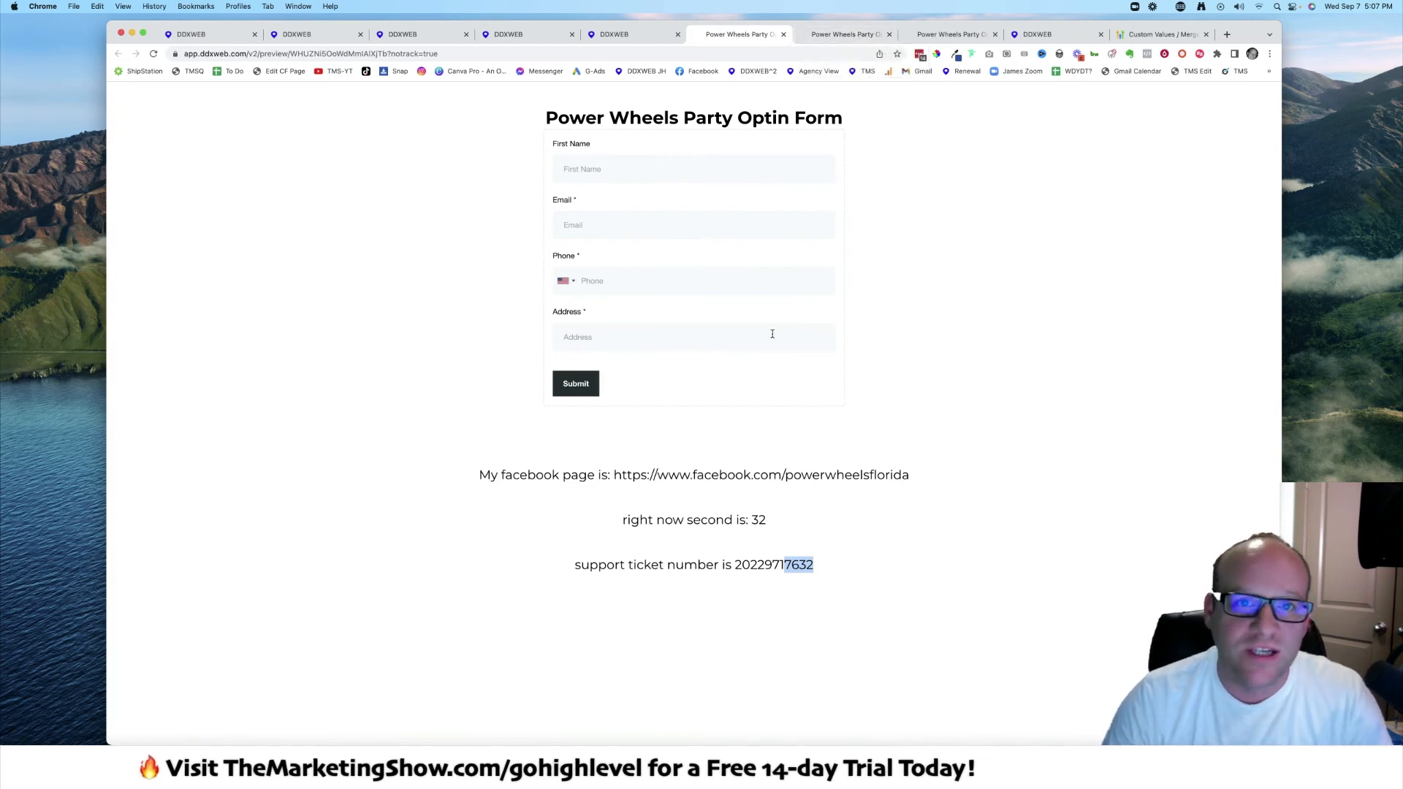
left_click_drag(599, 474, 823, 474)
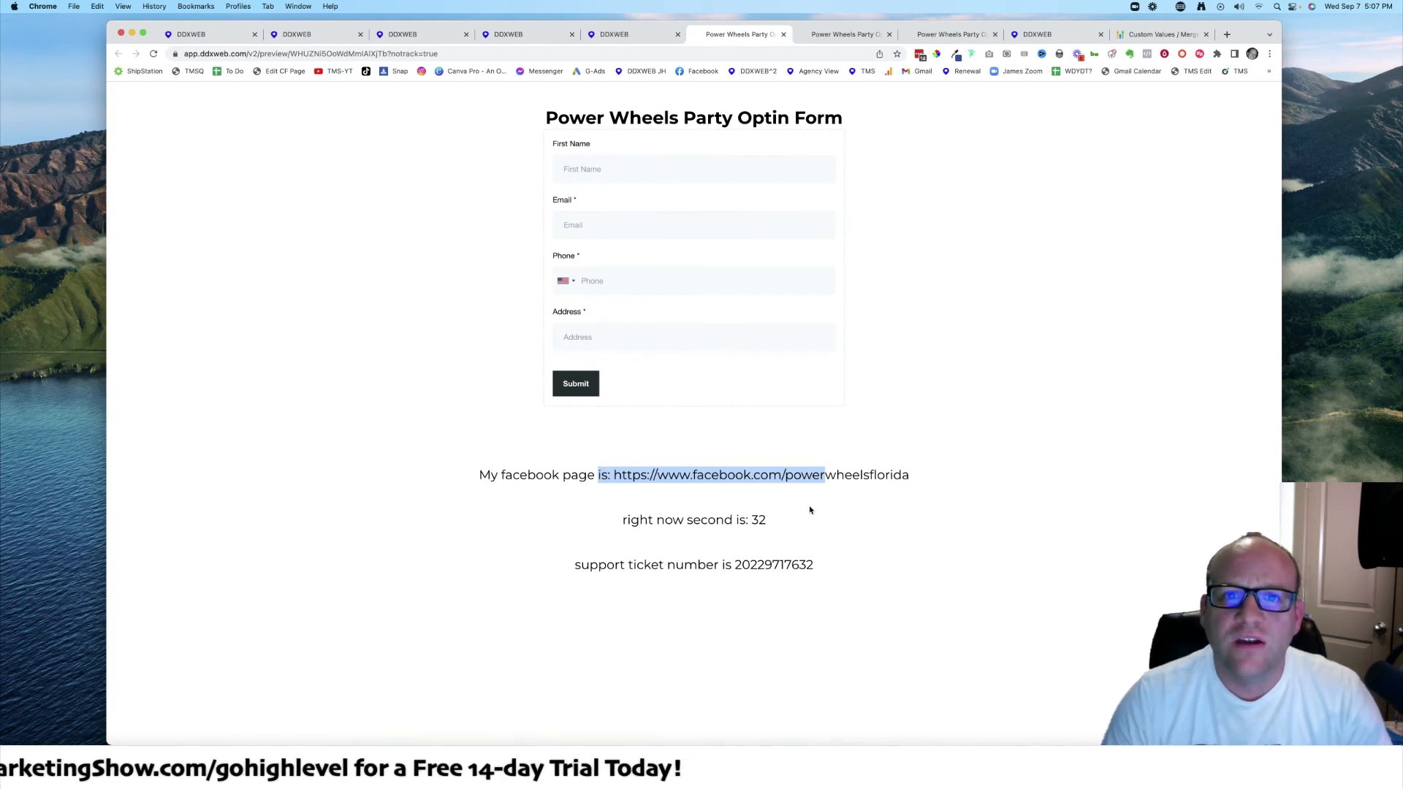
mouse_move(457, 306)
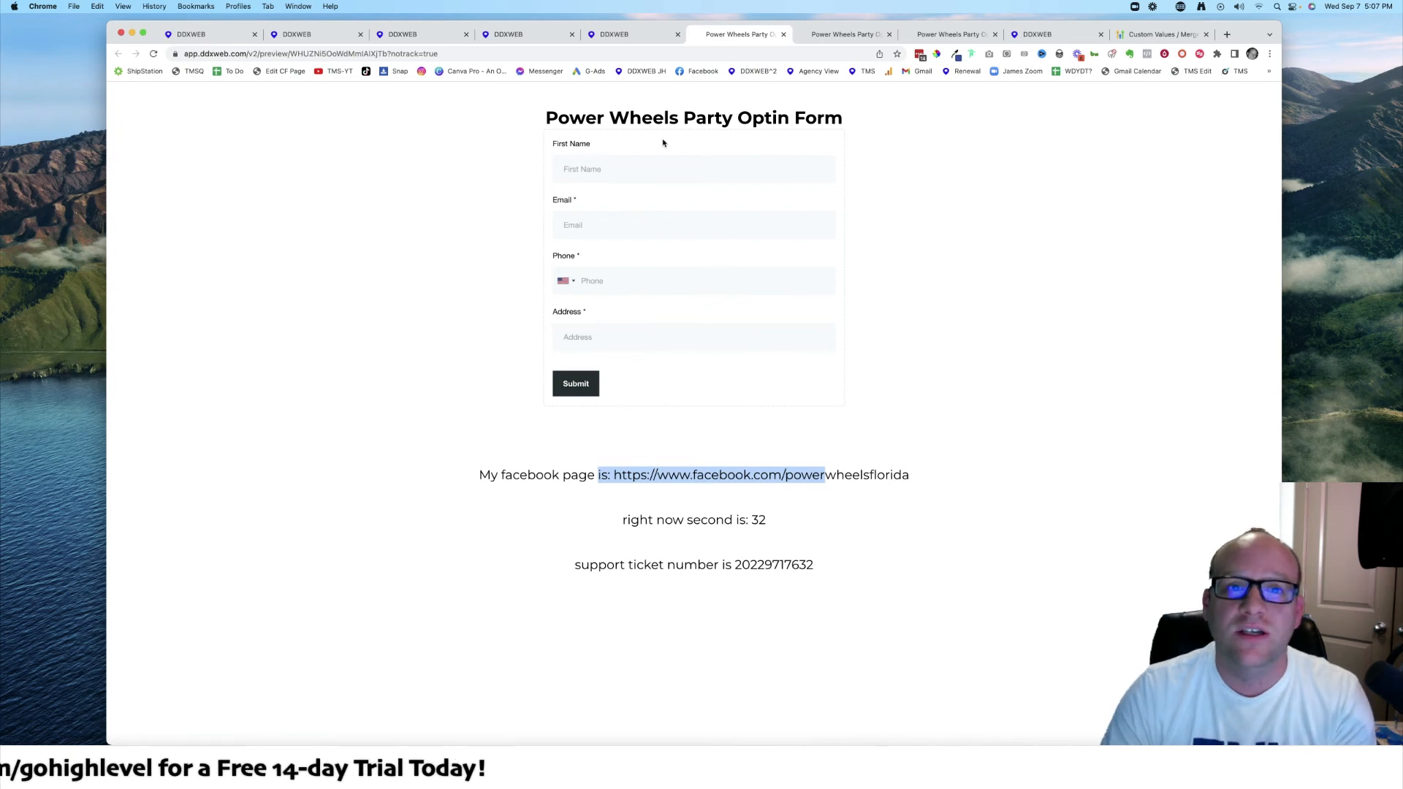
left_click(611, 35)
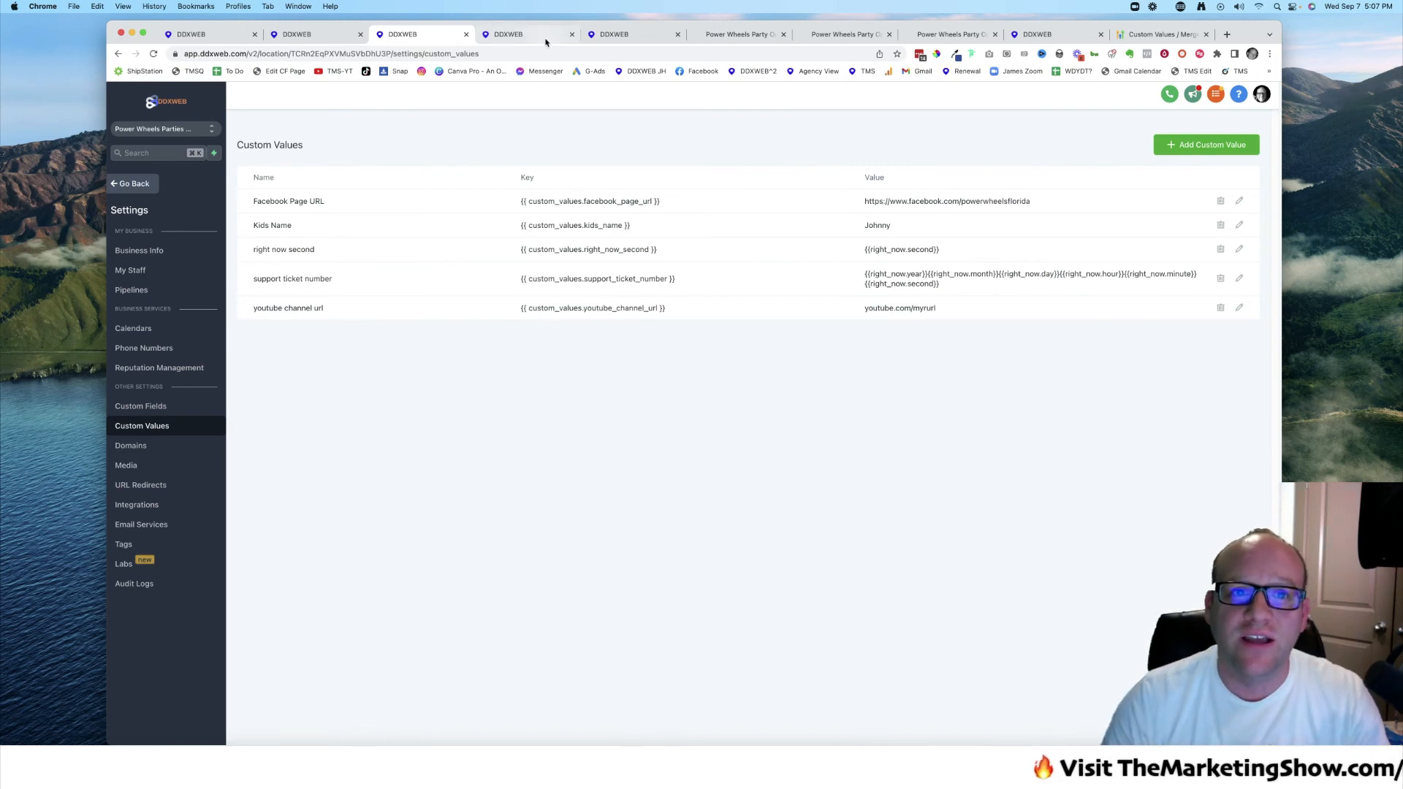
Visit the Backyard Party Utah social profiles' Facebook URL field, then switch to the earlier optin preview
left_click(505, 34)
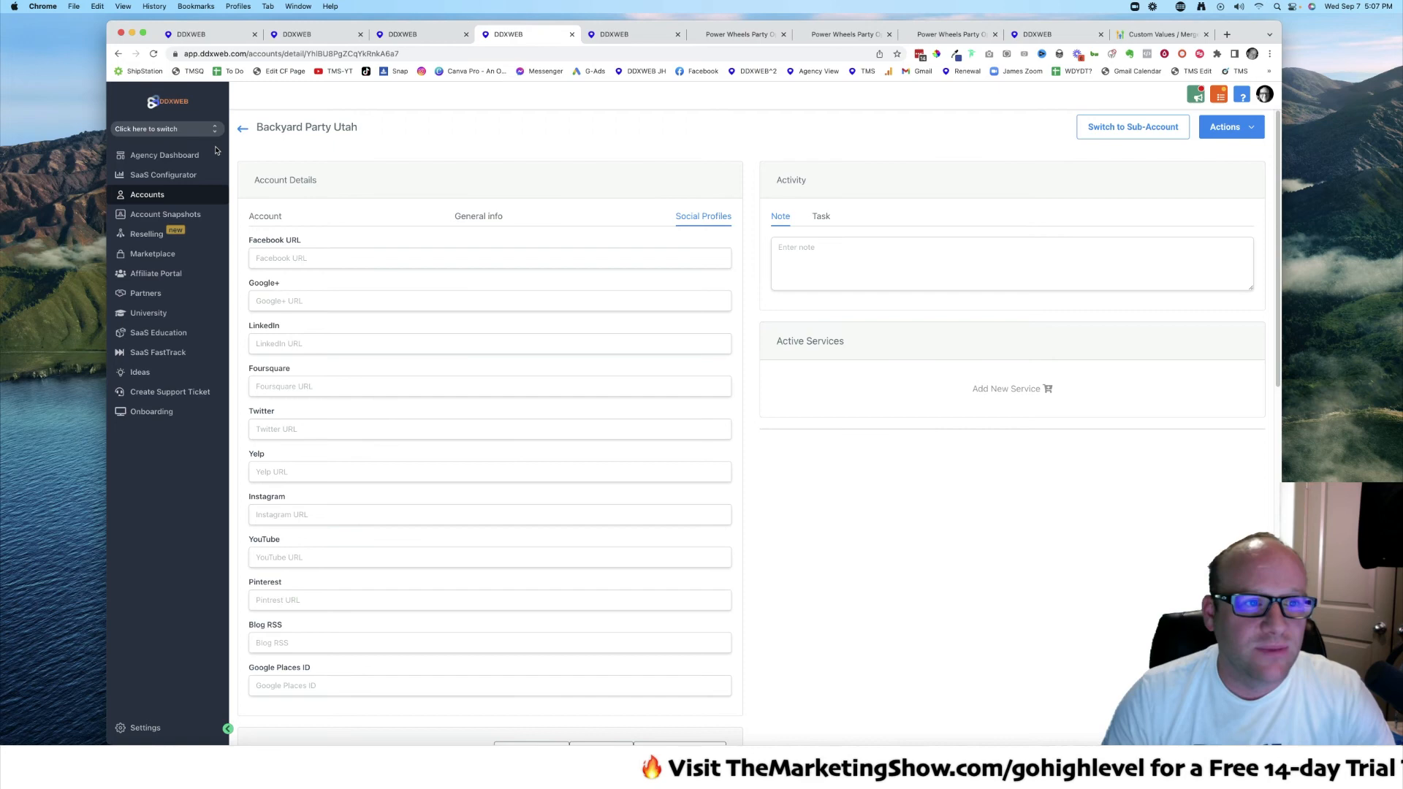
mouse_move(477, 412)
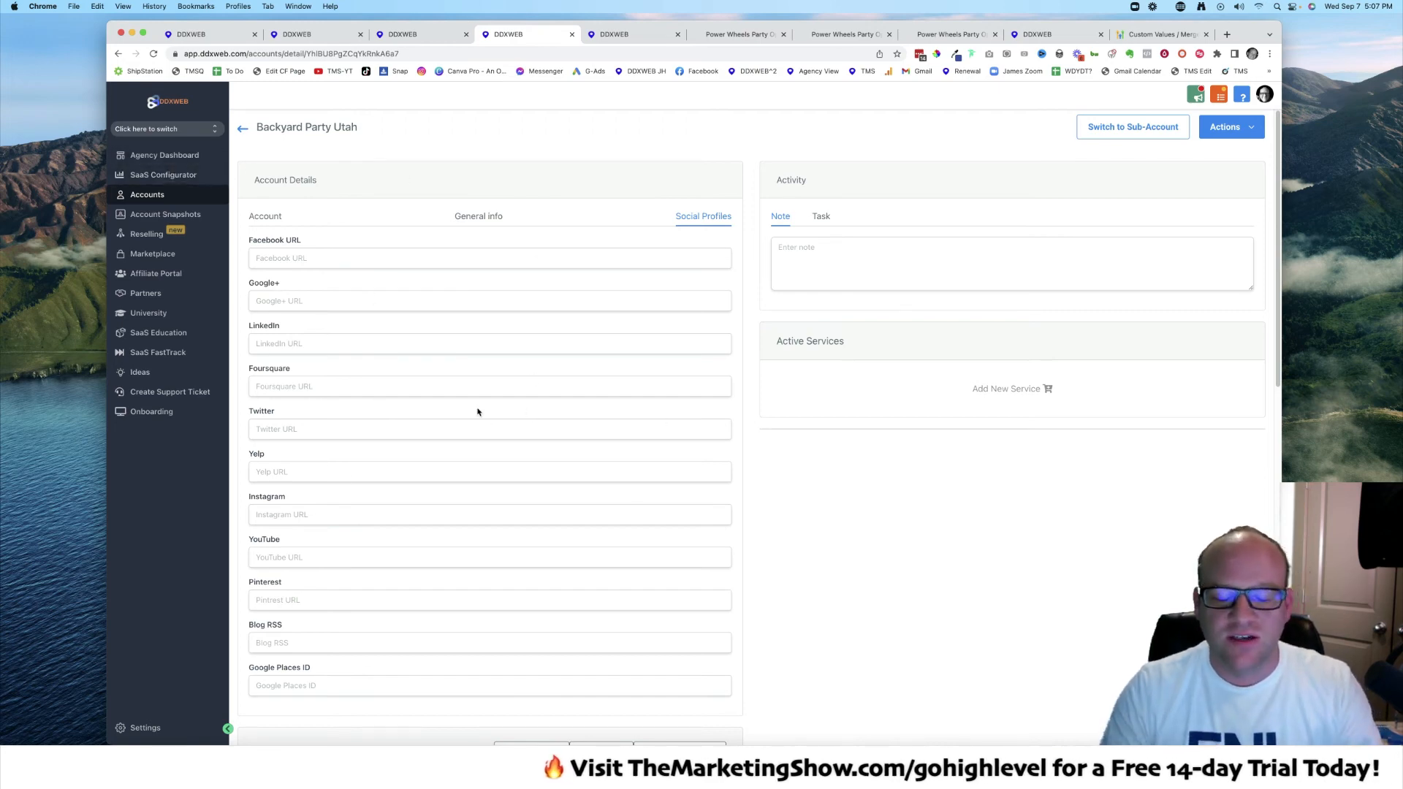
mouse_move(556, 368)
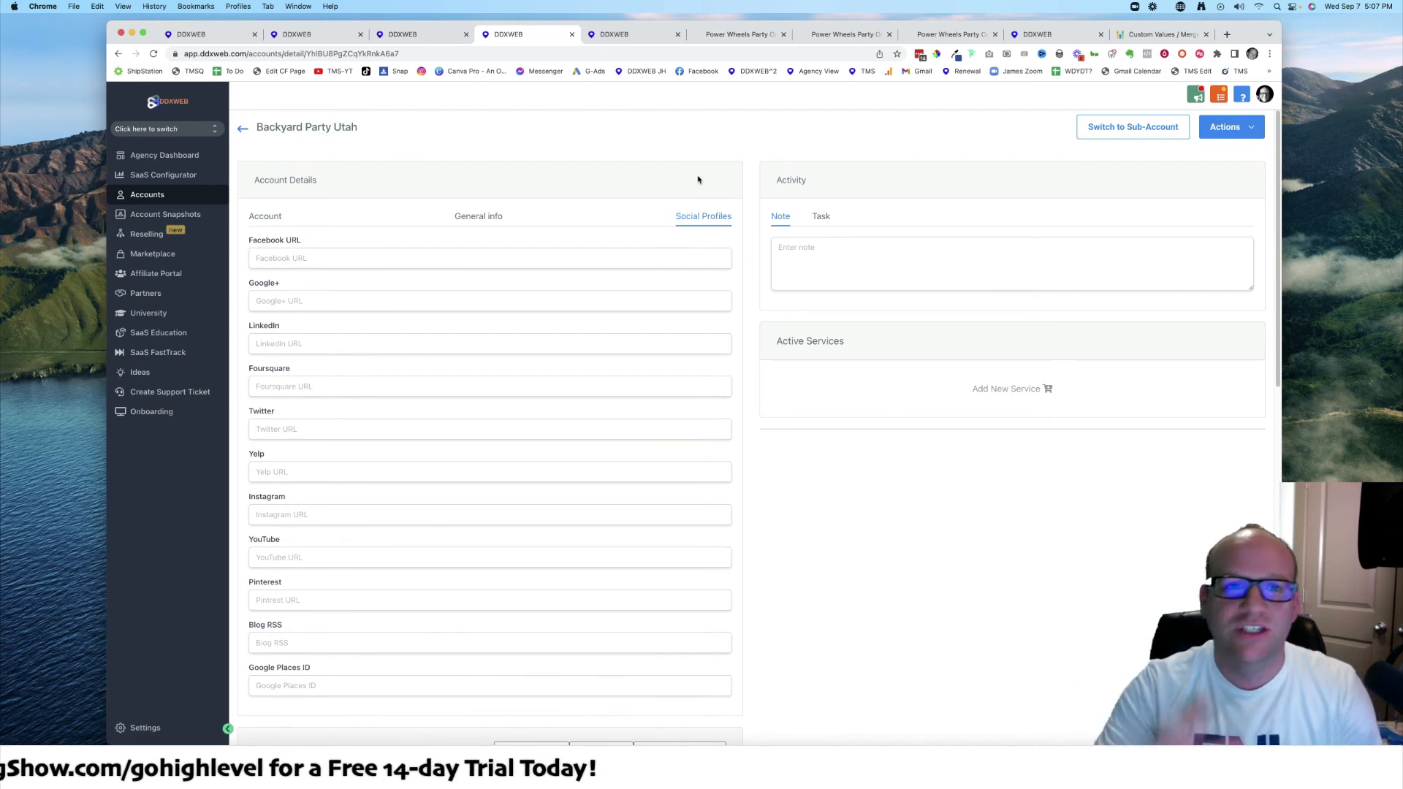
left_click(489, 258)
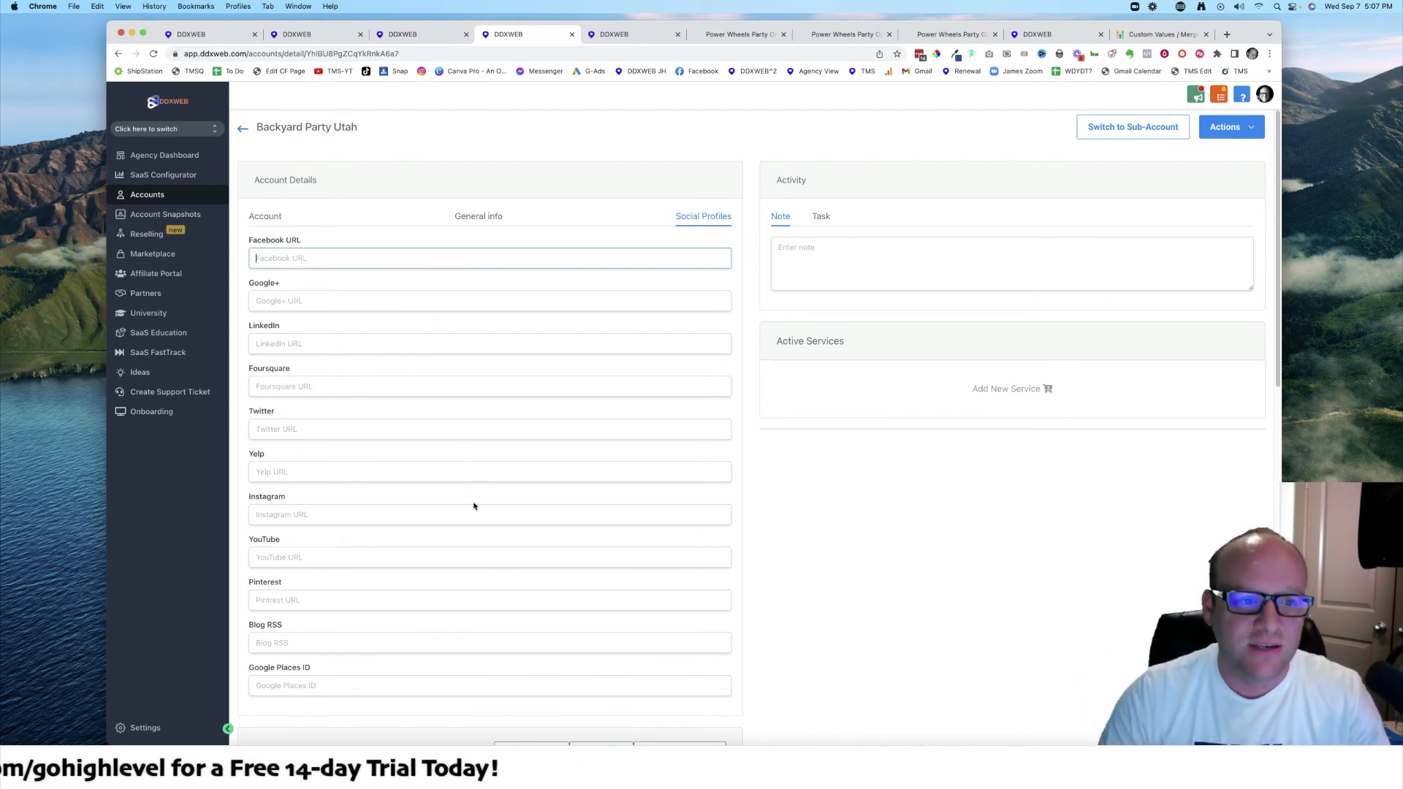
left_click(845, 35)
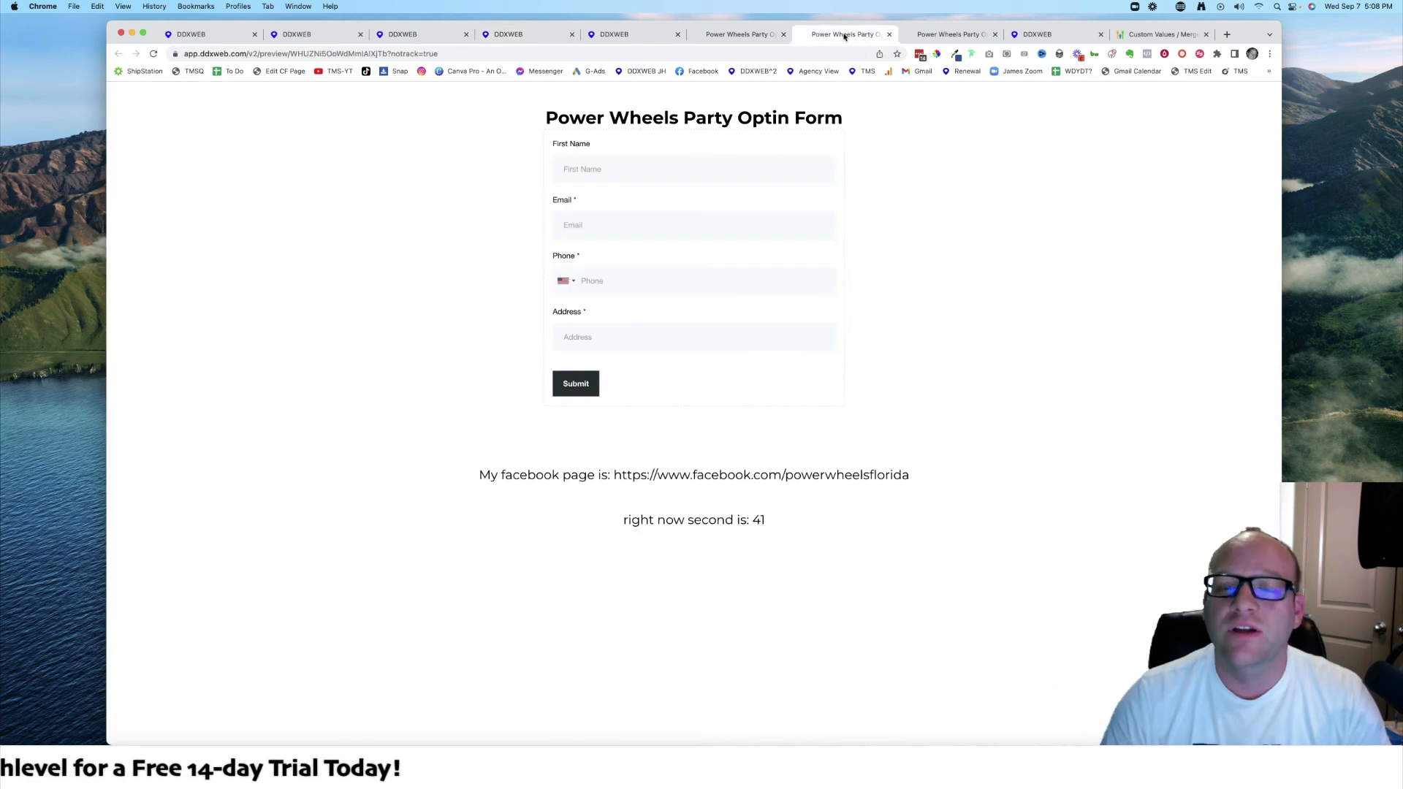
double_click(590, 117)
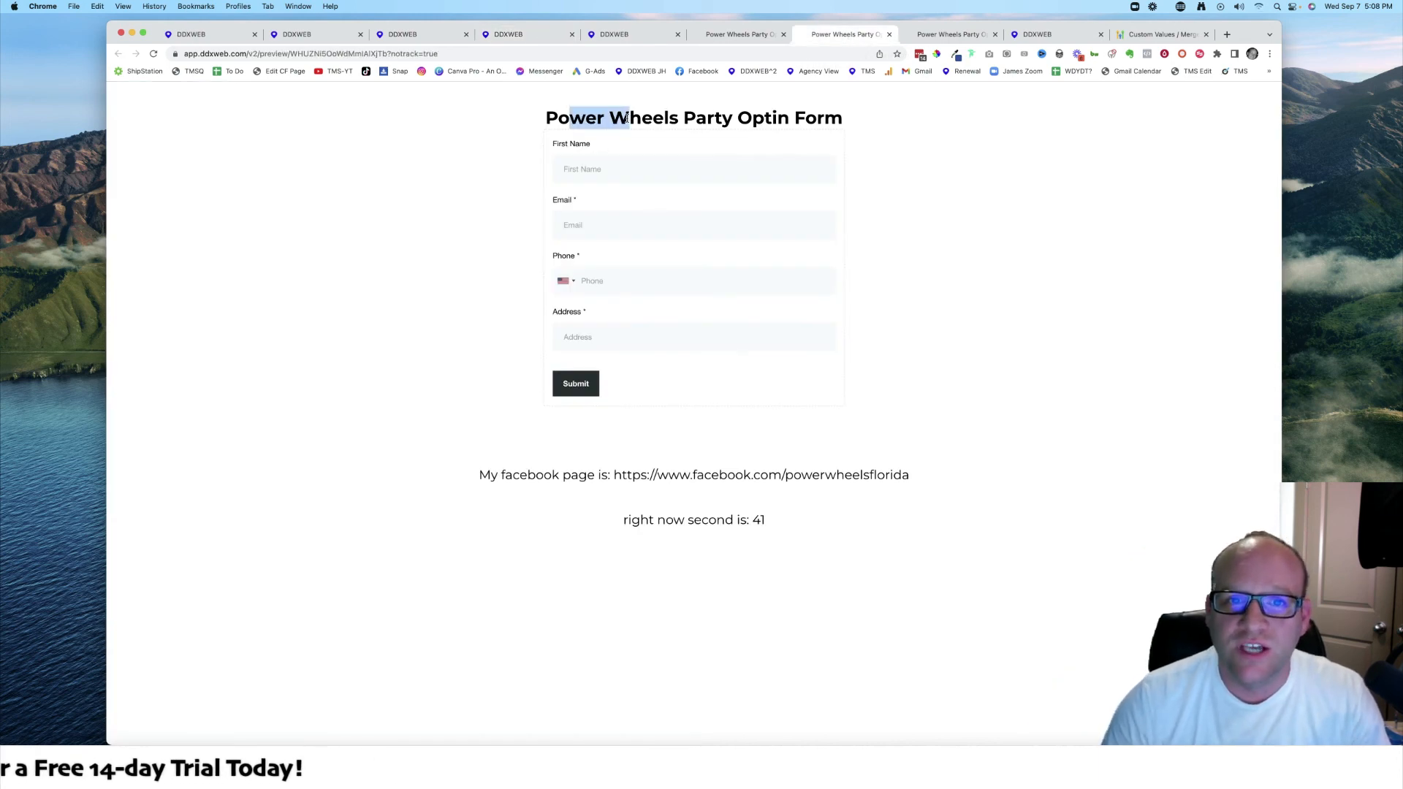
left_click(693, 336)
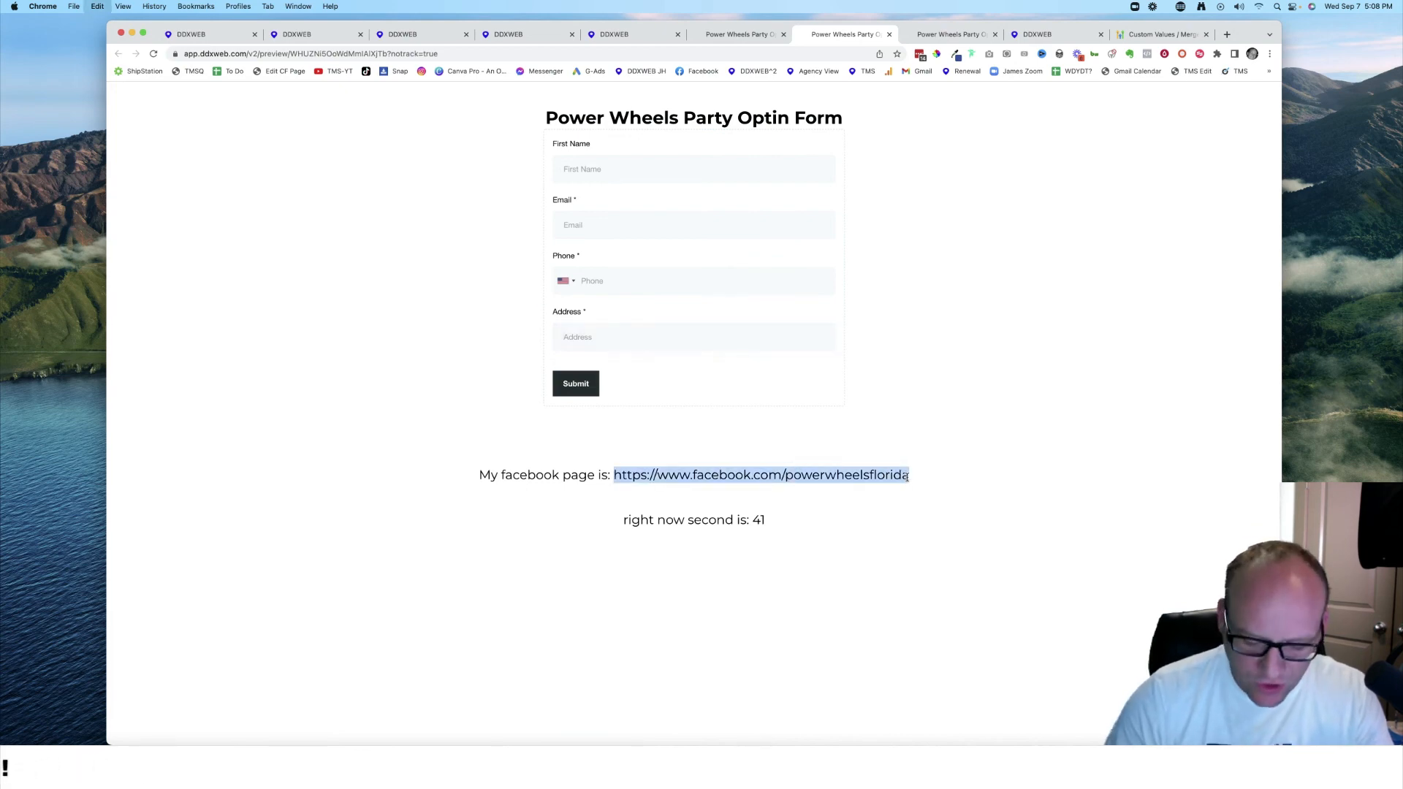
type("https://www.facebook.com/powerwheelsflorida")
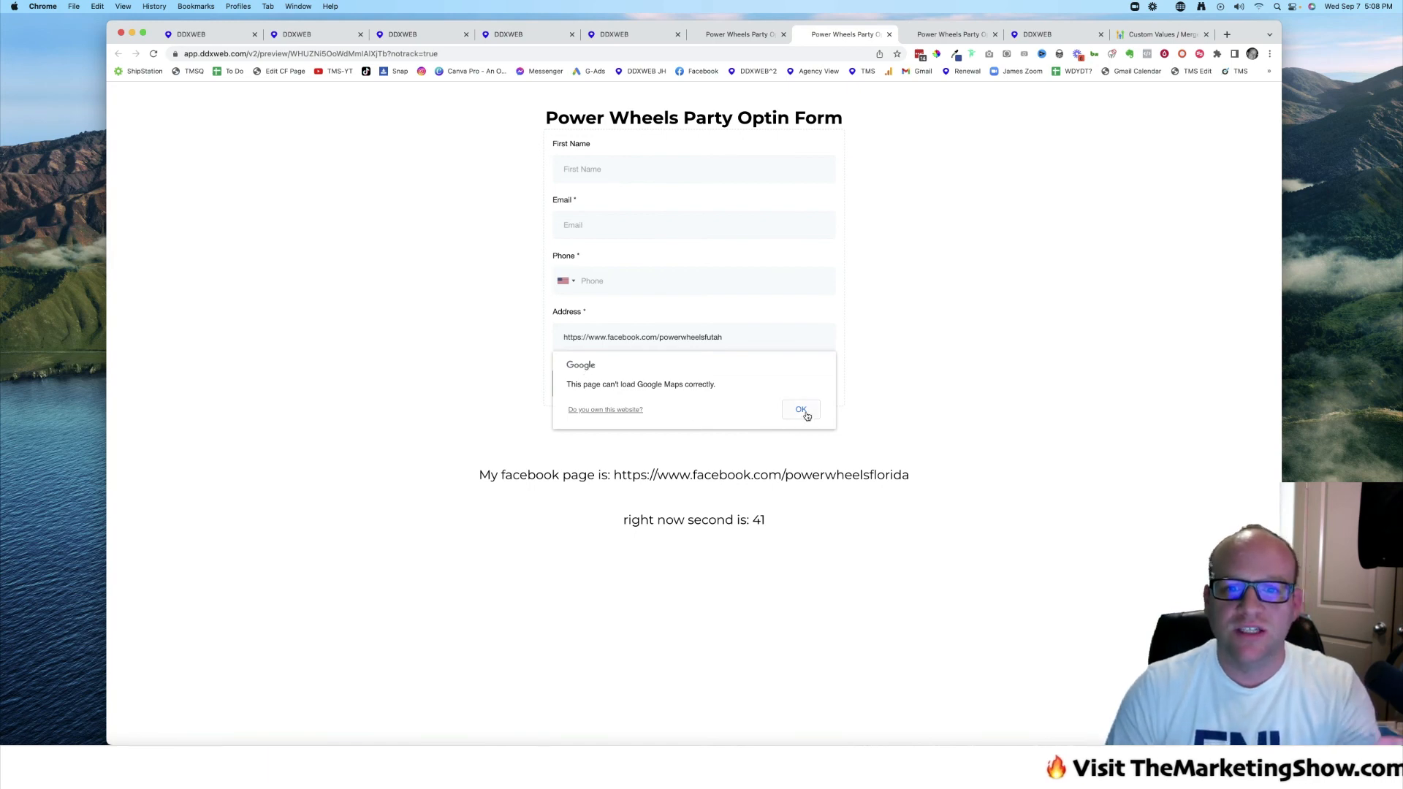
left_click(799, 410)
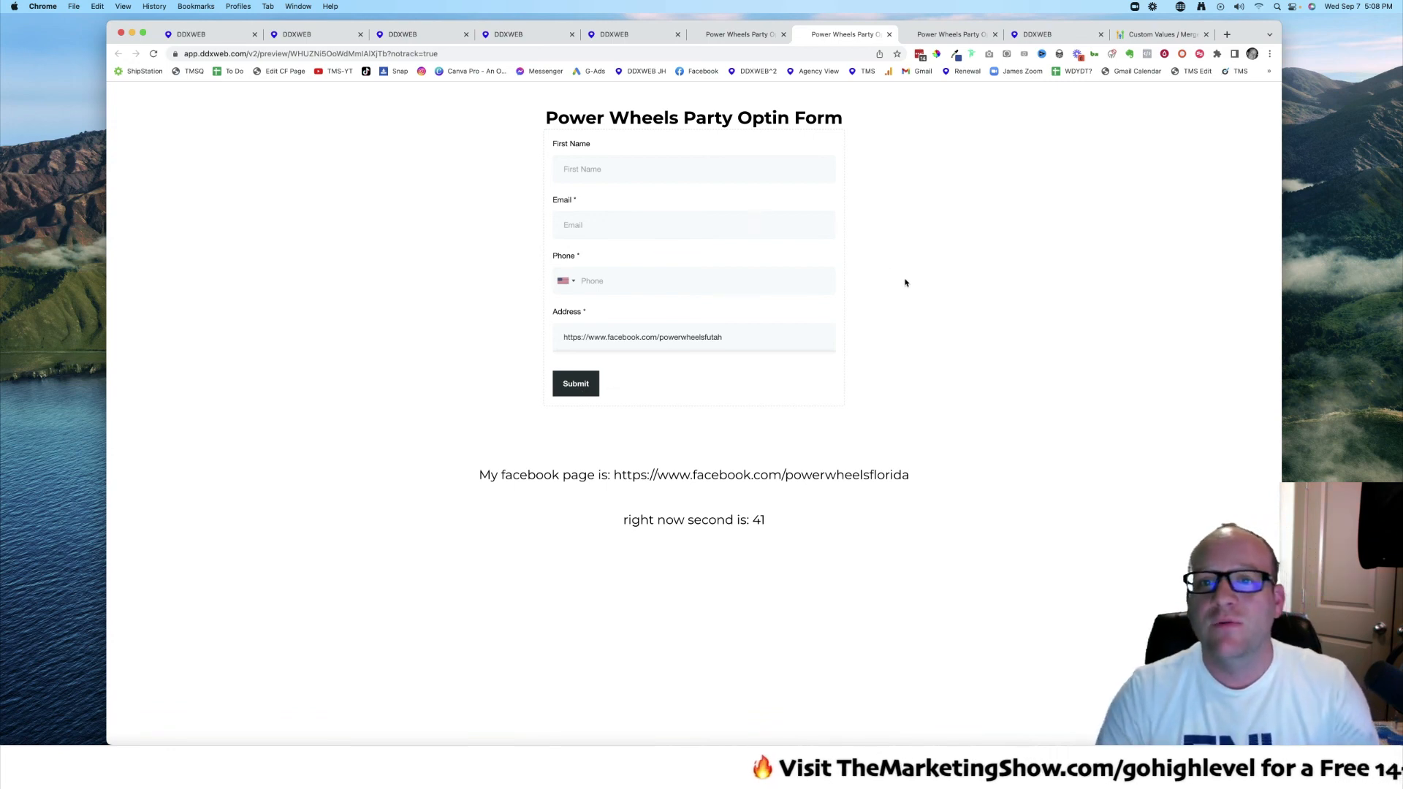
Highlight the page's Facebook line showing the Florida URL
left_click_drag(527, 475, 608, 475)
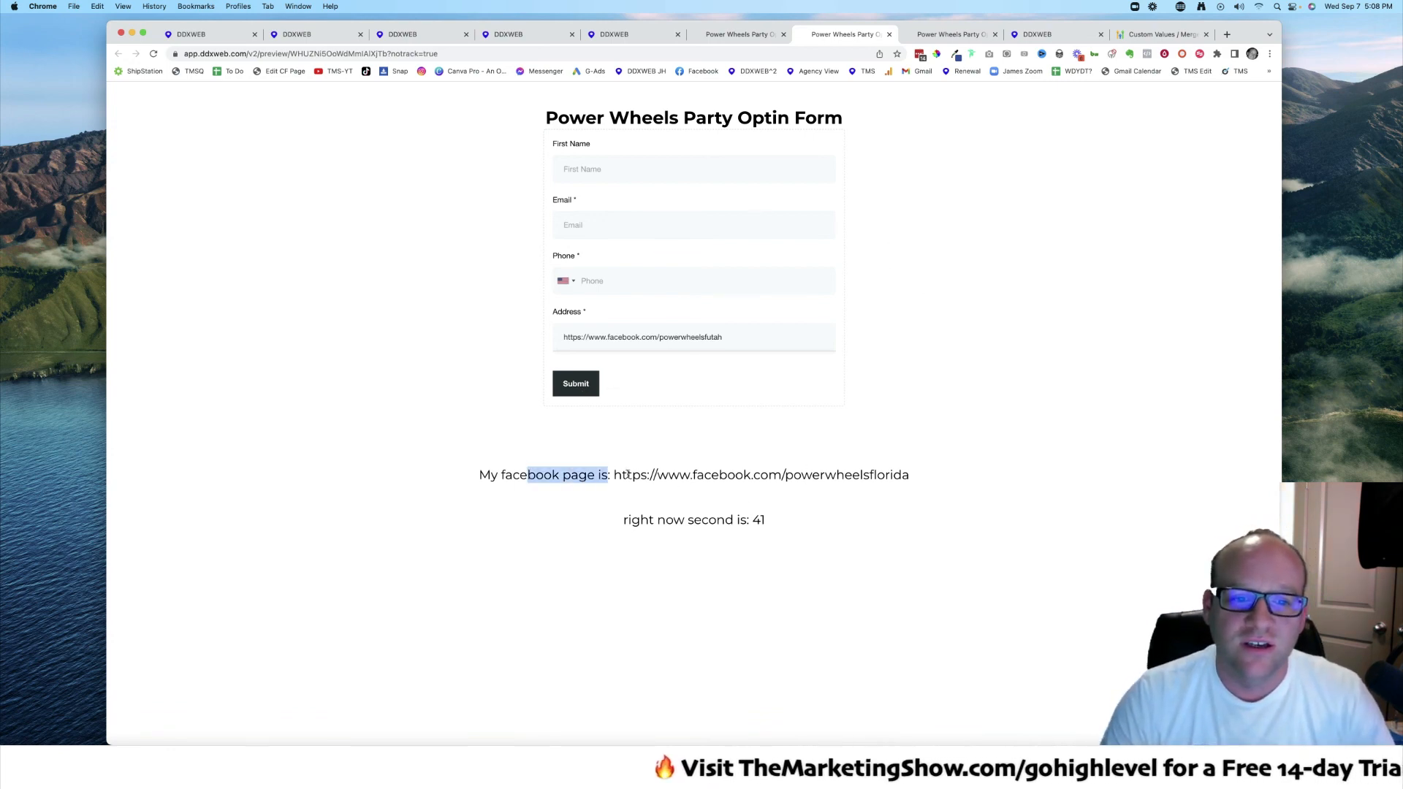
left_click_drag(527, 475, 909, 475)
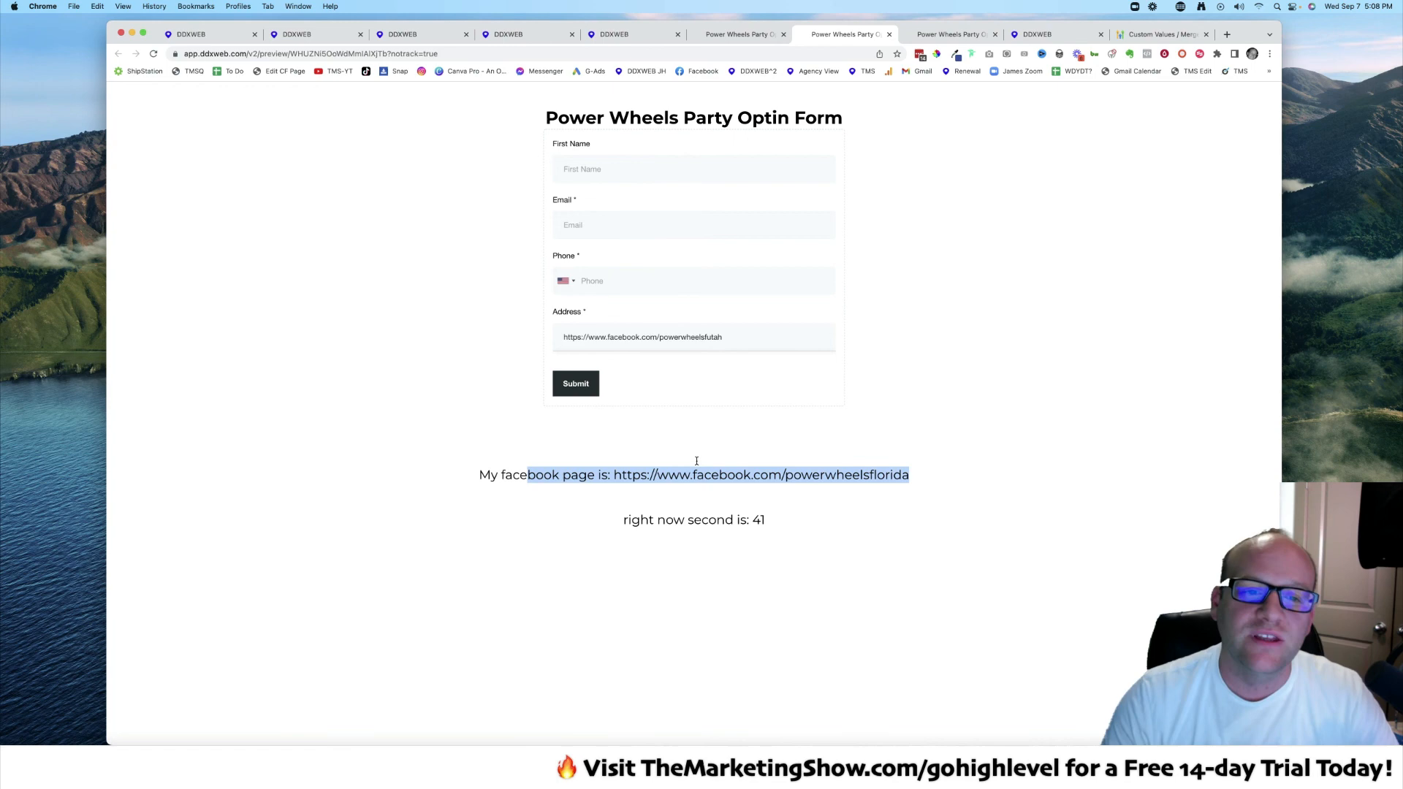
mouse_move(456, 304)
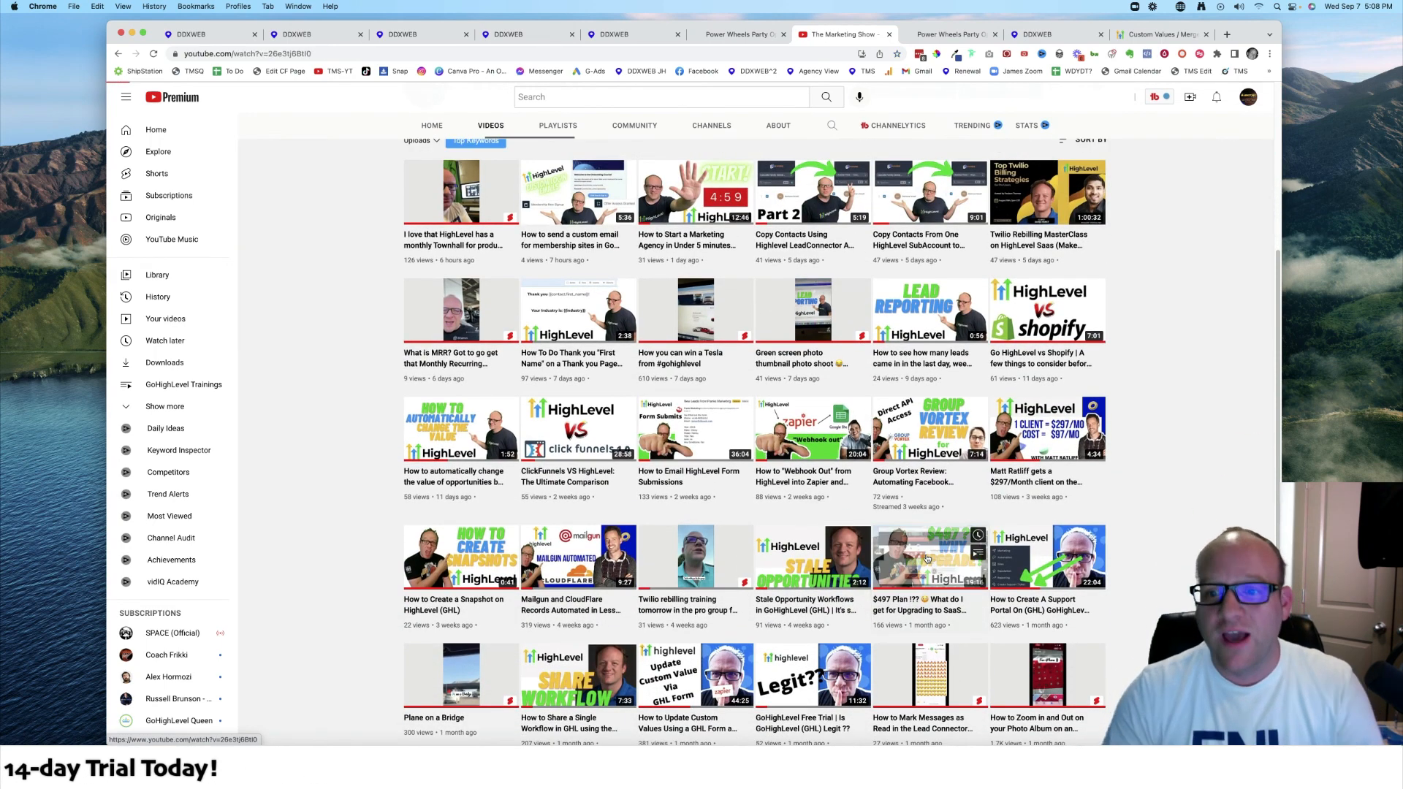
Open the '$497 Plan' SaaS Mode video and pause its playback
left_click(928, 557)
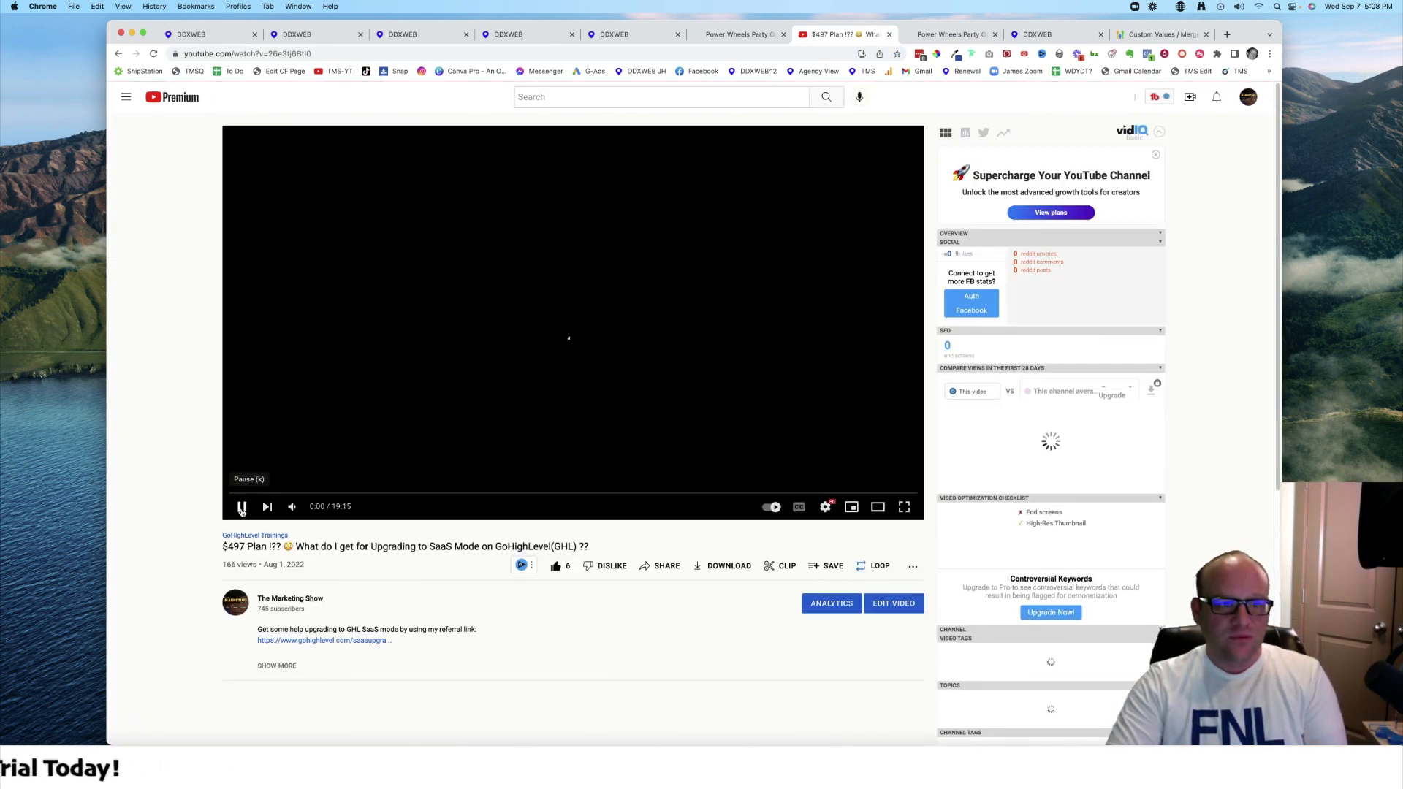
left_click(240, 507)
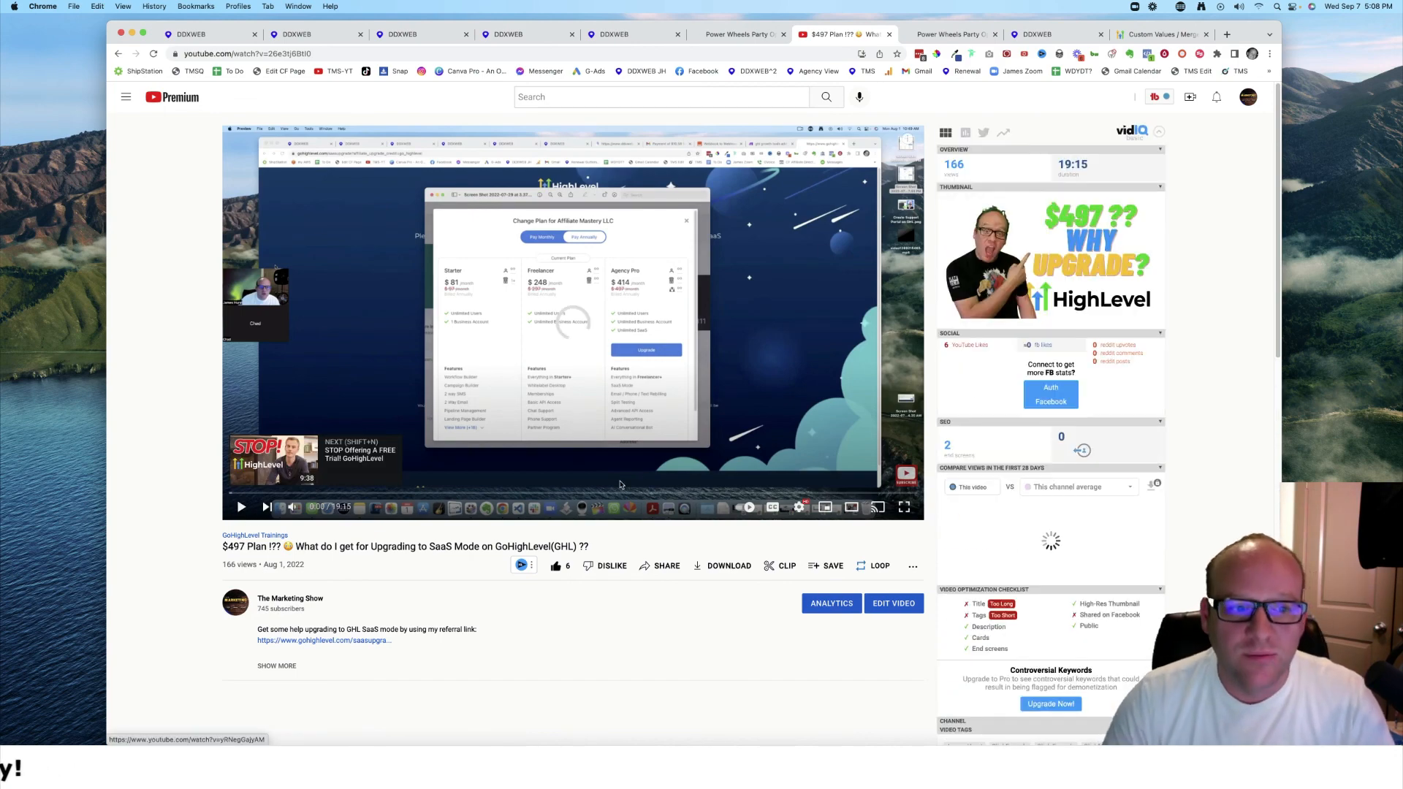